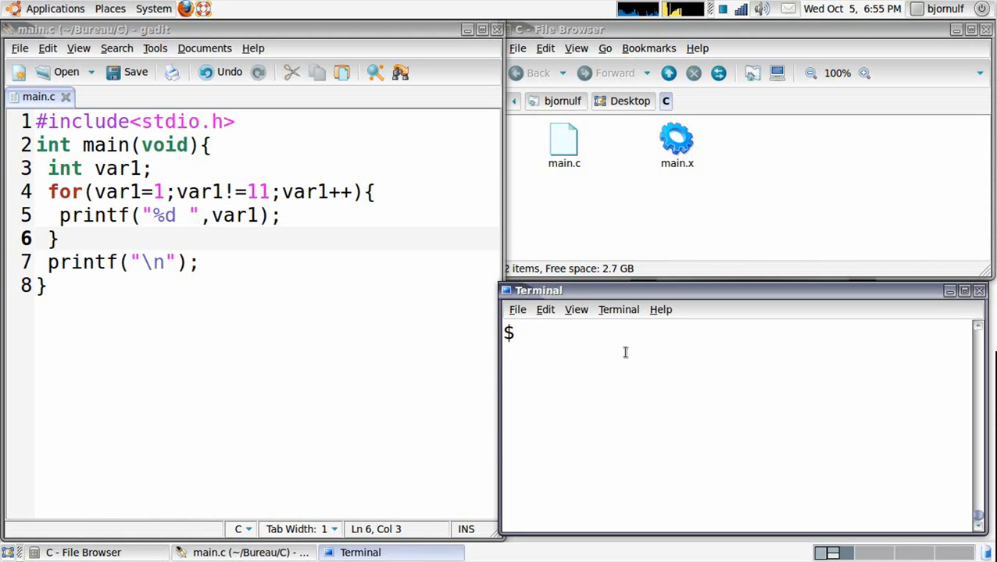
Place the cursor in main.c to start editing the main function
left_click(45, 284)
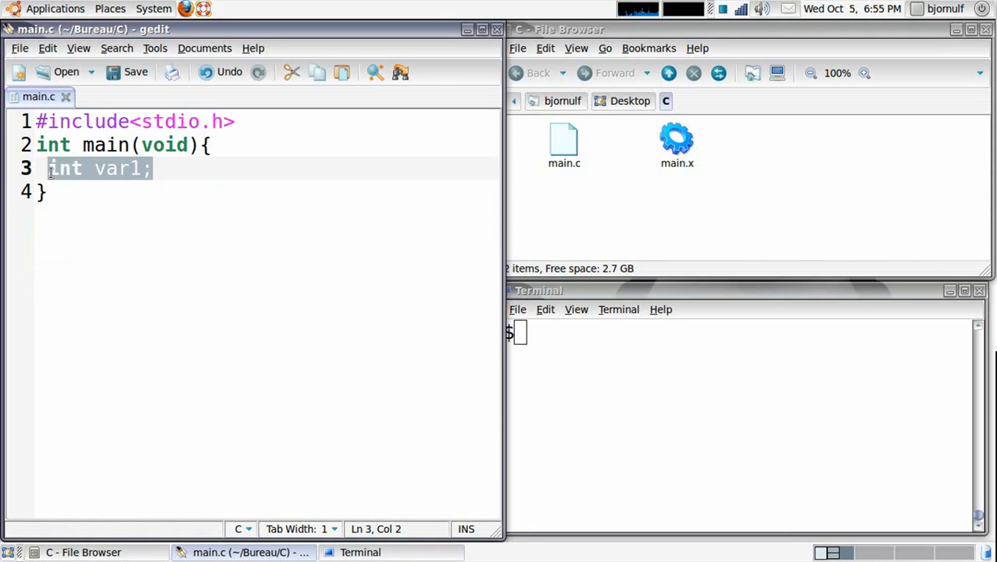
mouse_move(144, 168)
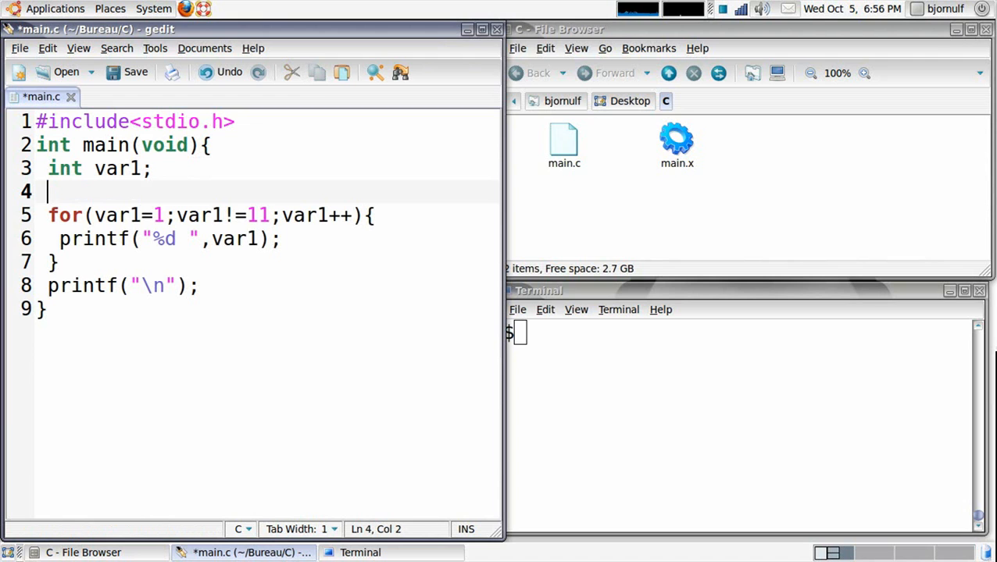
Add the comment '//This will print numbers from 1 to 10' above the for loop
type("//")
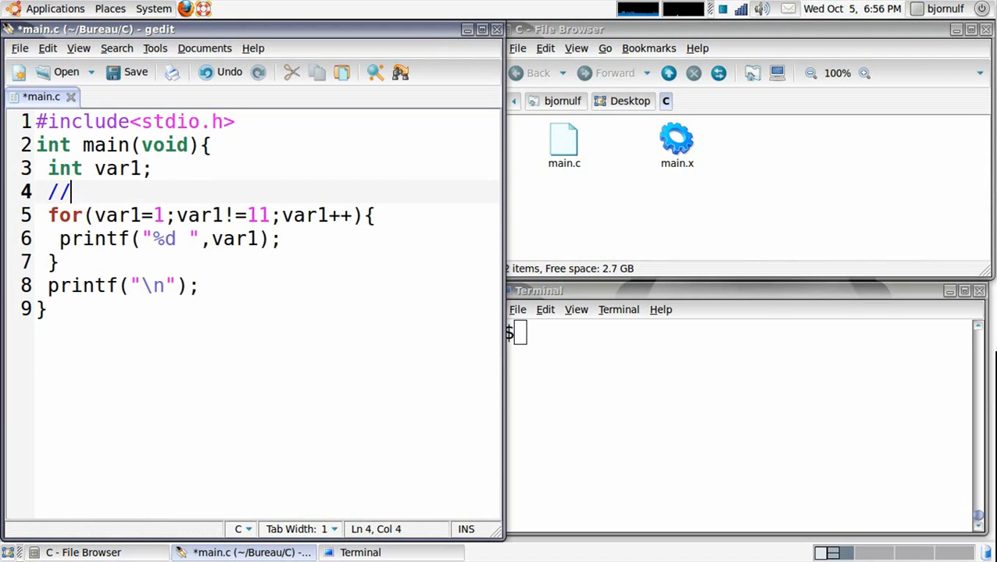
type("This")
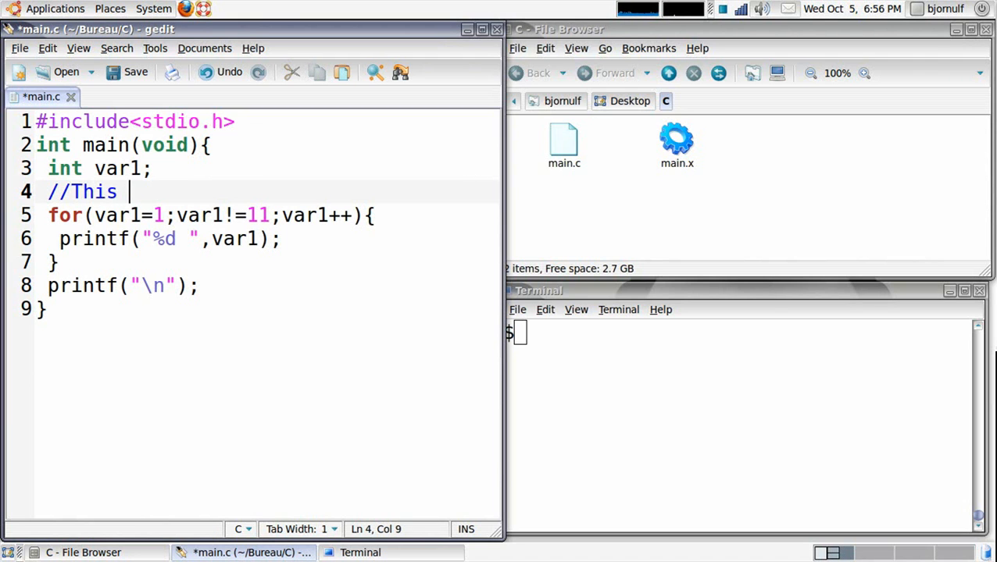
type("will print nu")
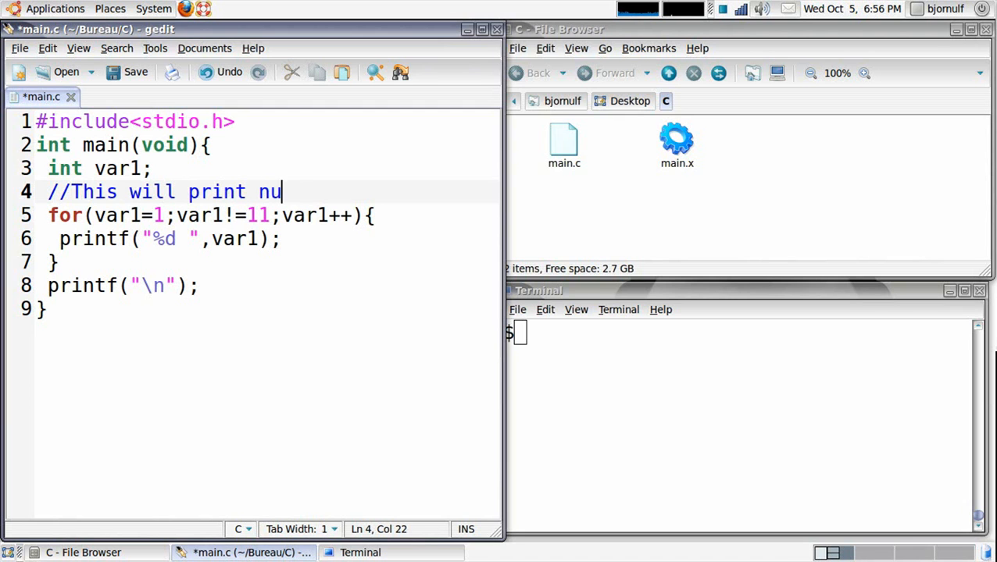
type("mbers from 1 to 10")
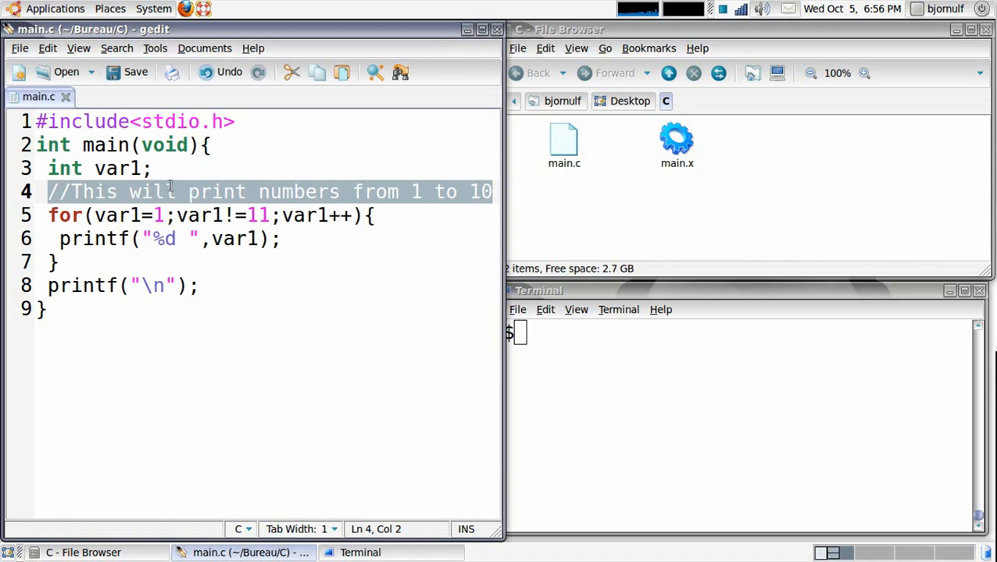
Select the var1 declaration and the new comment line
left_click(91, 193)
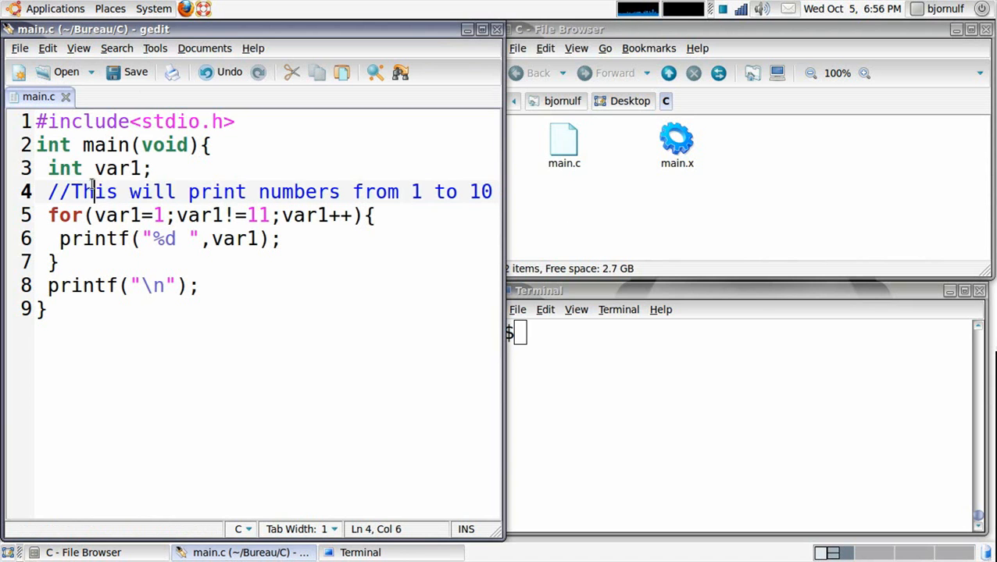
left_click_drag(91, 192, 490, 192)
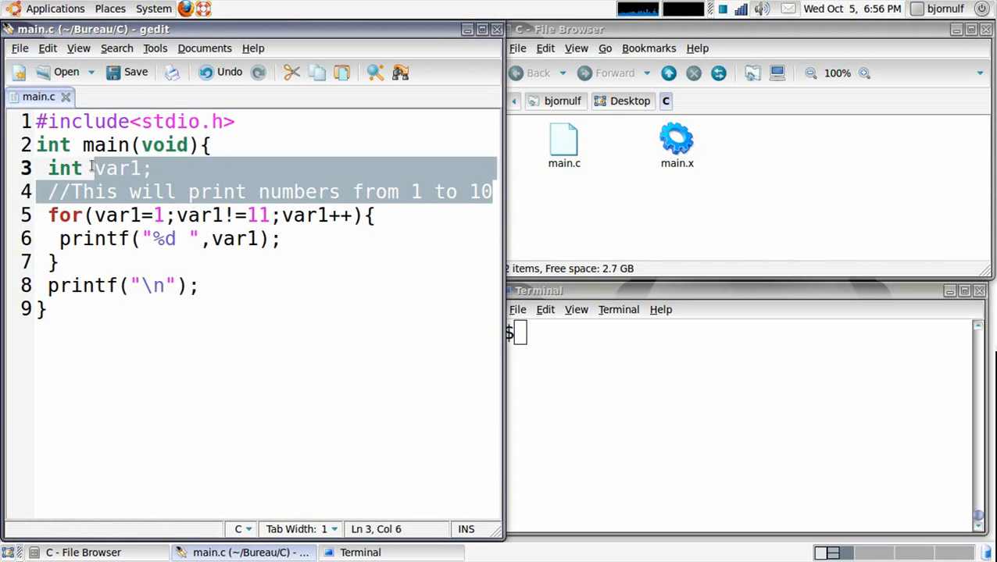
Compile main.c into main.x in the Terminal and run it, printing 1 to 10
left_click(59, 262)
type("gcc -o main.x main.c; ./main.x")
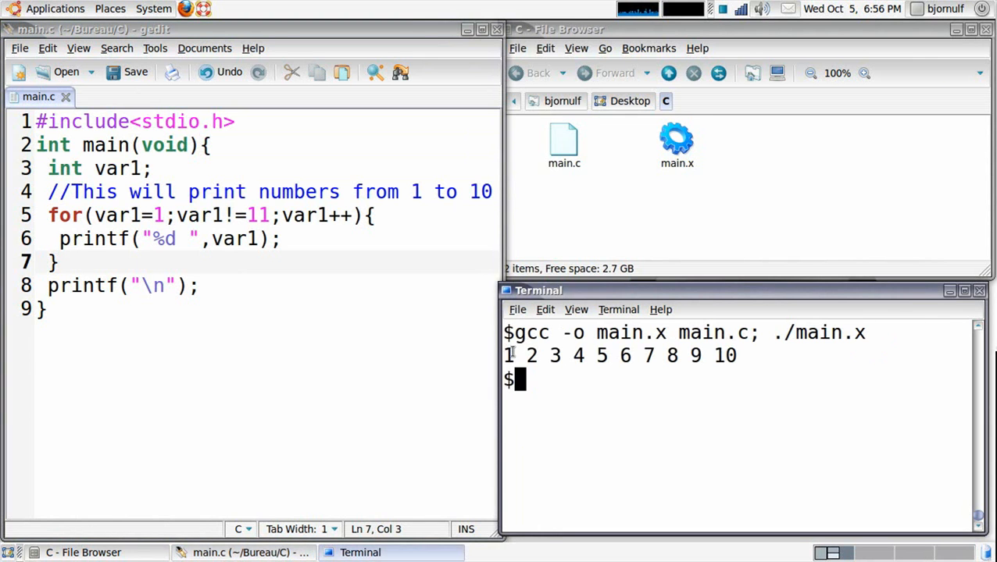
left_click_drag(506, 357, 735, 356)
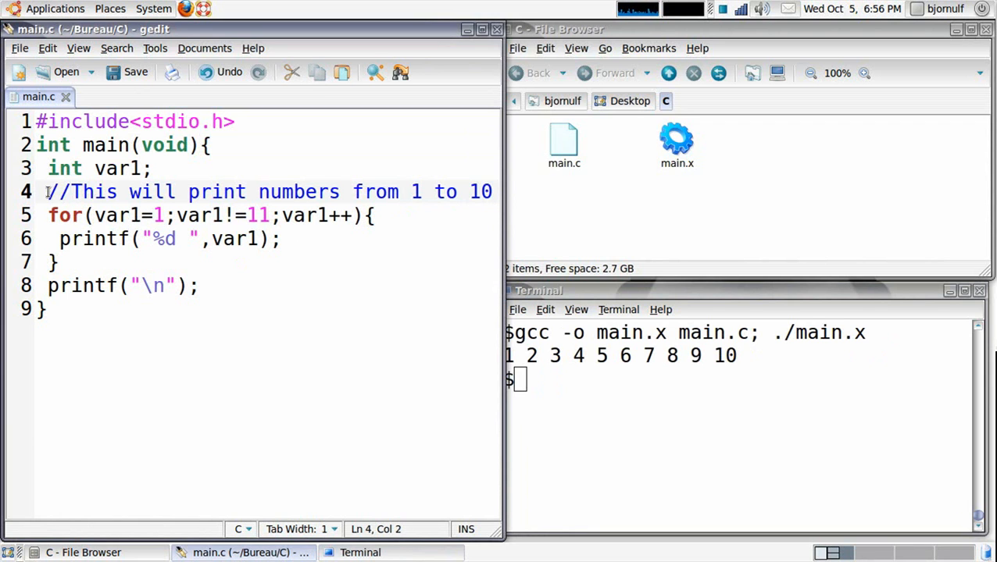
left_click_drag(47, 192, 391, 192)
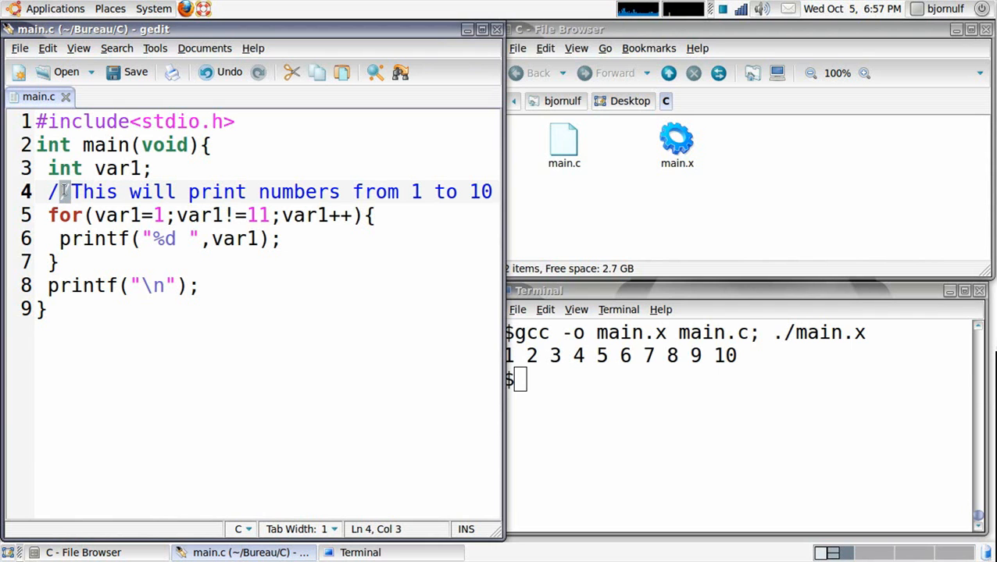
Comment out the for loop and newline printf with // so the program prints nothing
type("/")
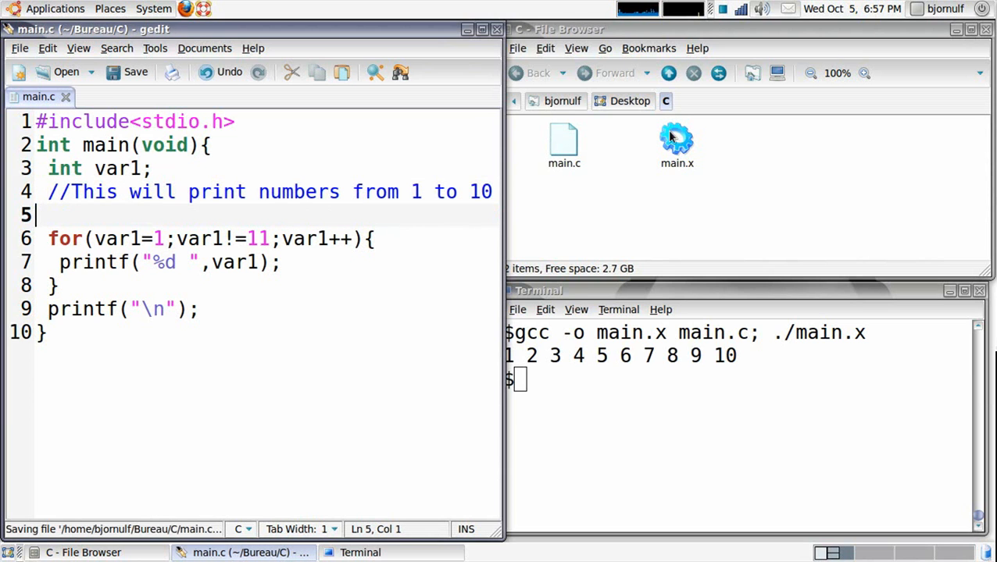
type(".")
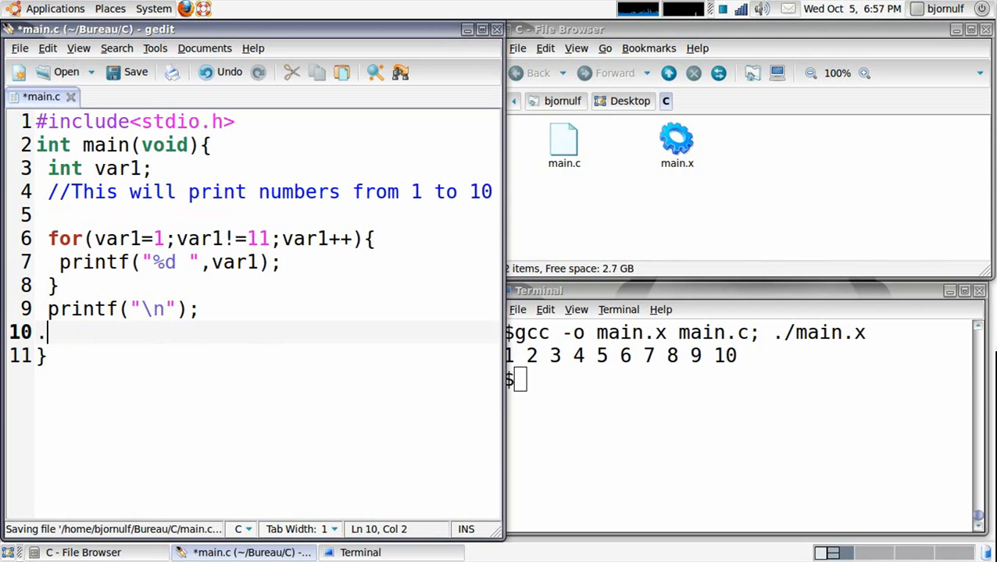
key("BackSpace")
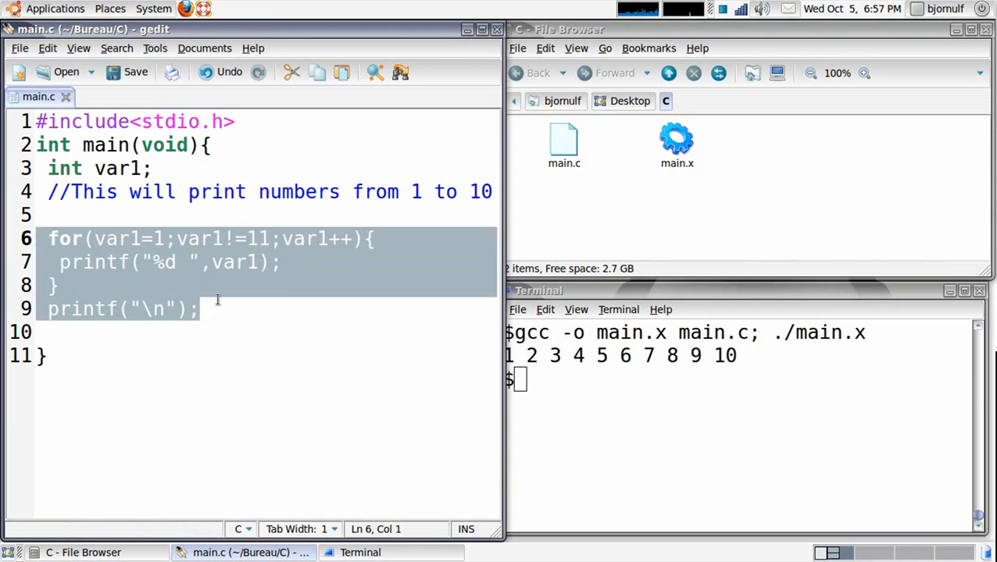
left_click(48, 238)
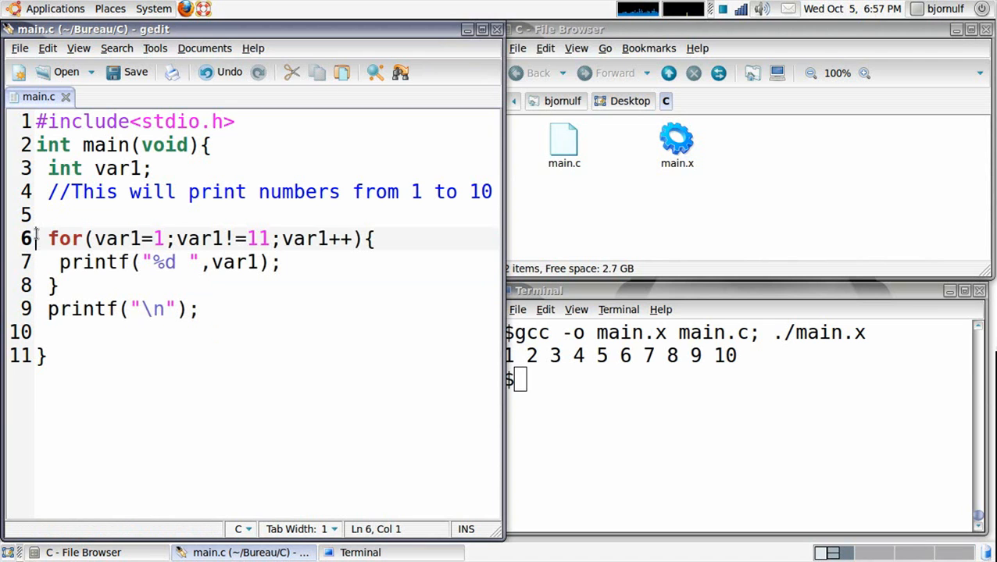
type("//")
left_click(737, 380)
type("gcc -o main.x main.c; ./main.x")
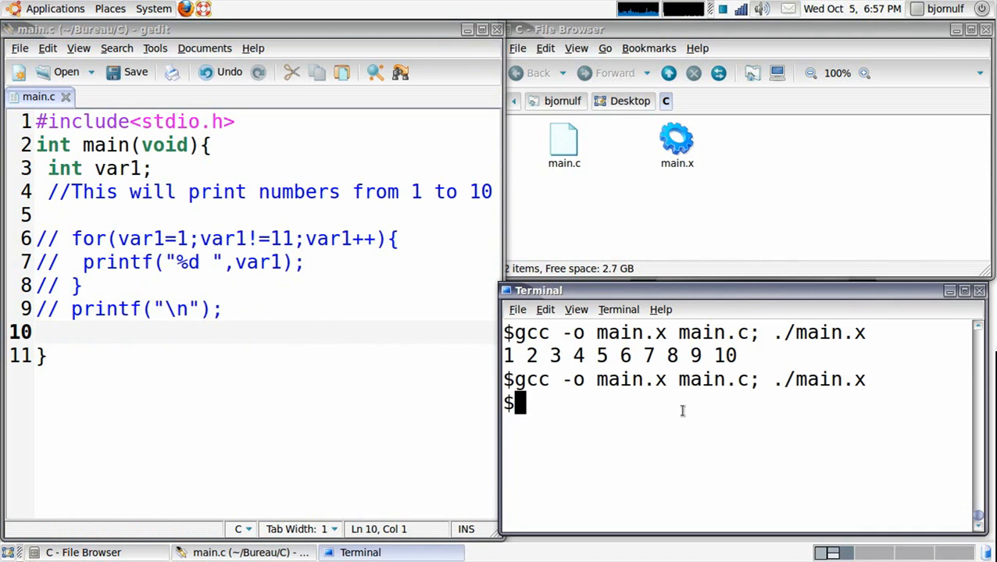
mouse_move(110, 209)
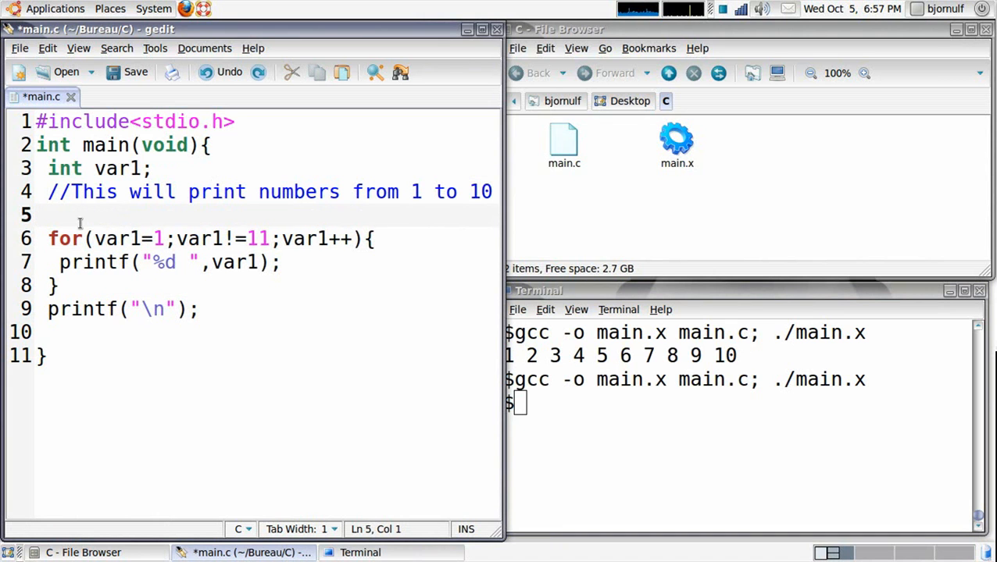
Wrap the for loop in a /* */ block comment
type("/*")
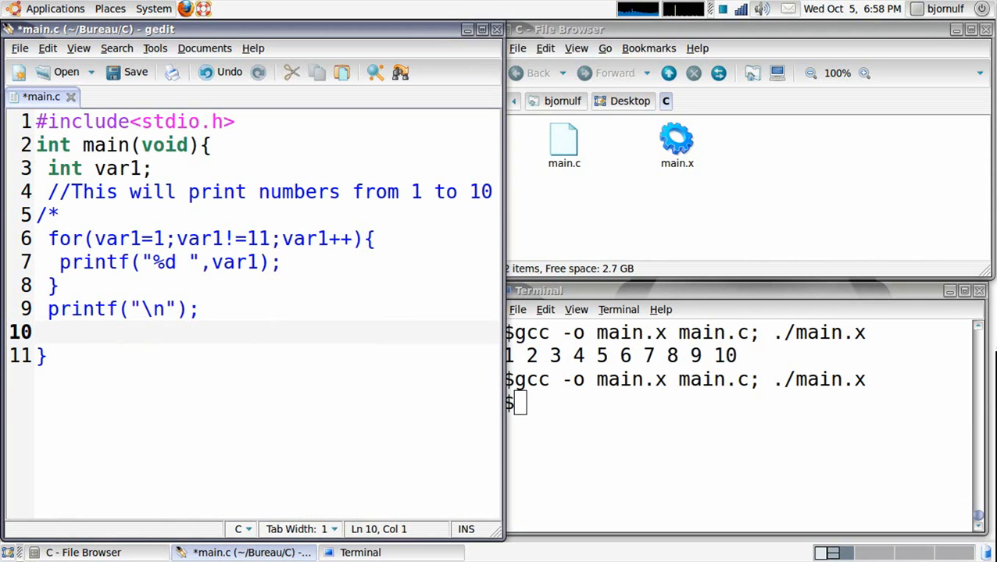
type("*/")
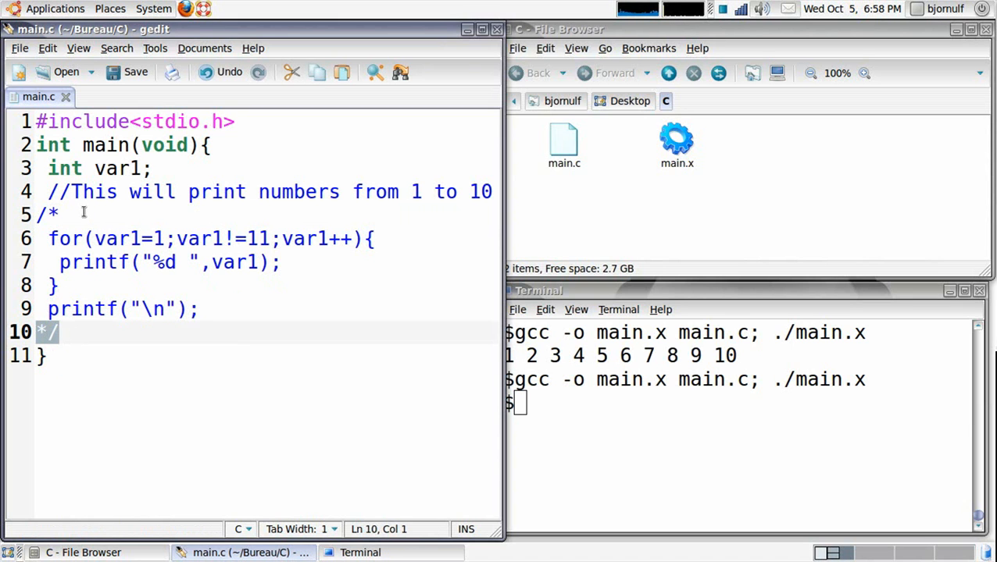
left_click(60, 331)
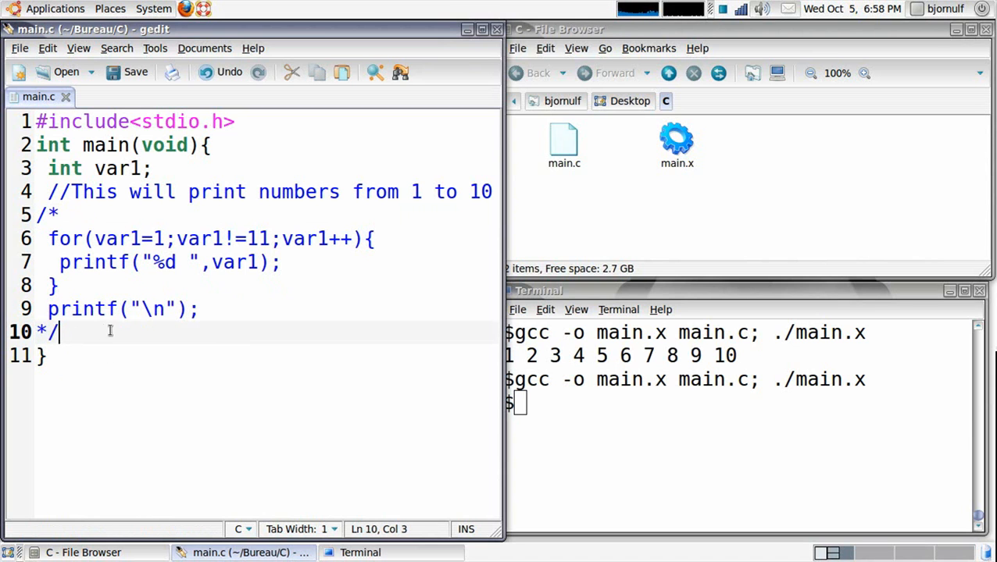
Add a printf("Hello"); line after the block comment
type("printf(\"\");")
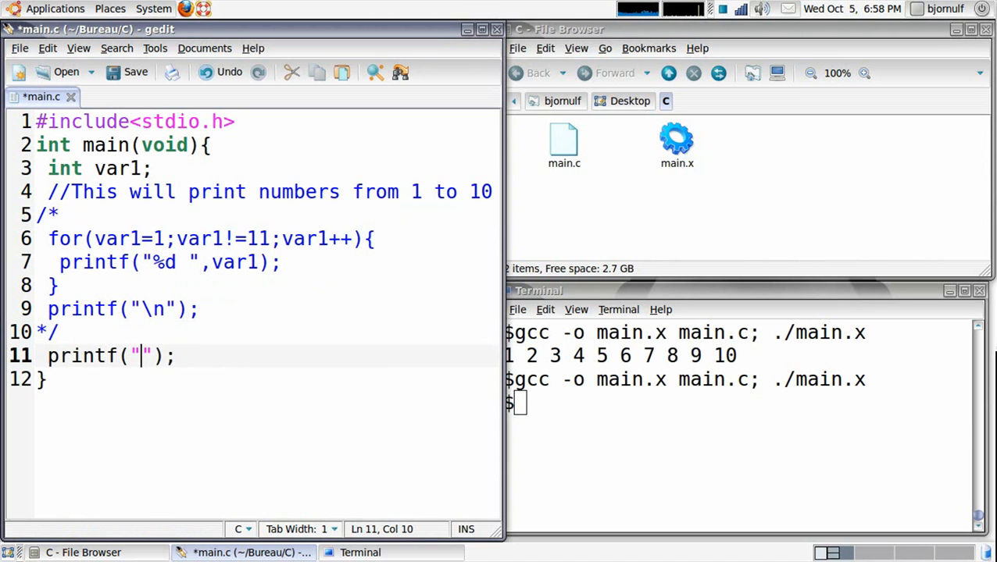
type("Hello")
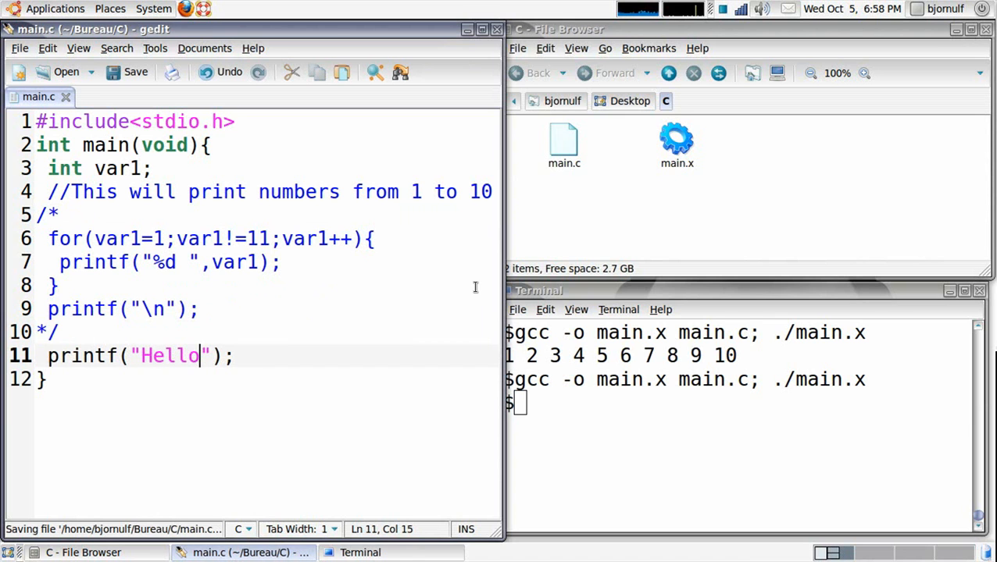
type("\\n")
left_click(738, 403)
type("gcc -o main.x main.c; ./main.x")
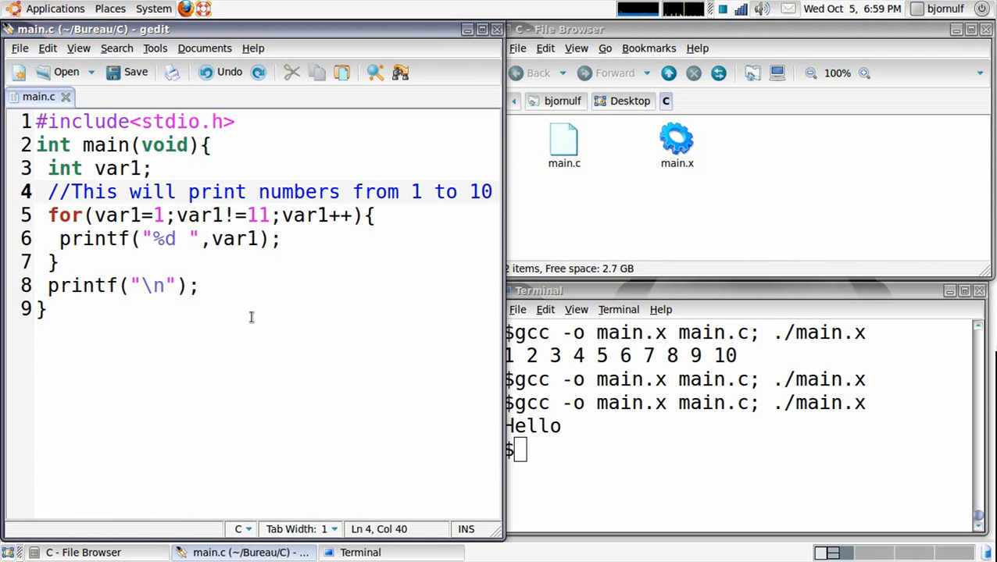
left_click(491, 193)
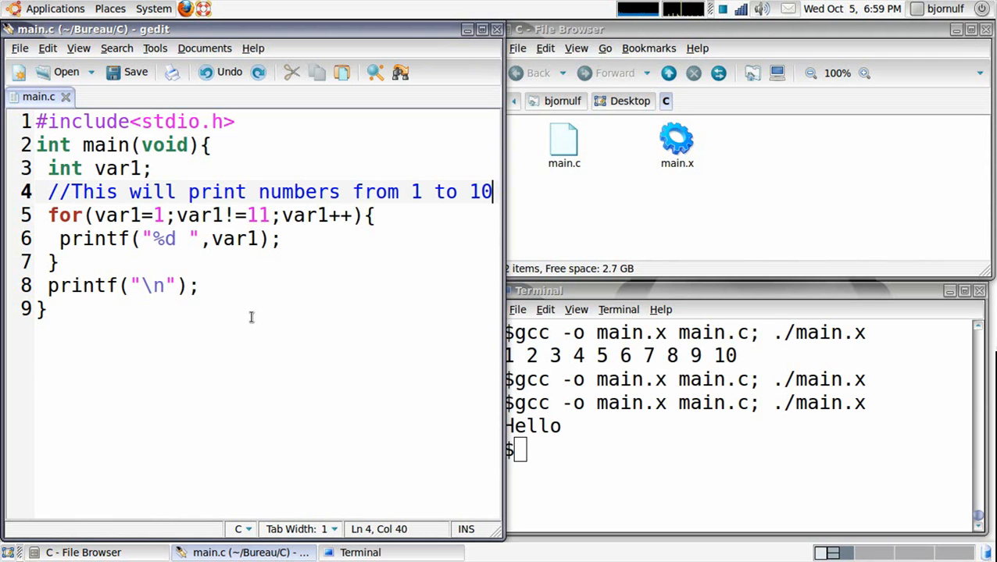
mouse_move(503, 191)
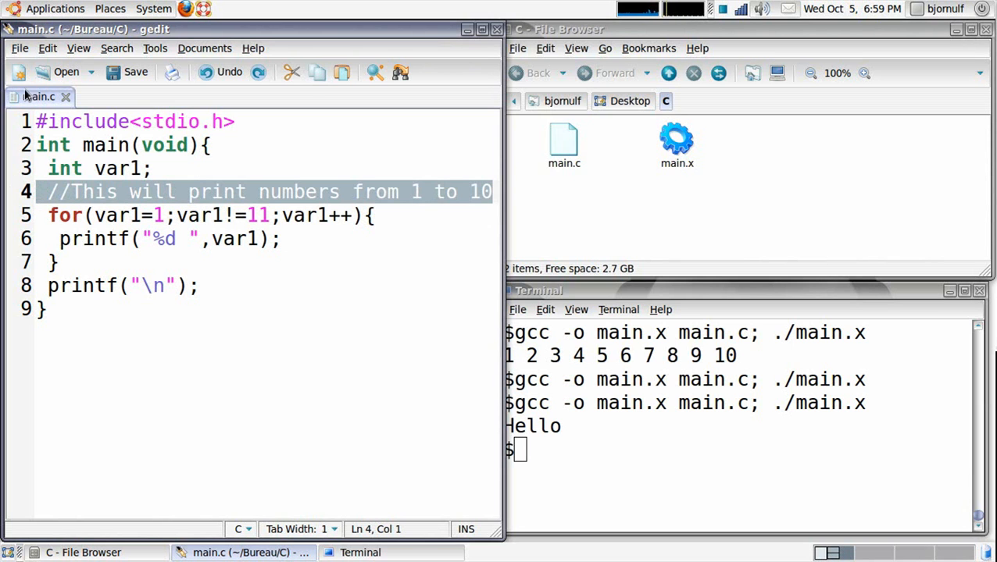
left_click(71, 193)
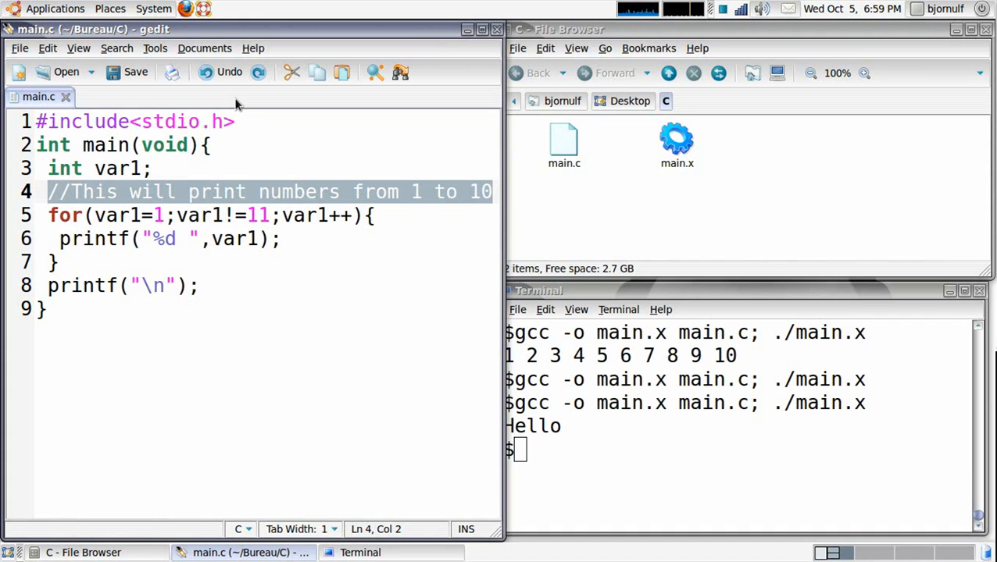
left_click(211, 263)
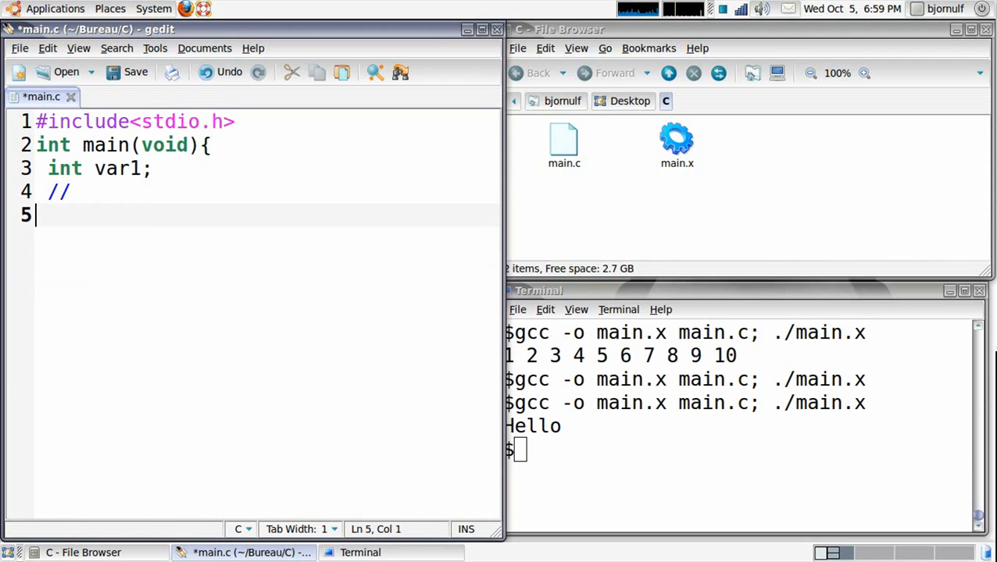
Write printf("Hello"); in main
type("p")
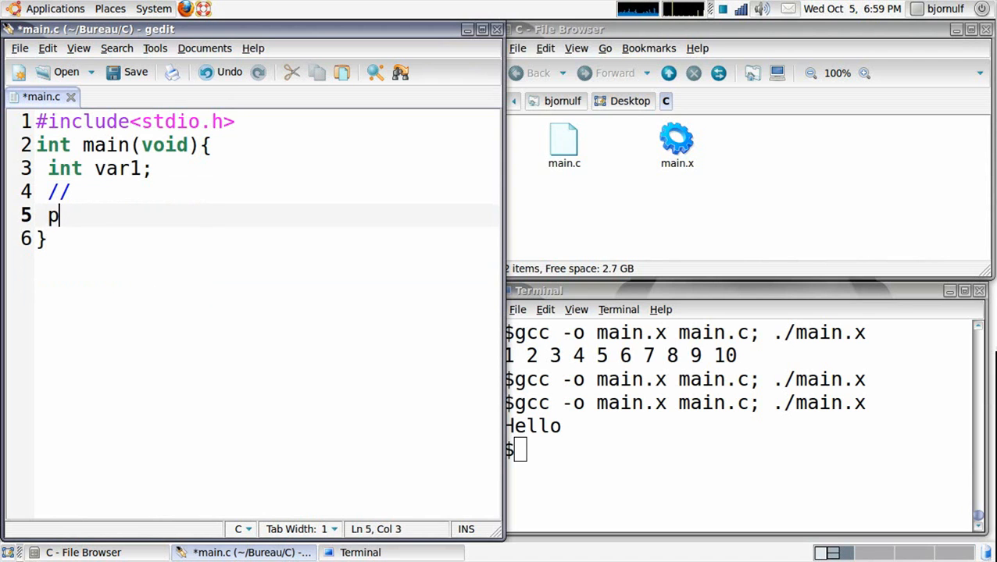
type("rintf(\"\");")
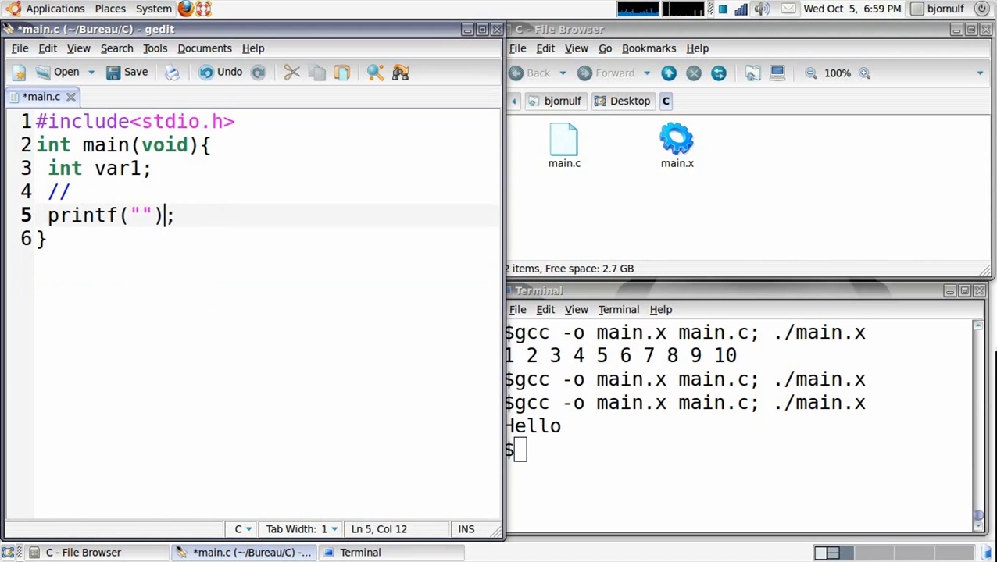
type("Hello")
left_click(267, 192)
type("This line will")
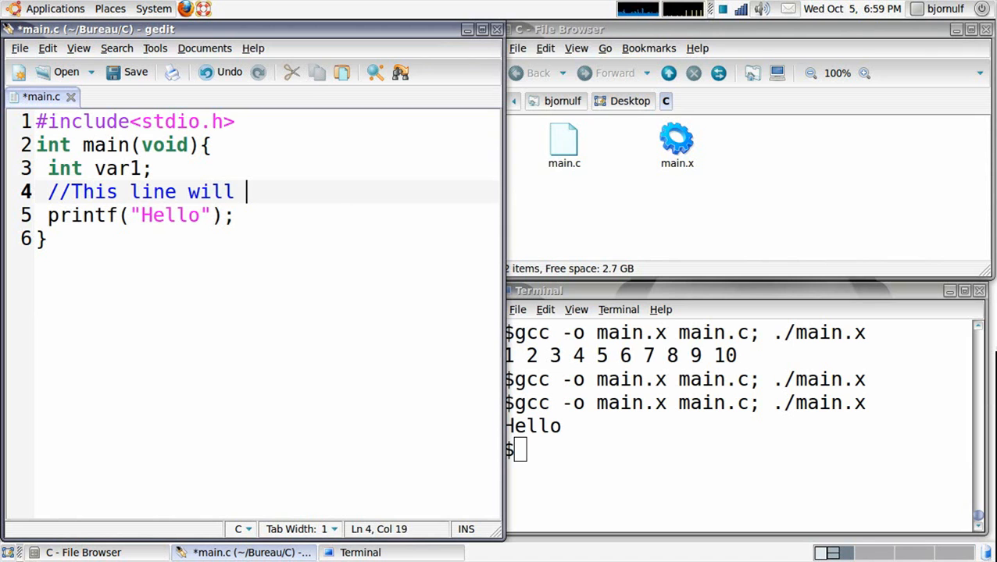
Write the comment explaining the line prints Hello on the screen
type("print Hello on the scr")
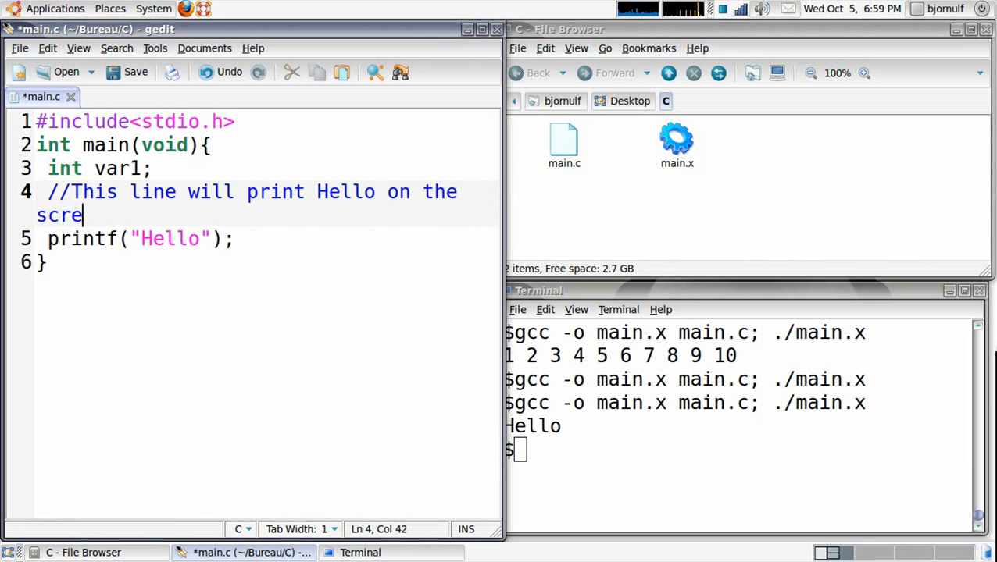
type("en")
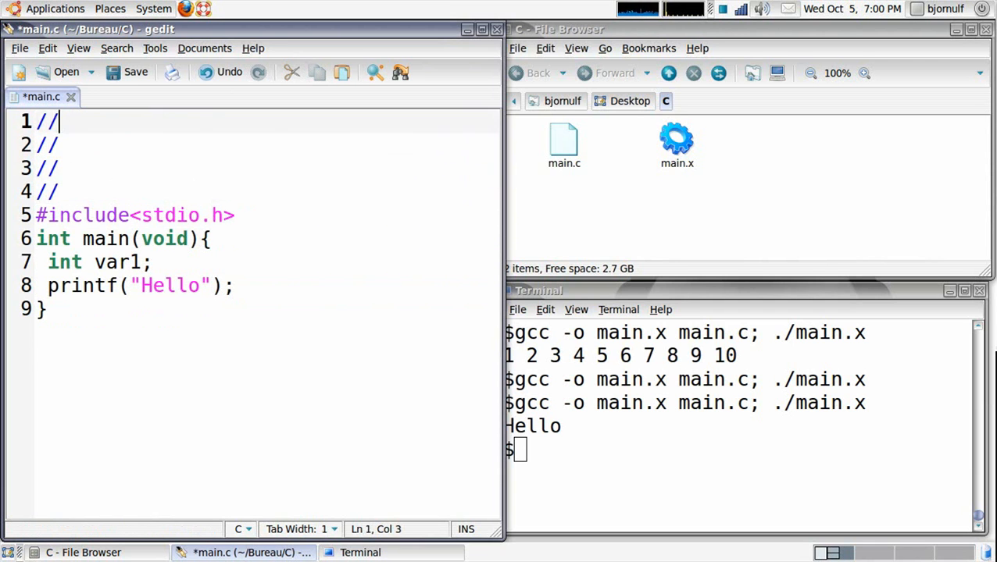
Try an '//Author : Mr X' and '//Date :' comment header, then remove it
type("Author : Mr X")
left_click(267, 145)
type("Date")
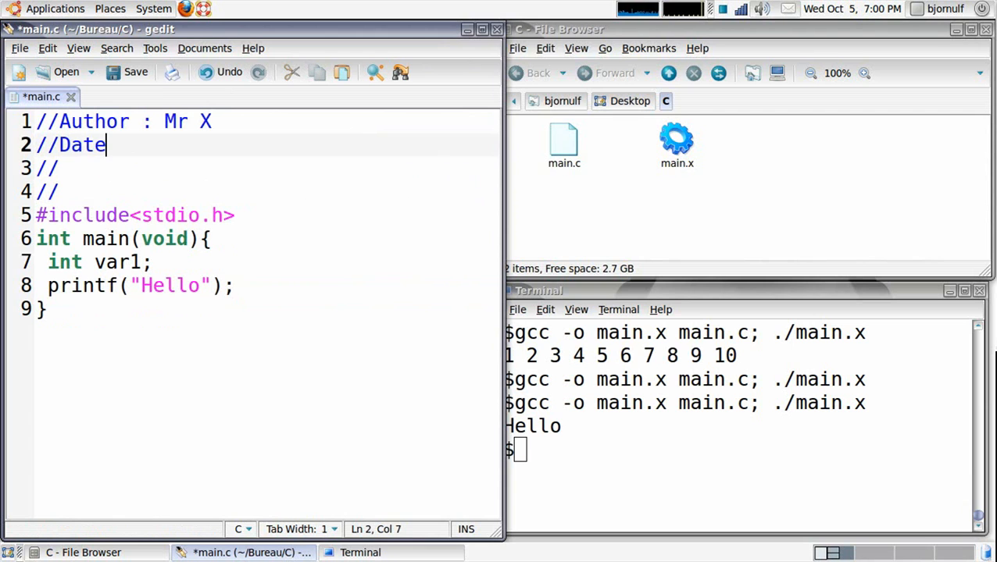
type("\" : \"")
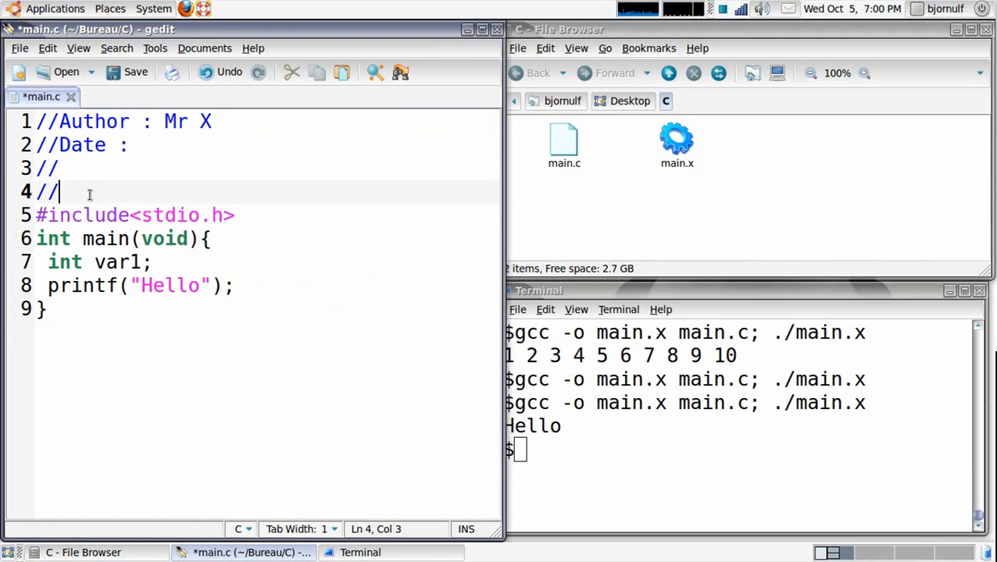
left_click_drag(60, 193, 38, 122)
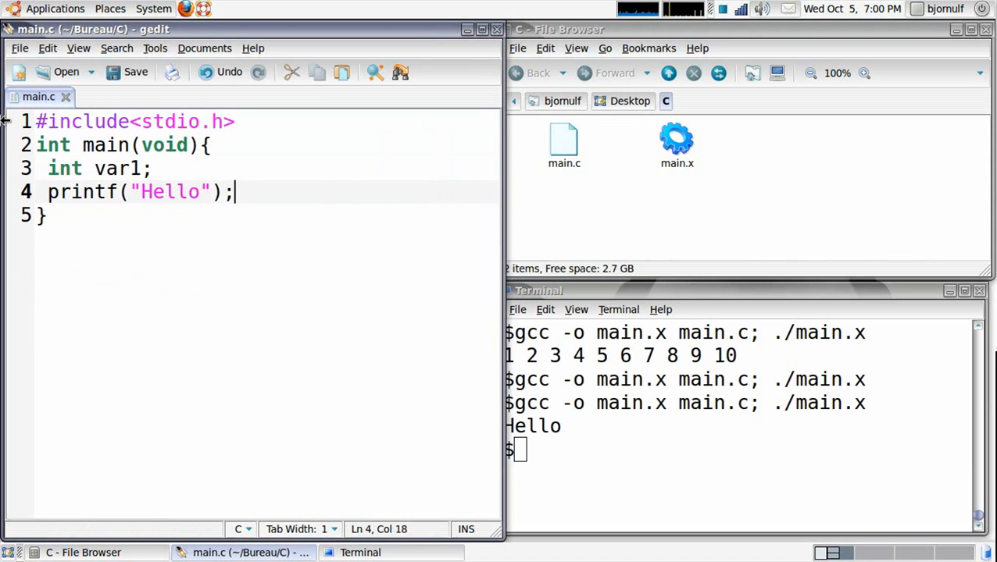
type("//Author : Mr")
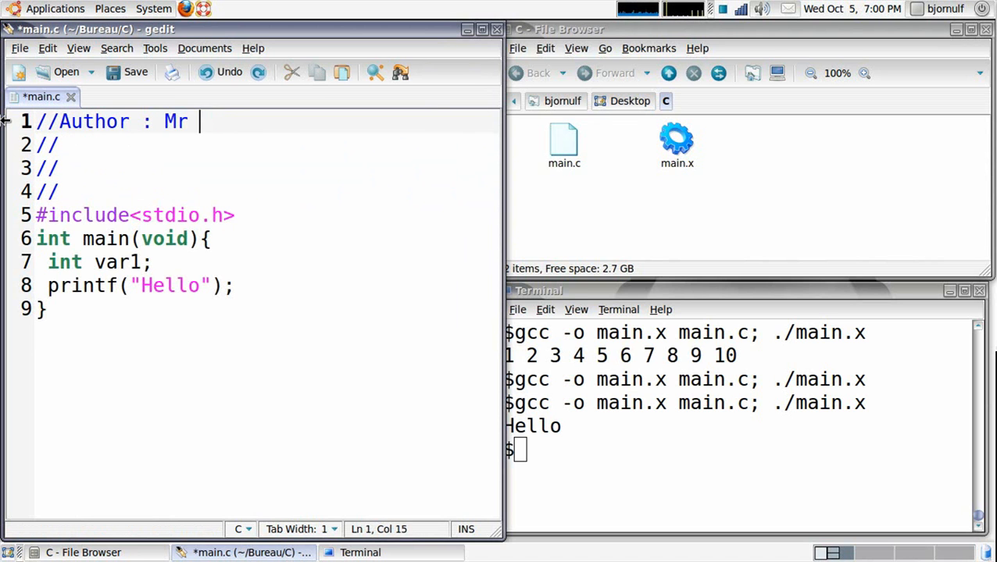
Replace the printf line with the start of an if() block
left_click_drag(199, 122, 46, 190)
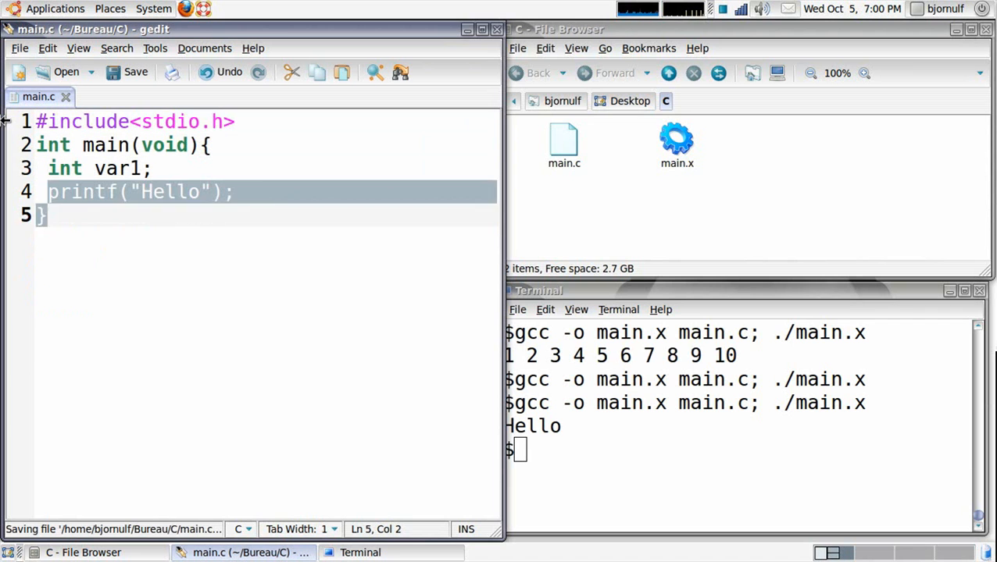
type("if(){")
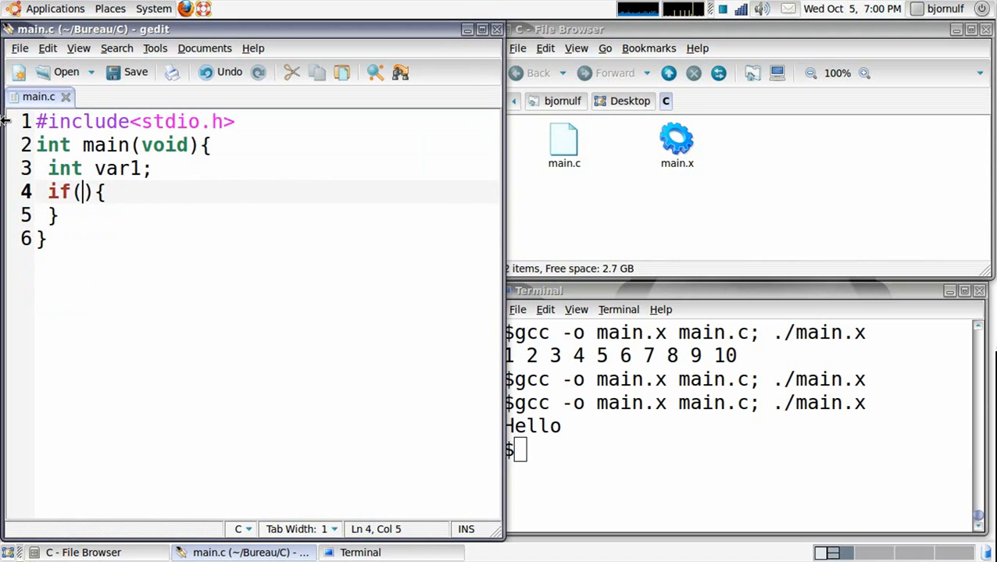
Add an else{ block and an empty printf("") in each branch, saving main.c
type("e")
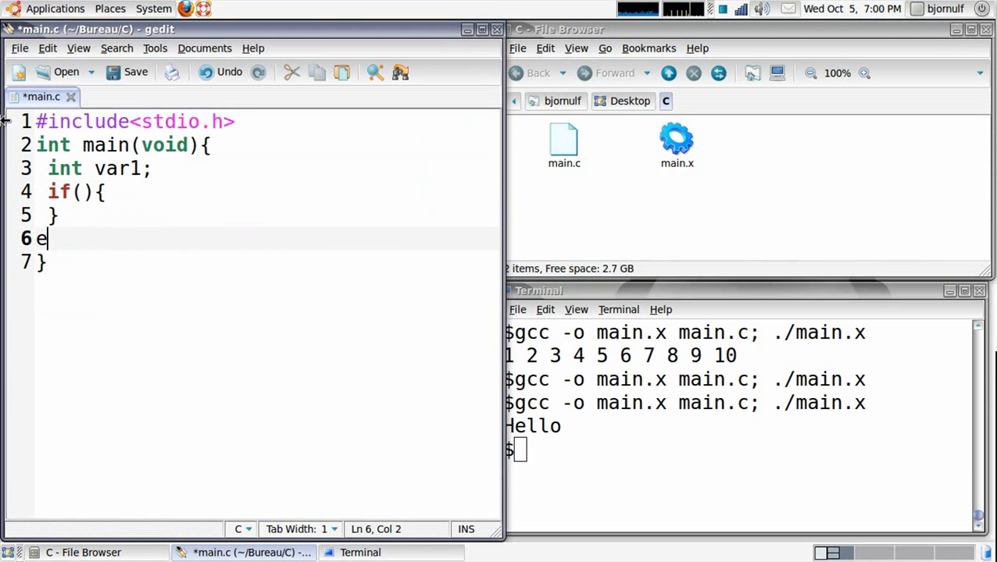
type("lse{")
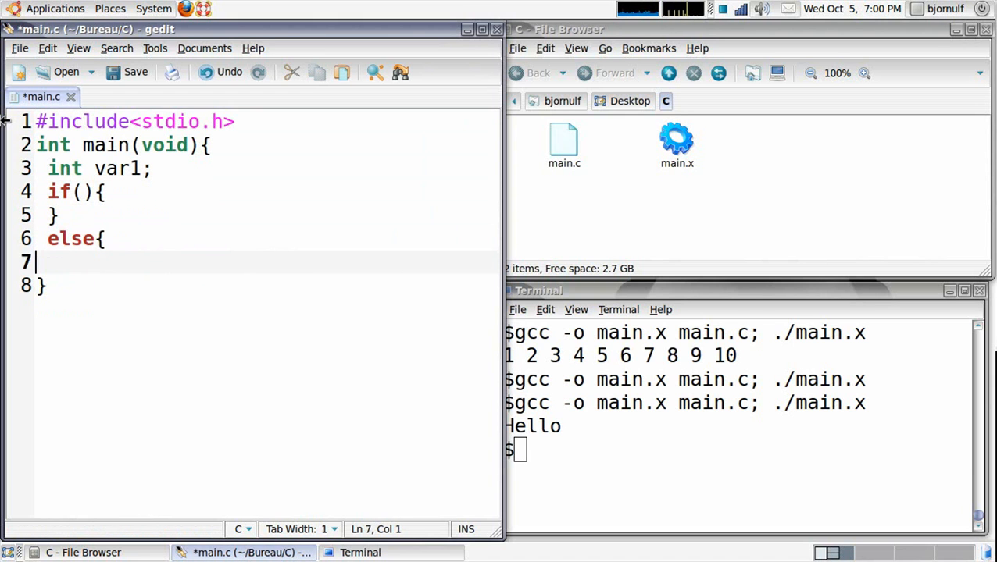
key("ctrl+s")
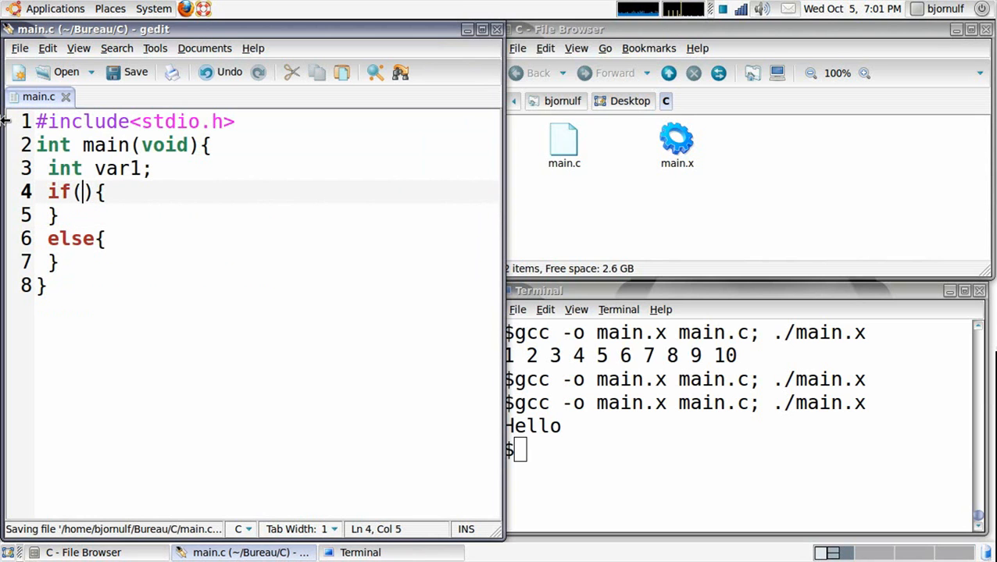
key("Right")
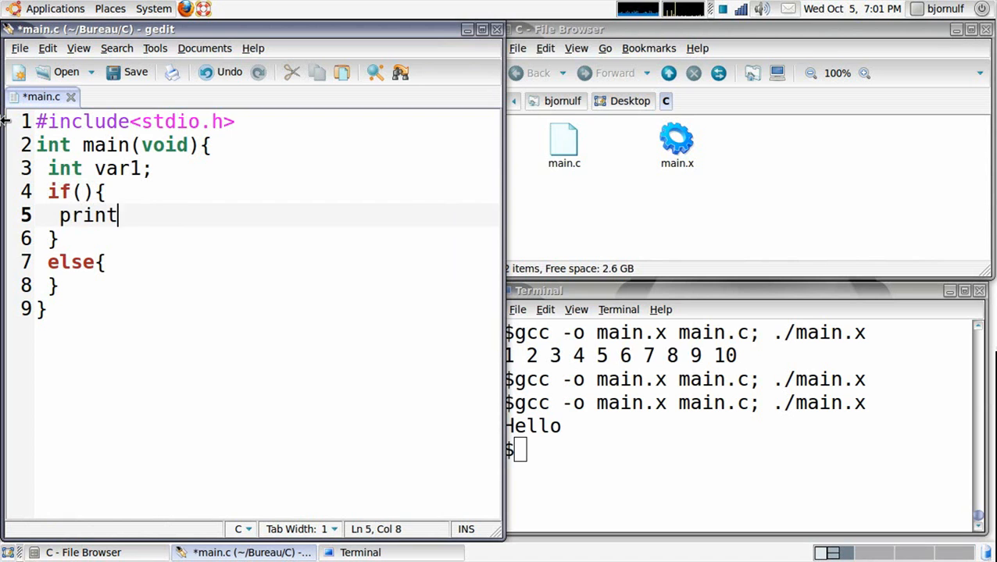
type("f(\"\");")
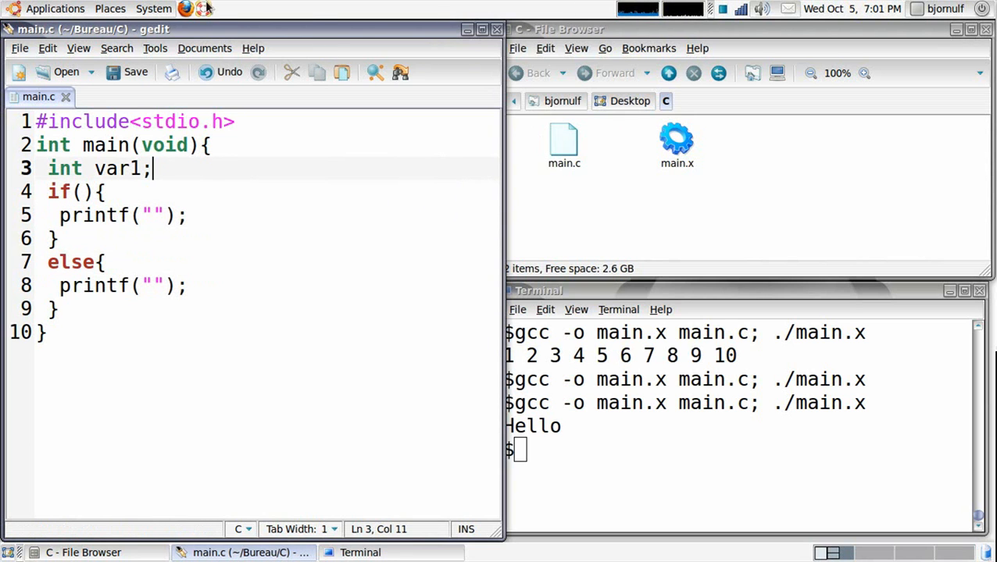
Look up the Wikipedia consonant article in Firefox in English, then return to gedit
left_click(203, 10)
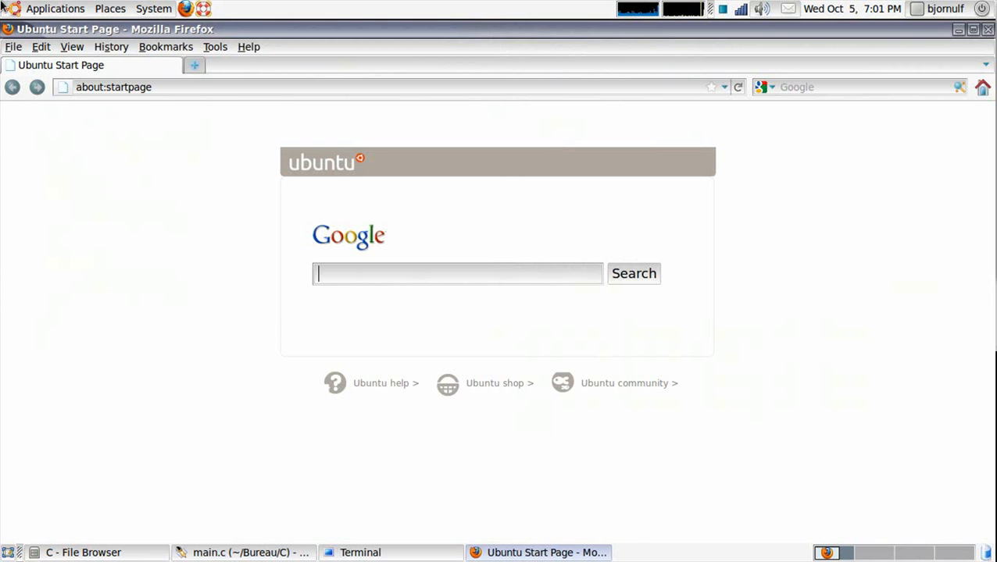
type("consoo")
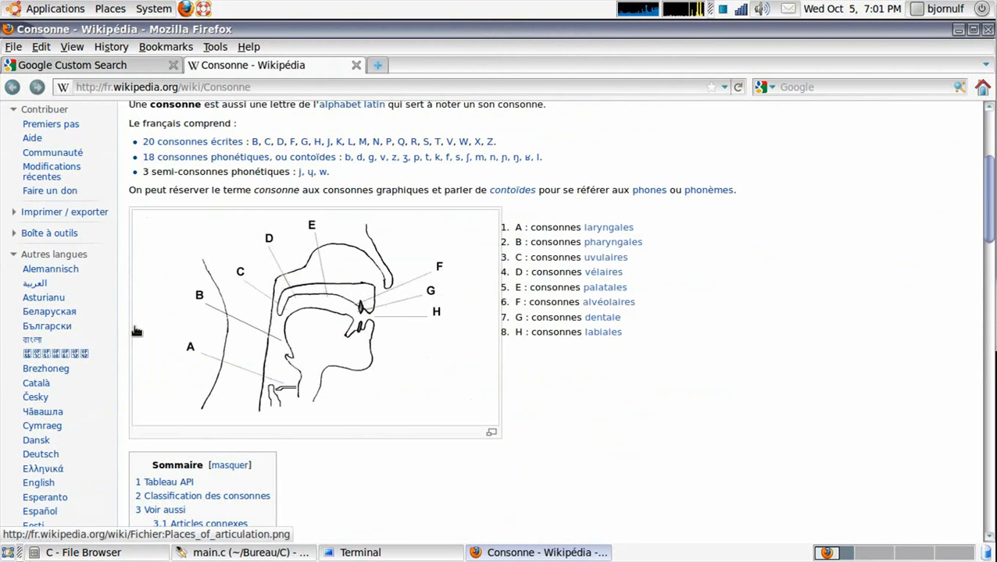
scroll("down", 3)
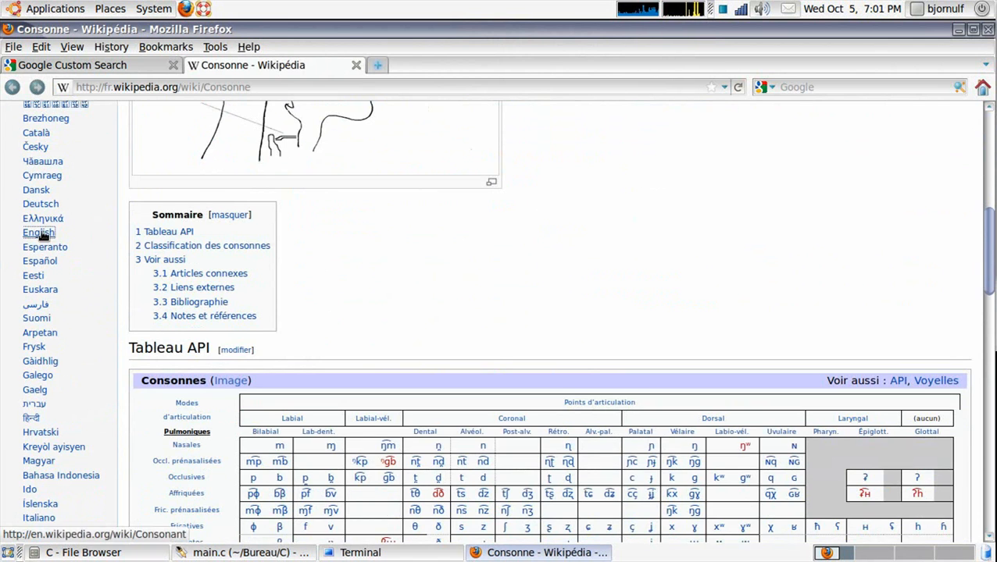
left_click(37, 233)
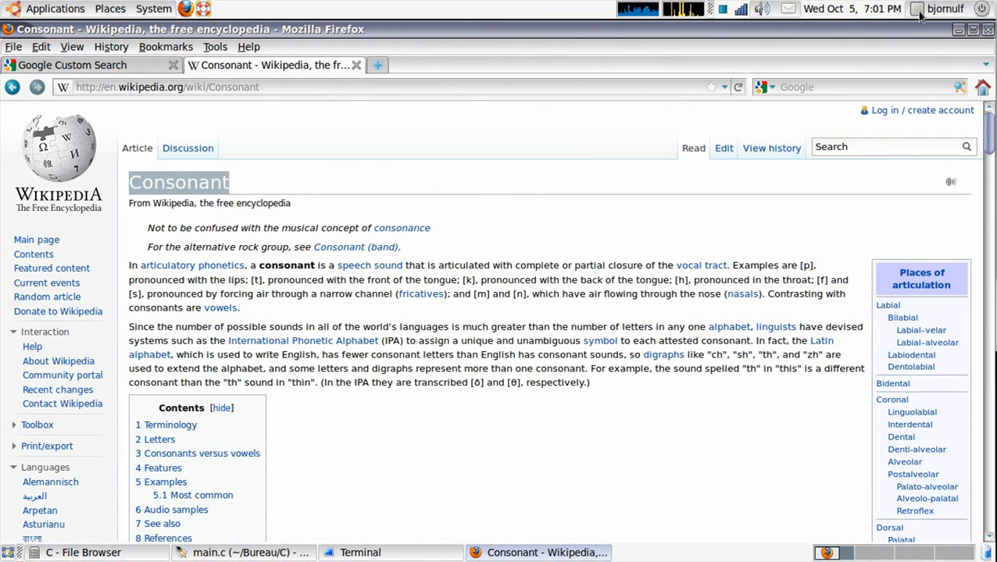
left_click(987, 28)
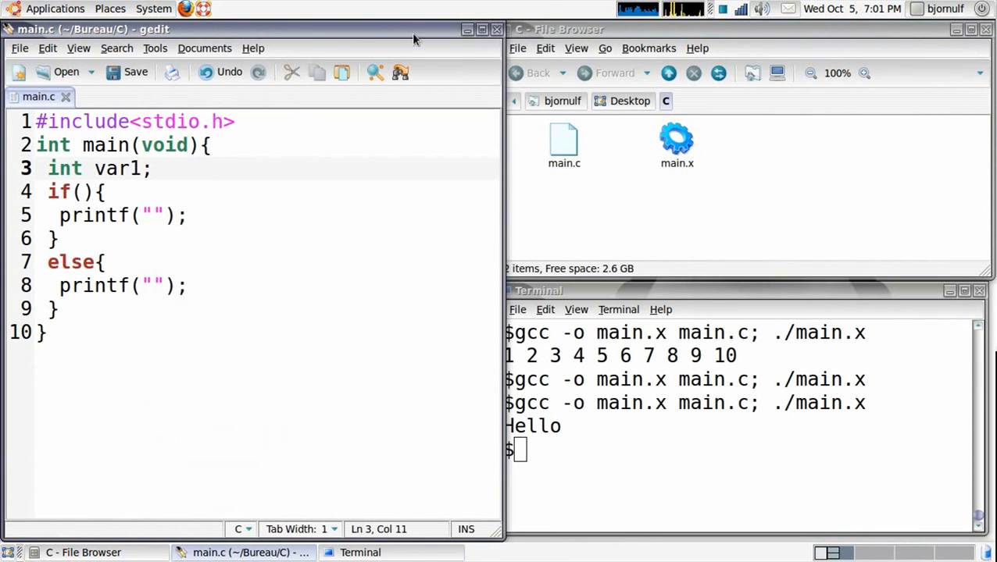
Change the declaration to char char1='e';
left_click(155, 215)
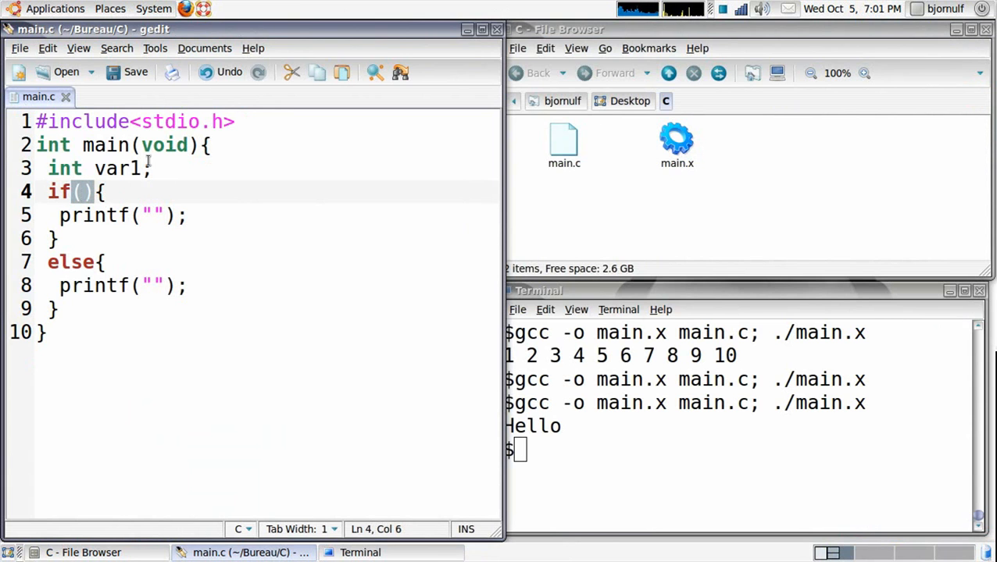
type("char")
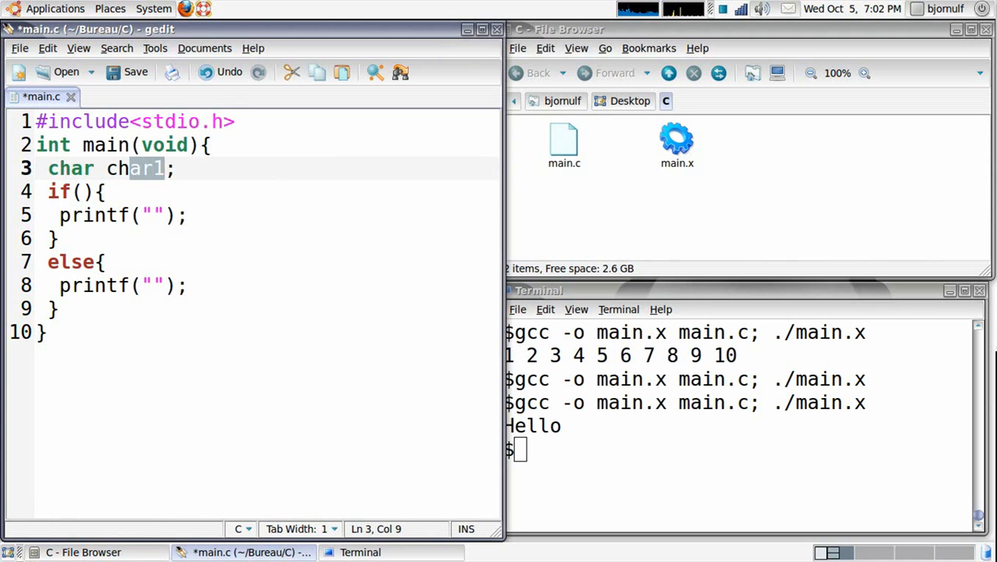
type("=")
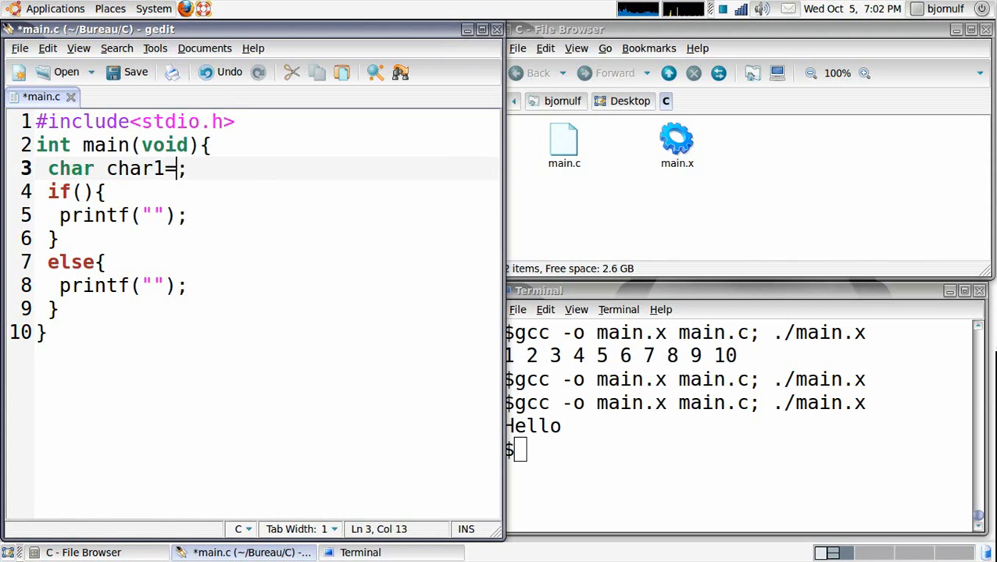
type("'e'")
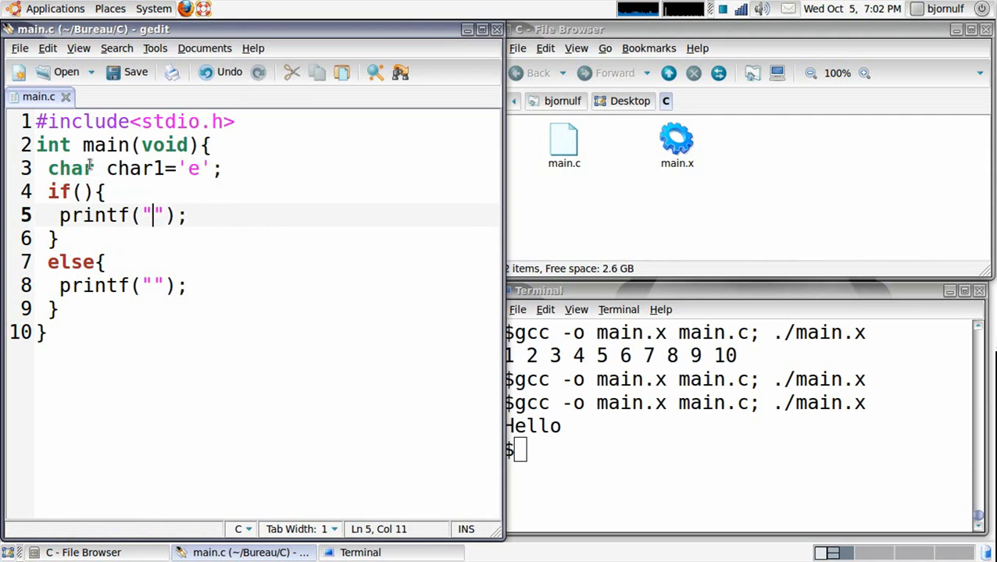
Fill the printf strings with "It's a vowel." and "It's a consonant."
type("It's a")
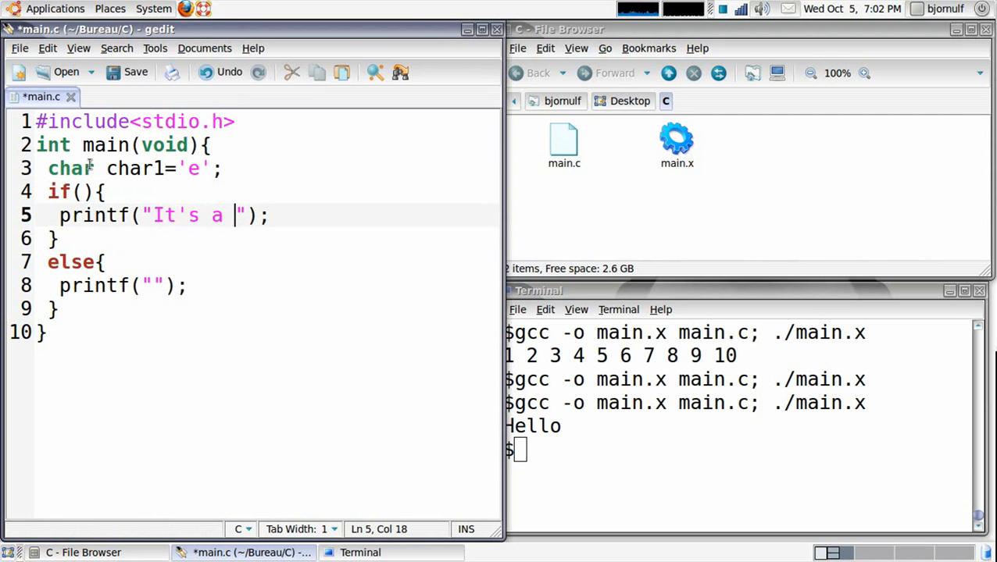
type("vo")
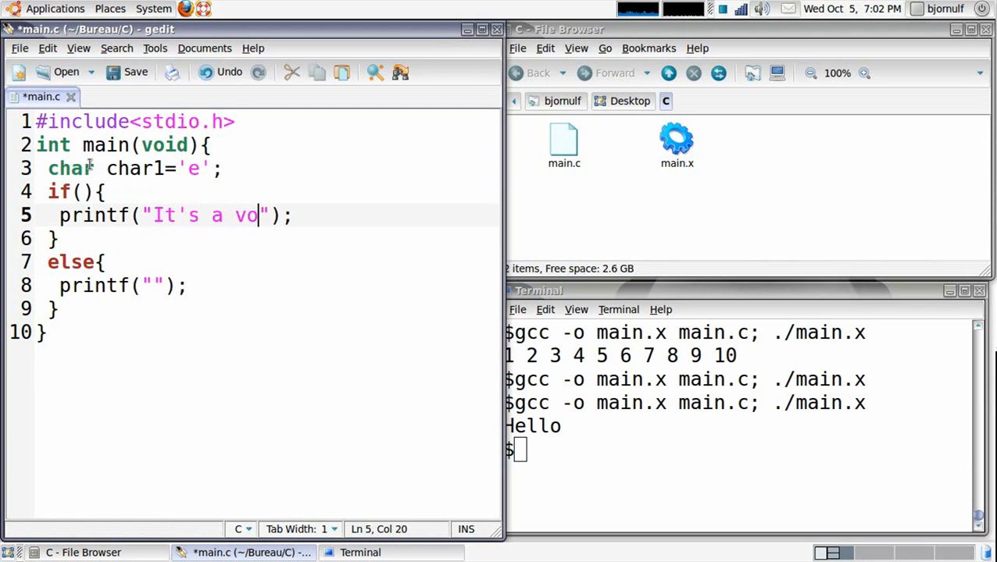
type("wel.")
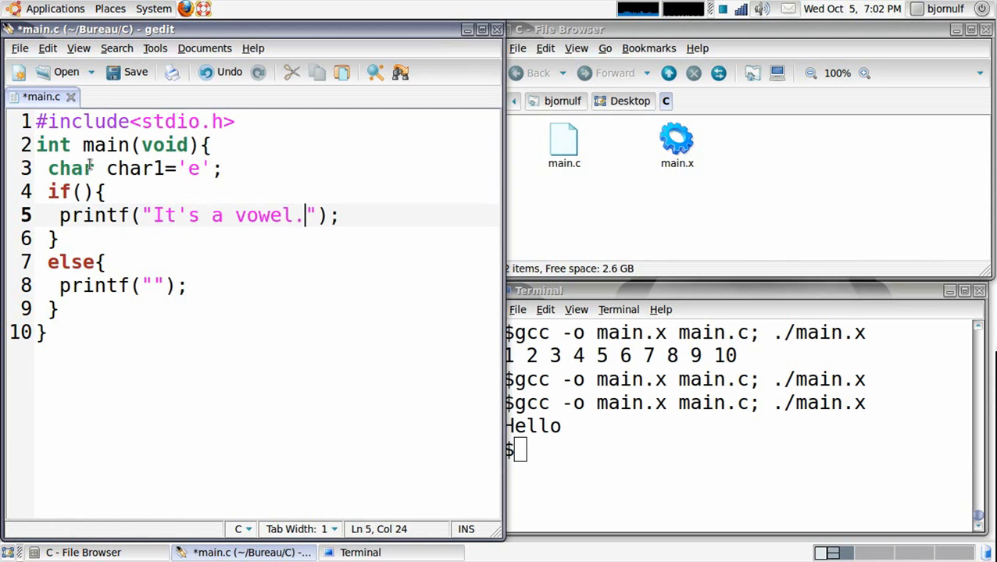
type("It's a consonant.")
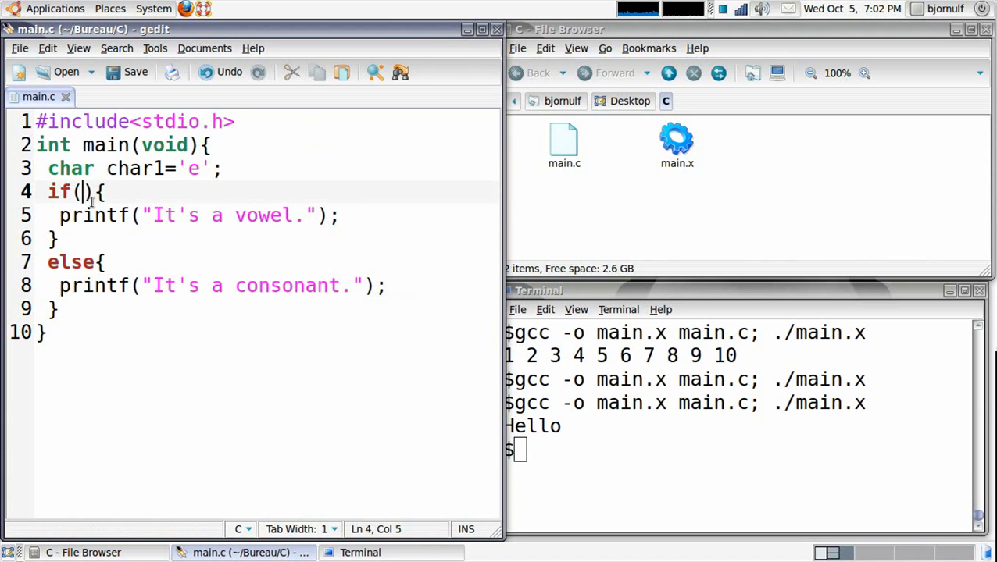
Write the if condition char1=='e'
type("char1")
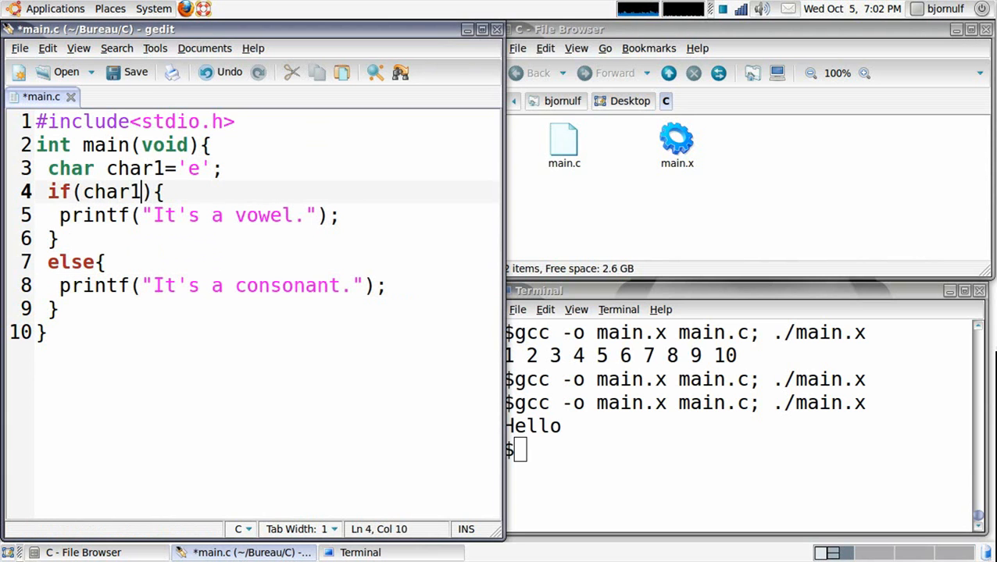
type("=='")
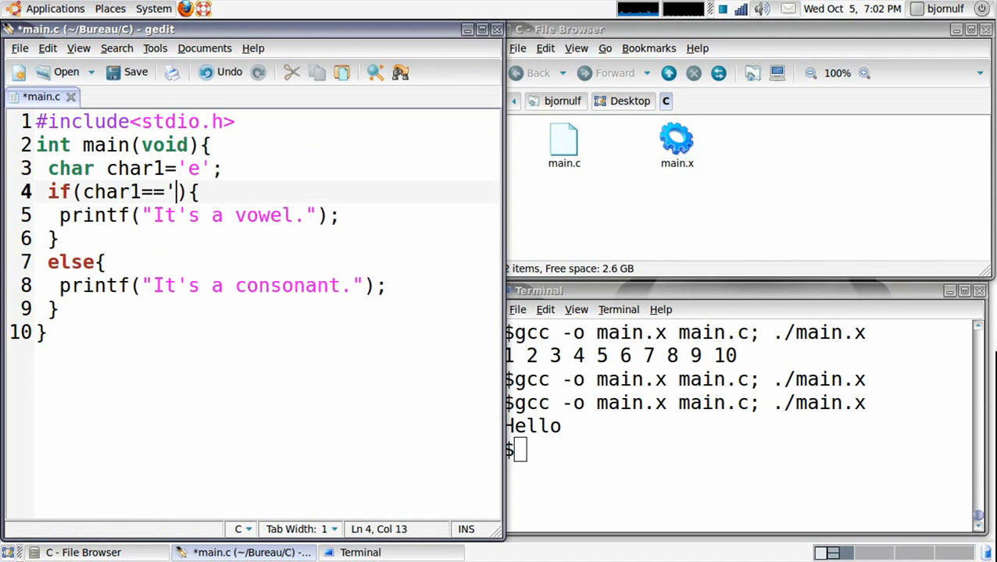
type("e'")
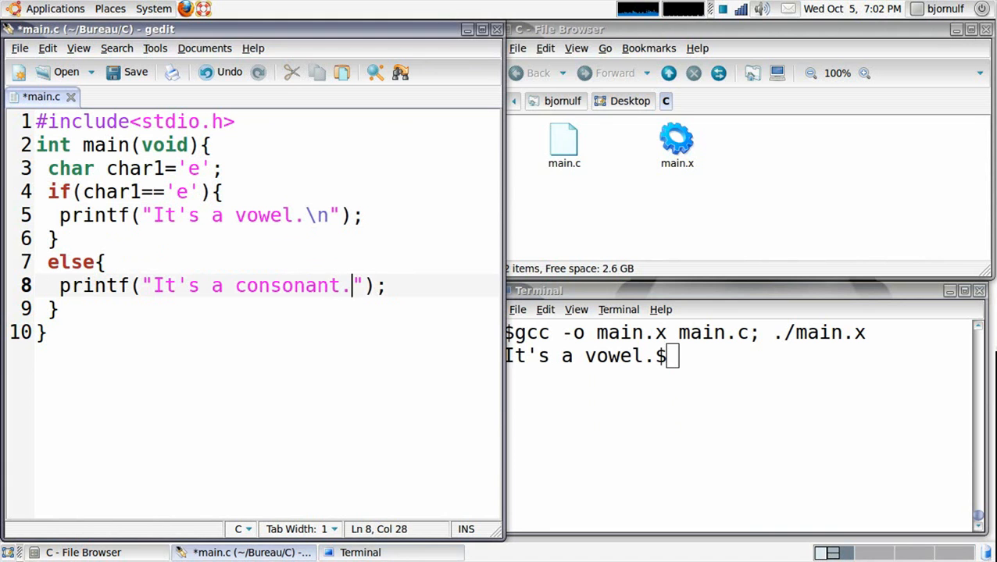
Add newlines to the messages and change char1's value from 'e' to 'a'
type("\\n")
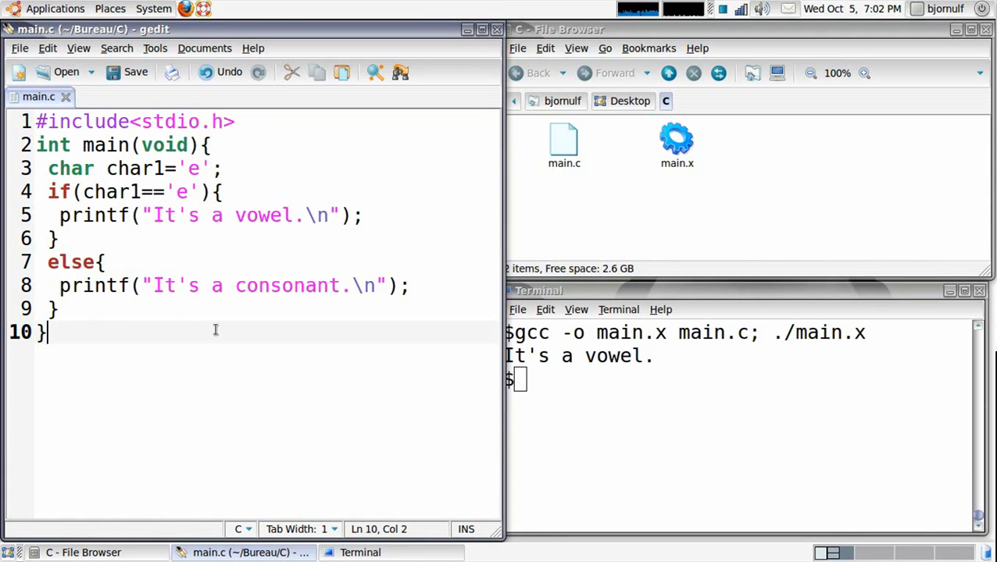
double_click(194, 169)
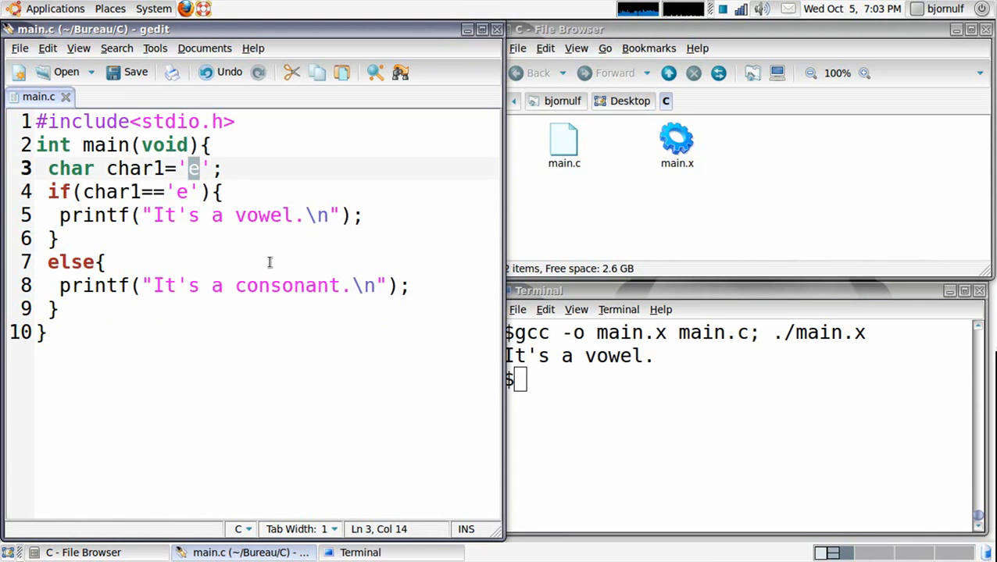
mouse_move(308, 189)
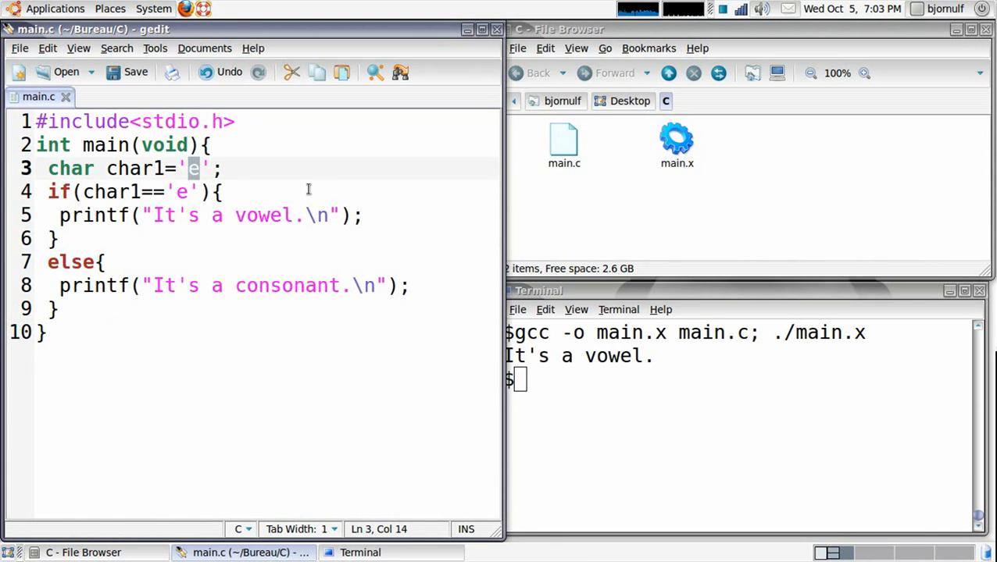
type("a")
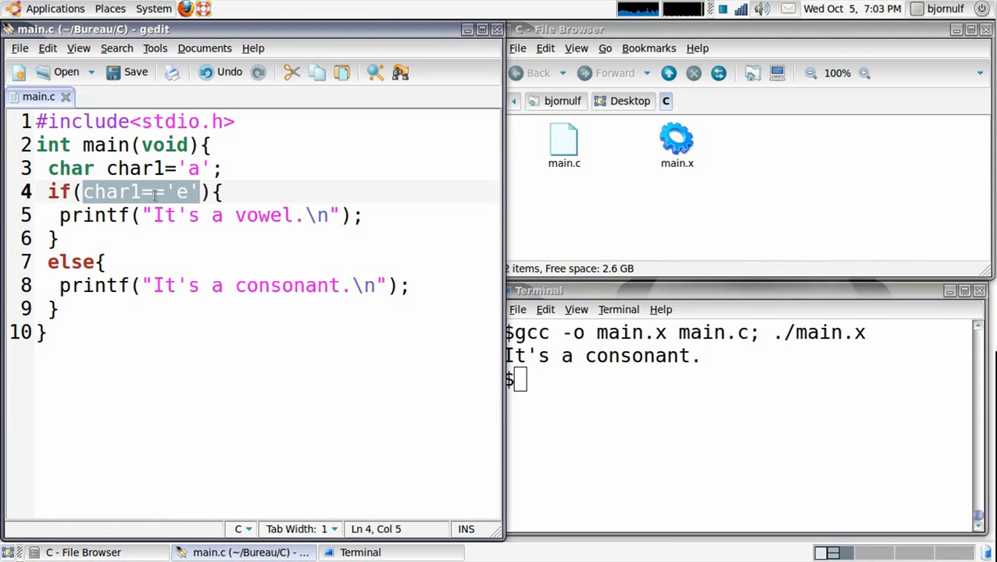
type("=")
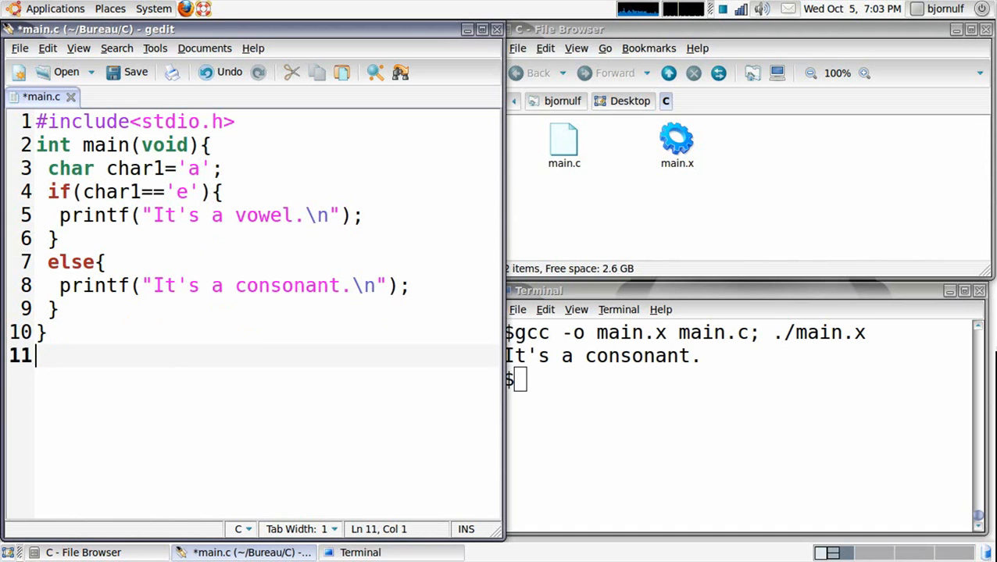
Add the comments // || -> OR and // && -> AND, save, and position after the char1=='e' test
type("//")
left_click(267, 168)
type("e")
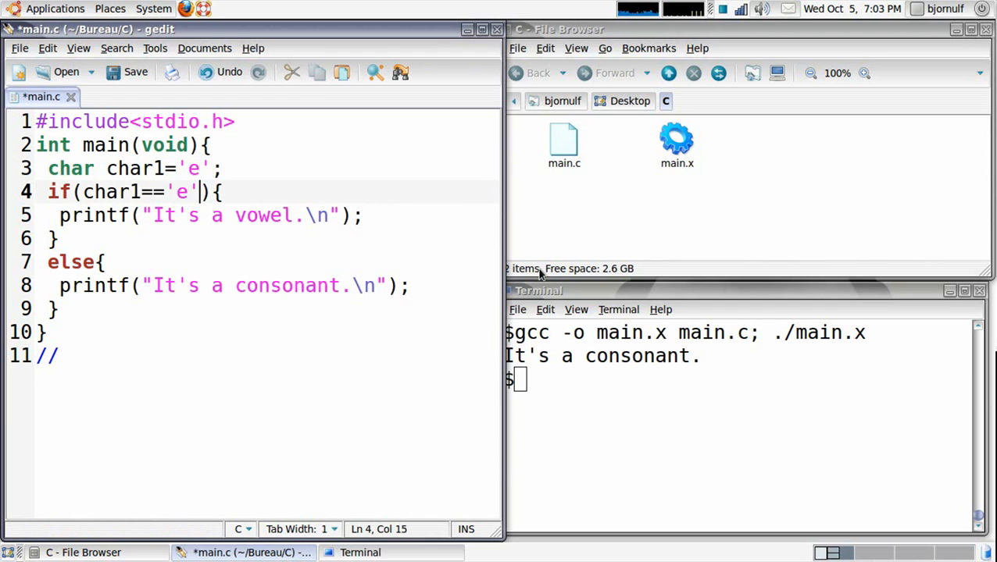
left_click_drag(196, 192, 83, 192)
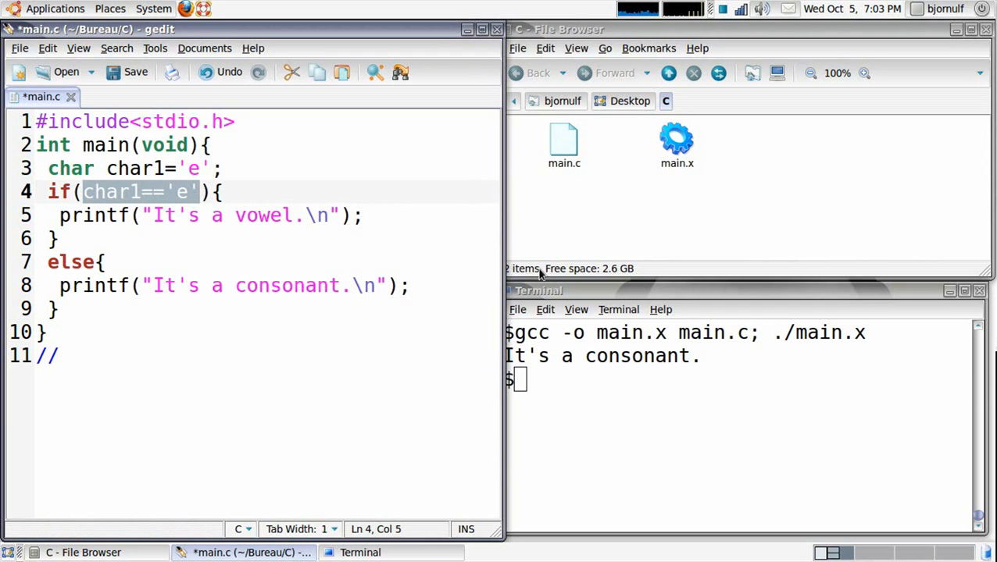
key("ctrl+s")
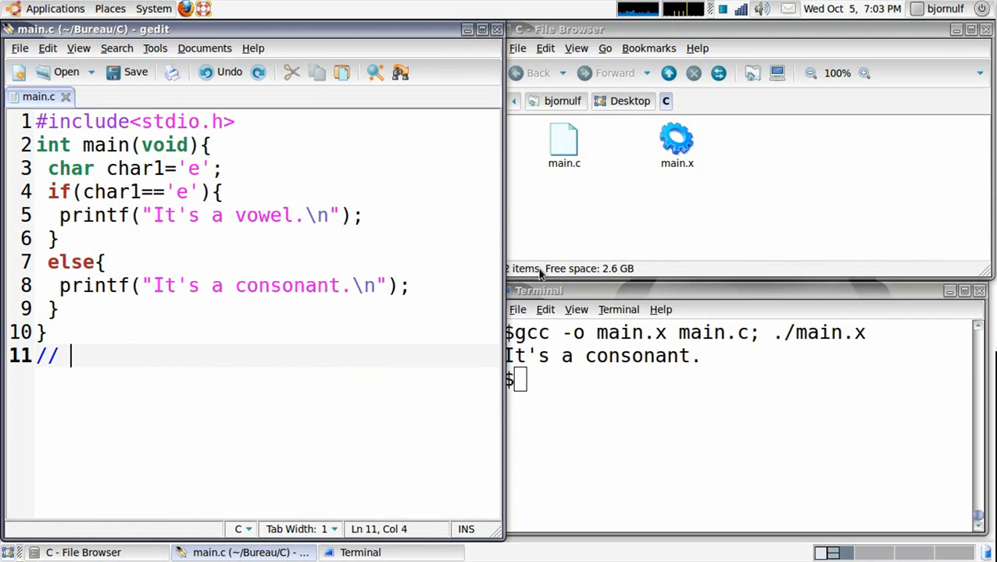
key("BackSpace")
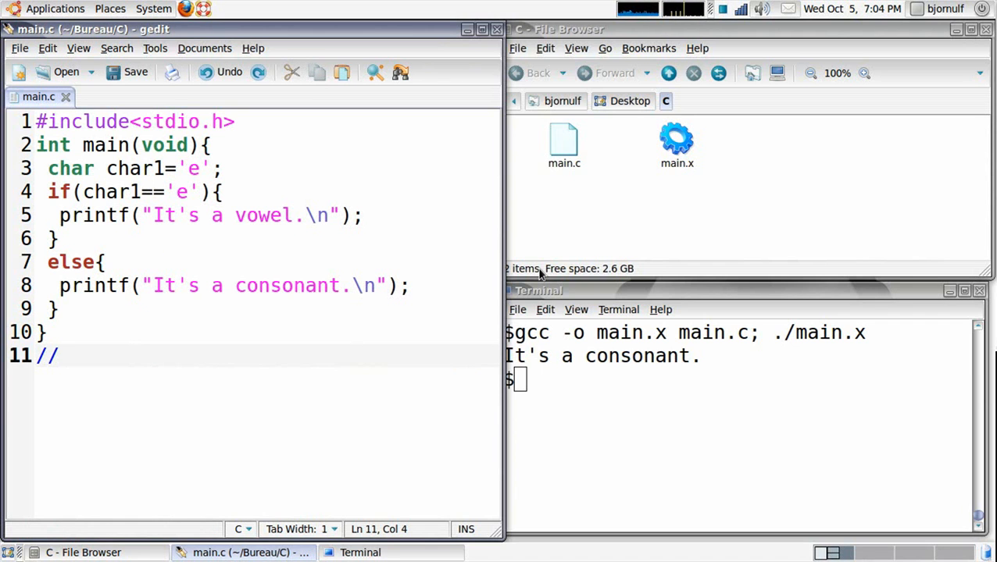
type("|| -> OR")
type("//                    && -")
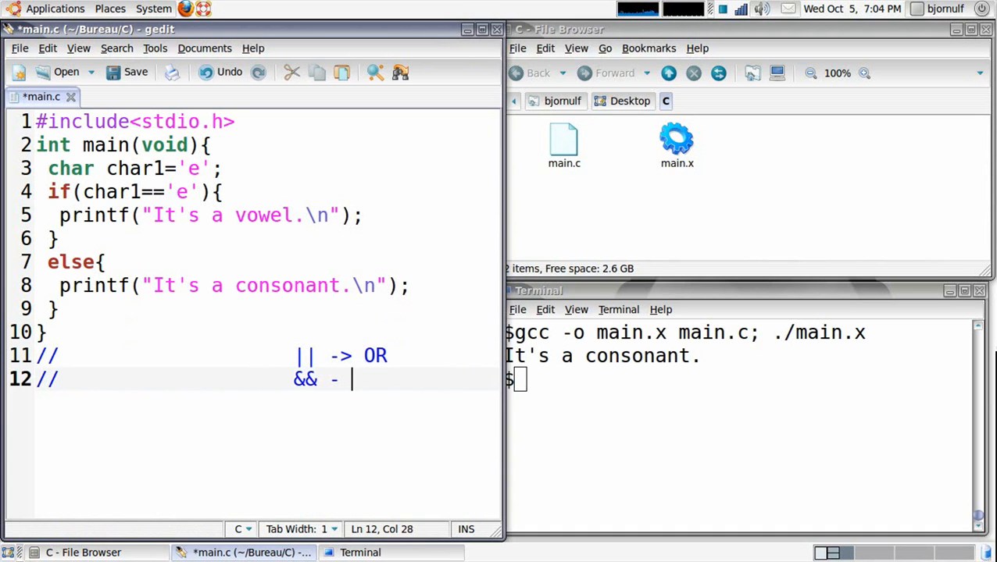
type(">")
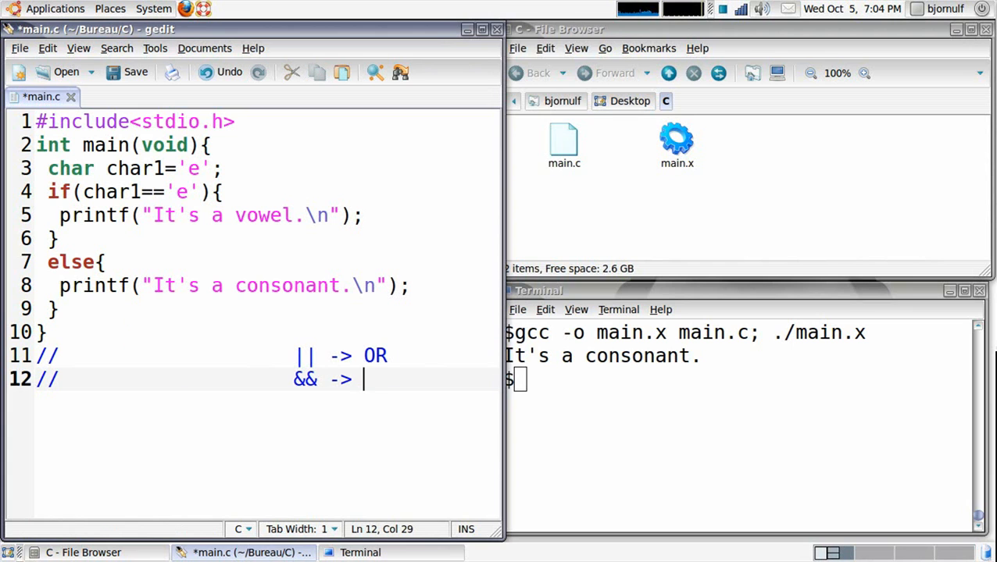
type("AND")
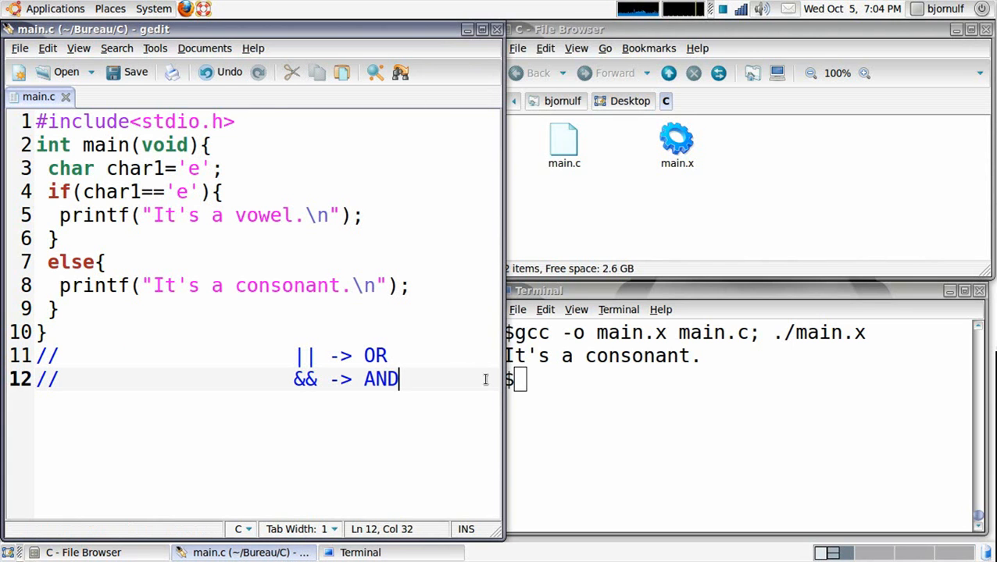
mouse_move(264, 403)
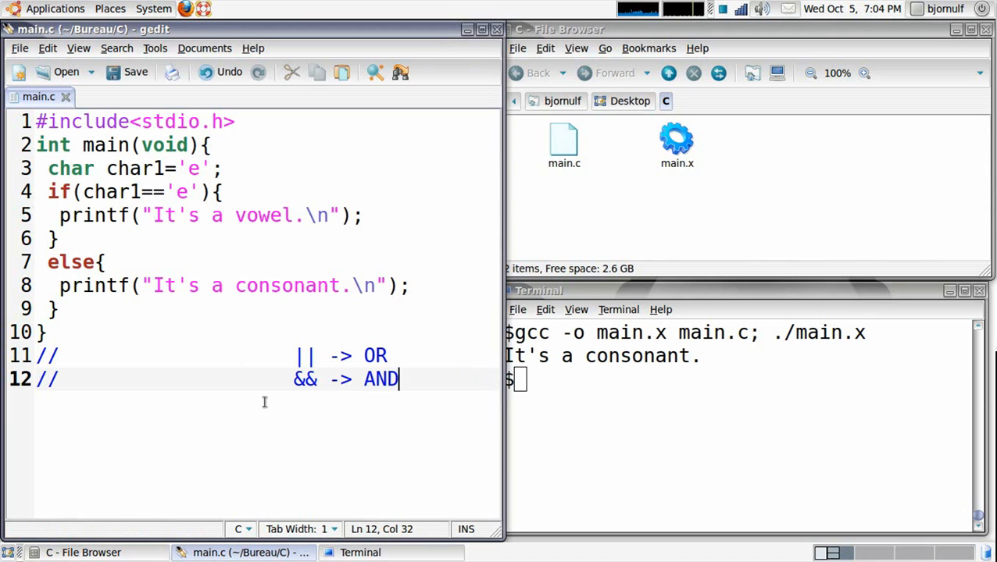
mouse_move(425, 371)
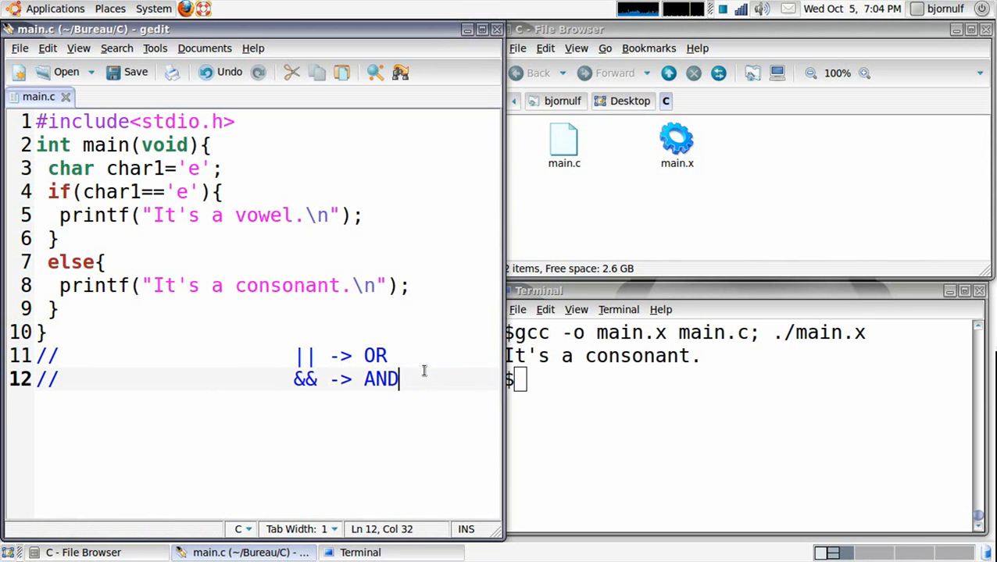
mouse_move(319, 357)
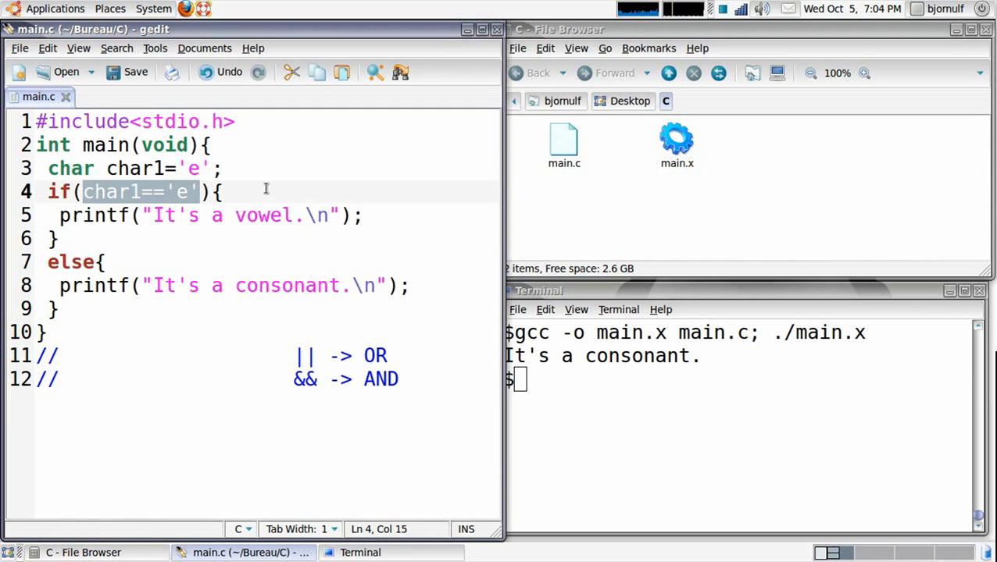
left_click(198, 192)
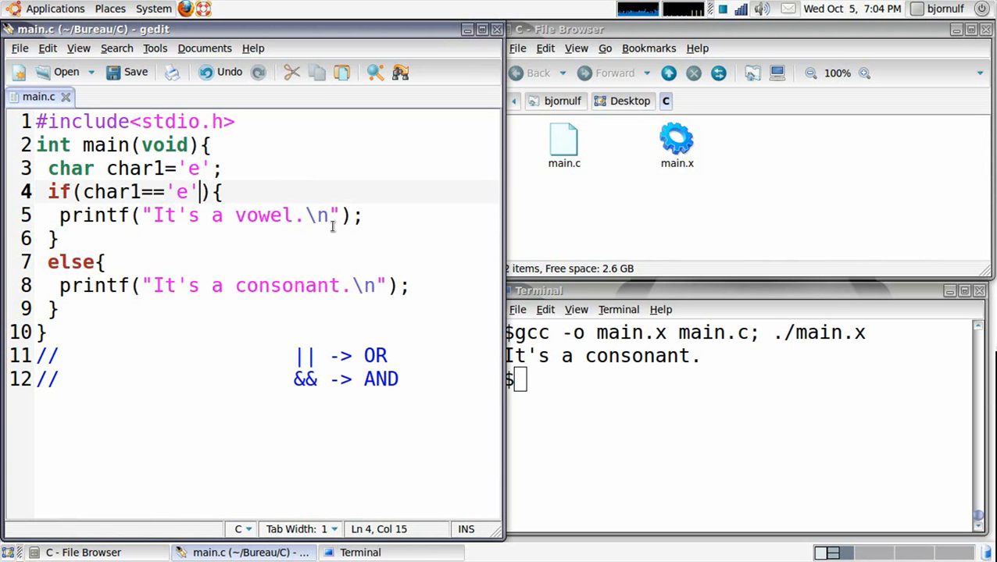
Extend the if condition with ||char1=='a'||char1=='i'||char1=='u'||char1=='o'
type("||")
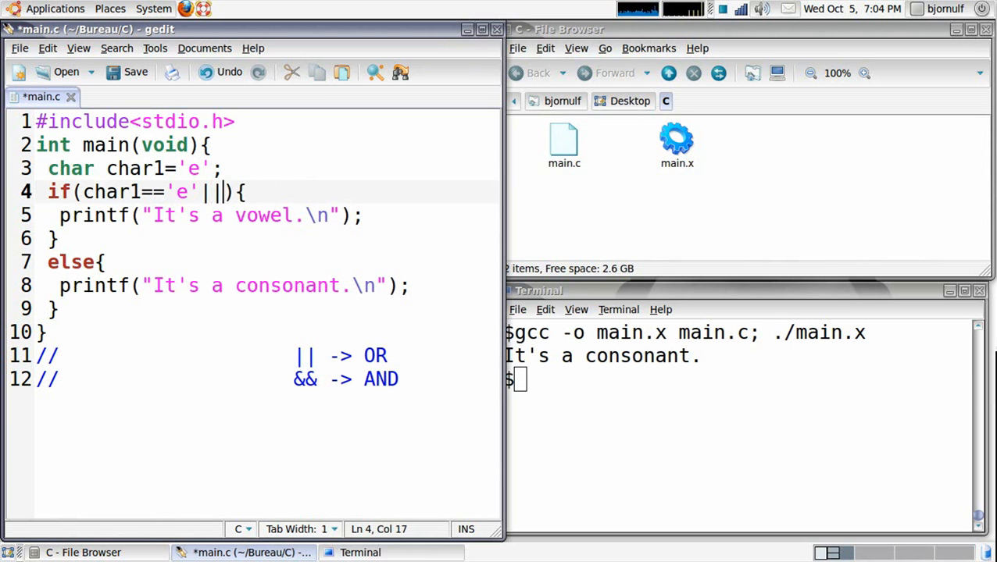
type("char1")
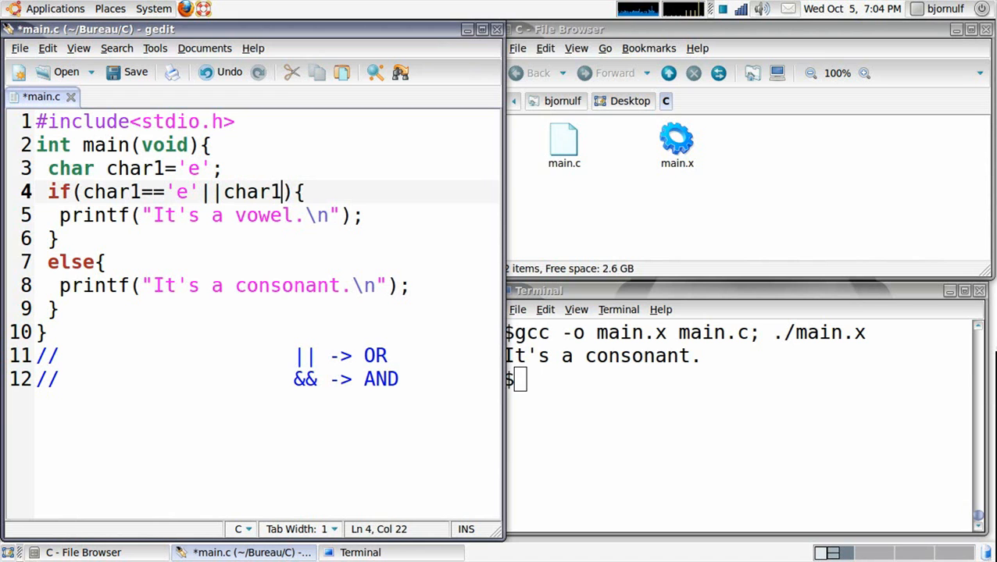
type("==")
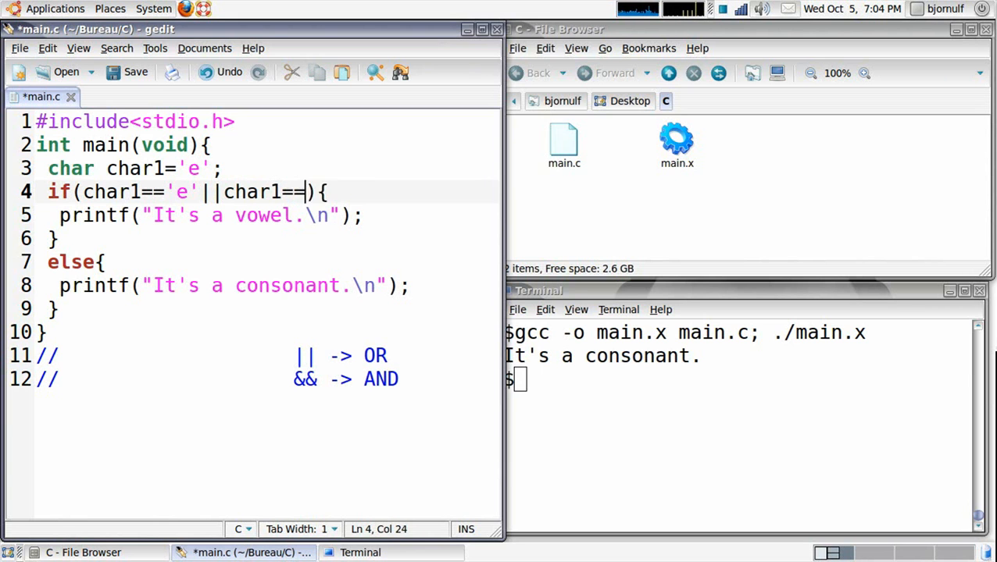
type("'a")
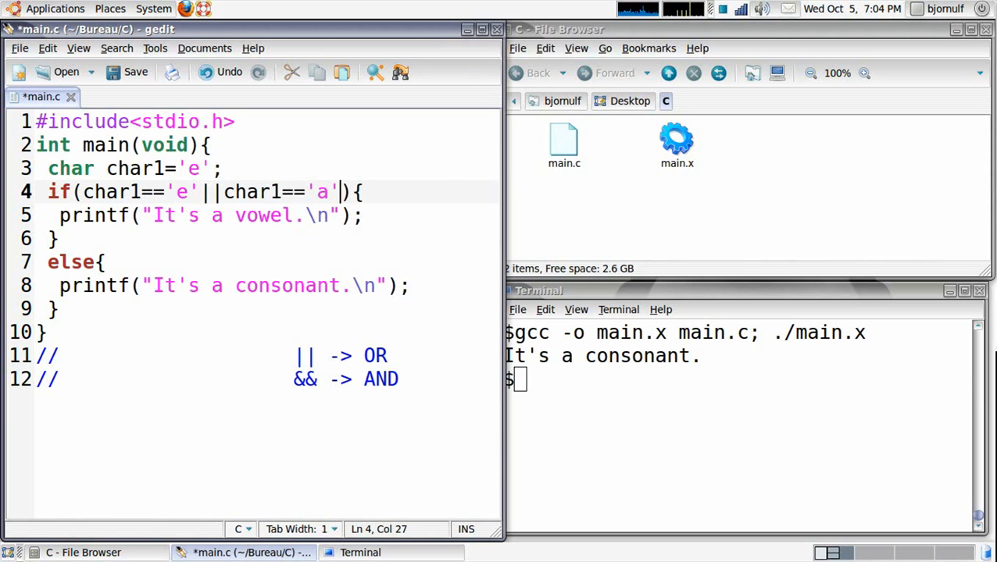
type("||char1=='a'")
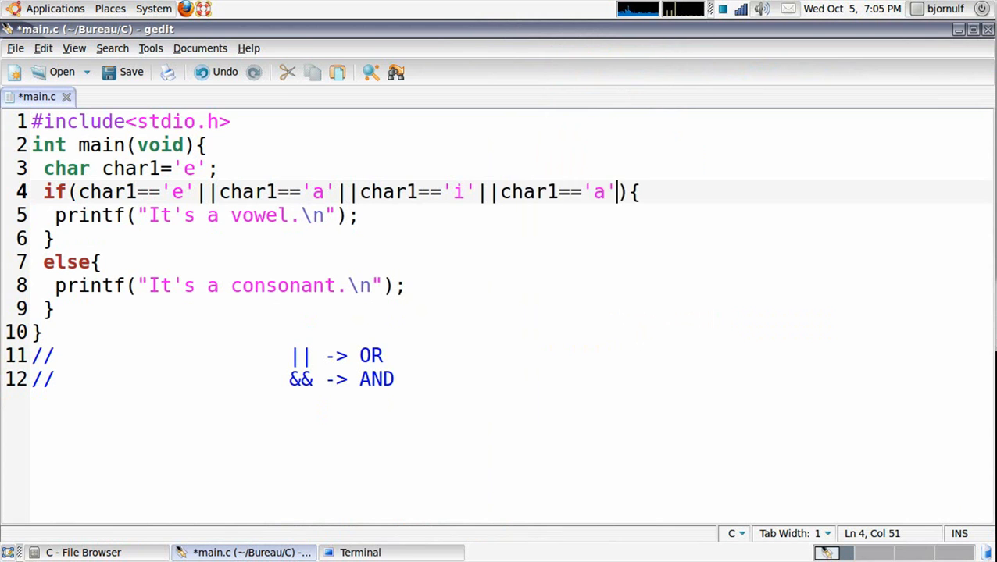
type("||char1=='a'")
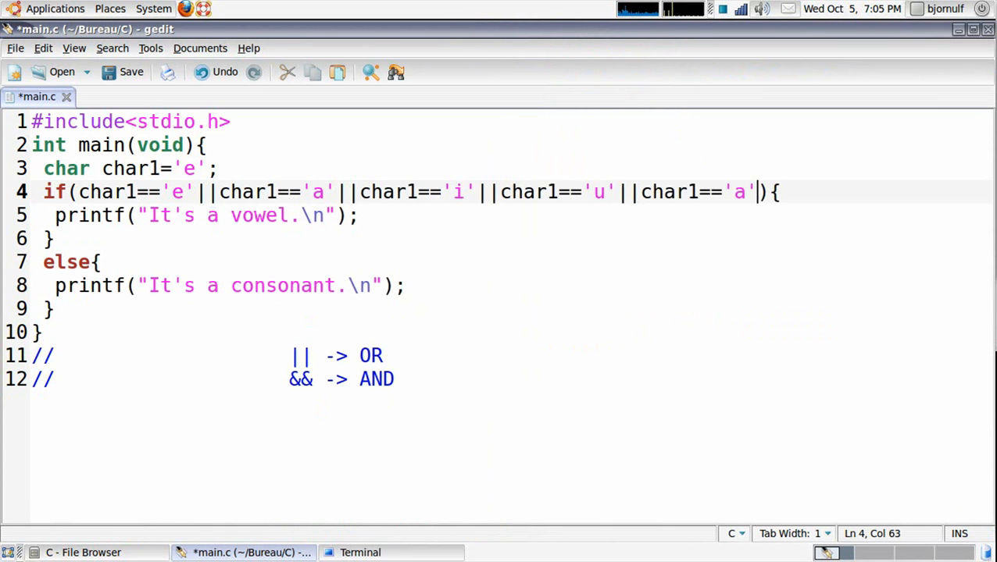
type("o")
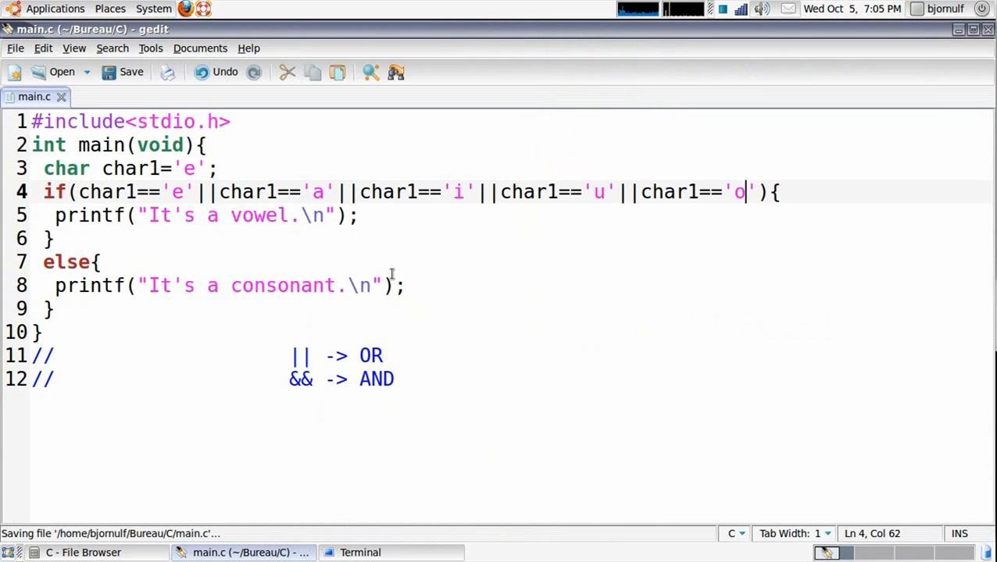
mouse_move(413, 248)
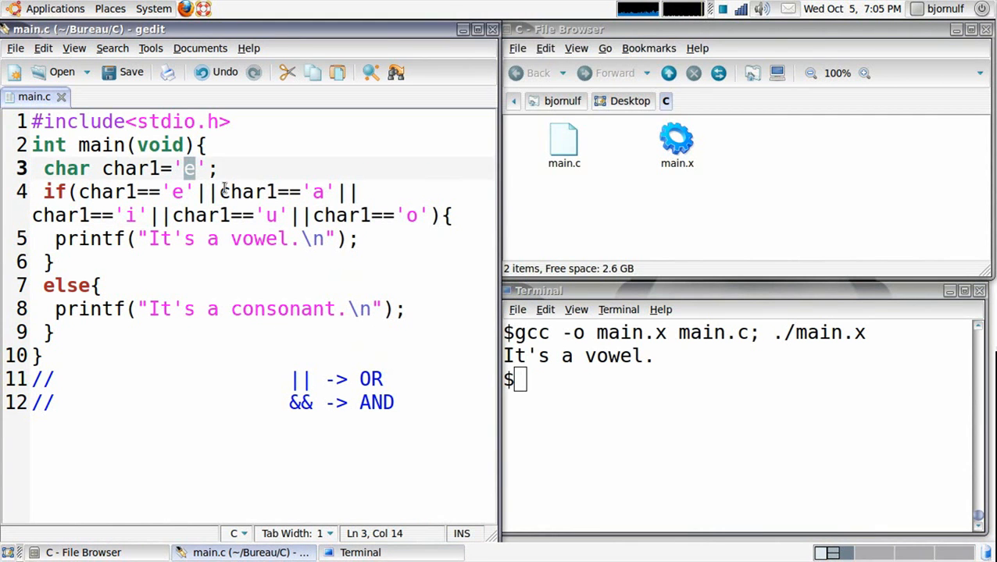
type("a")
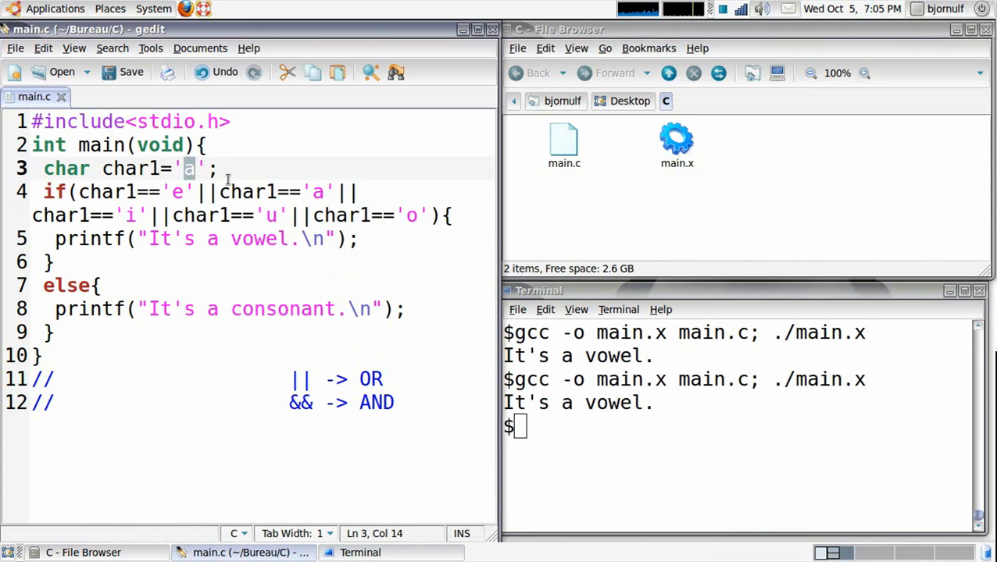
Set char1 to 'u' and retype the if line with the five vowel tests in parentheses
type("u")
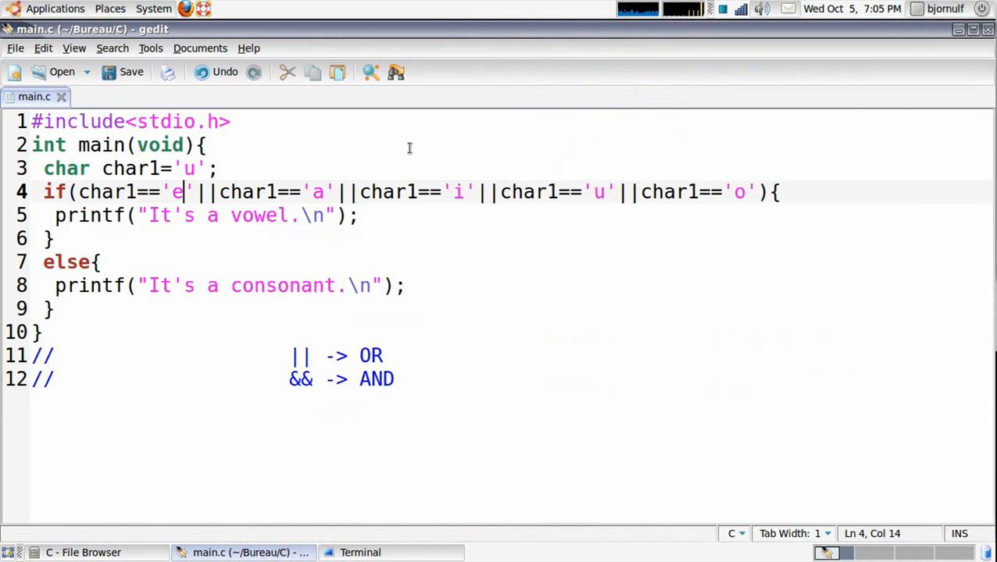
left_click(75, 192)
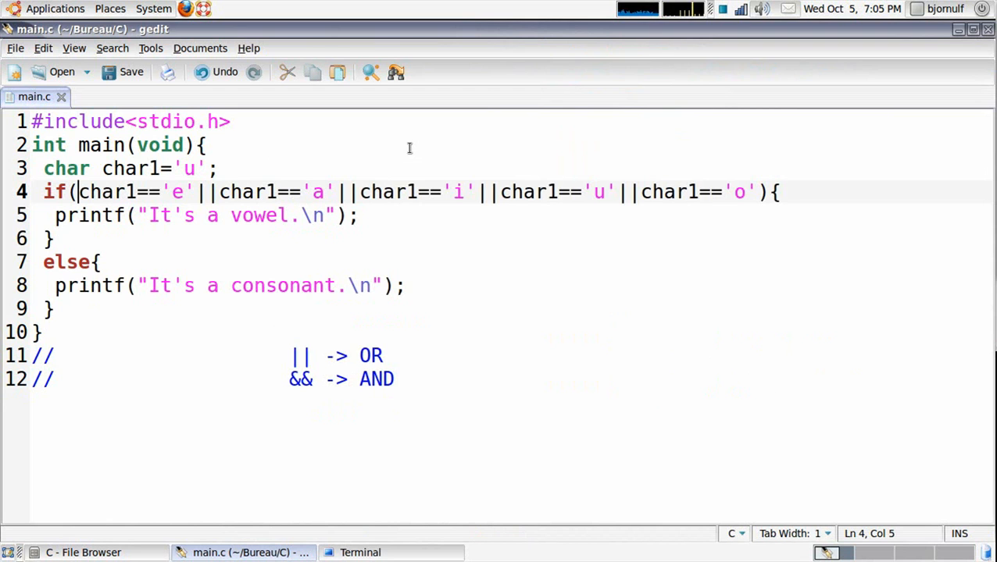
type("(")
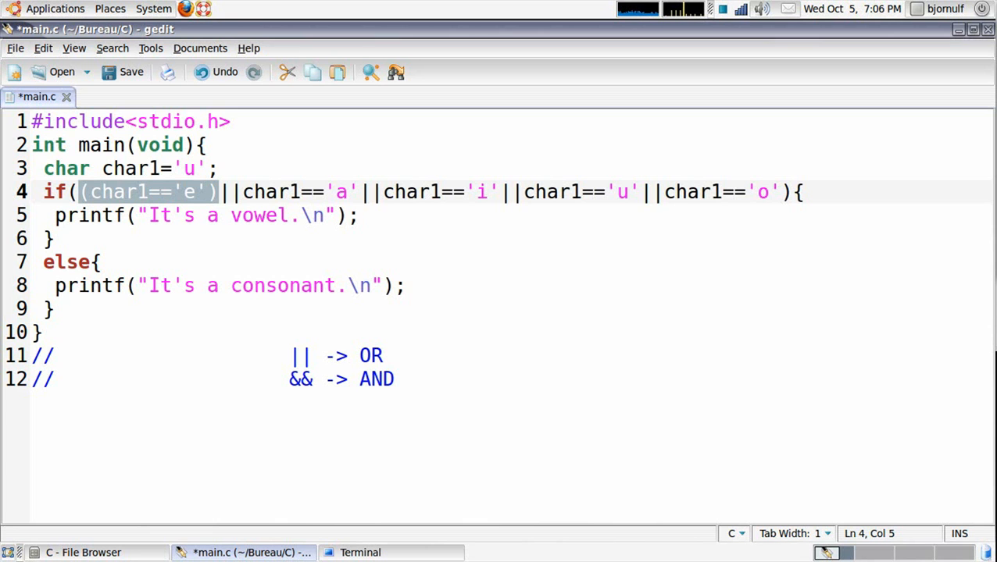
left_click(124, 72)
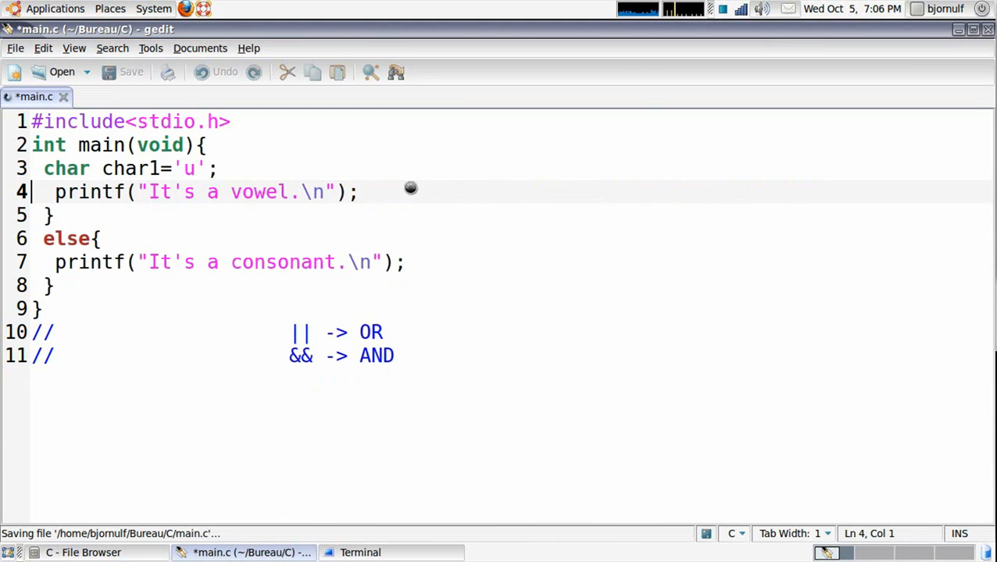
type("if((char1=='e')||char1=='a'||char1=='i'||char1=='u'||char1=='o'){")
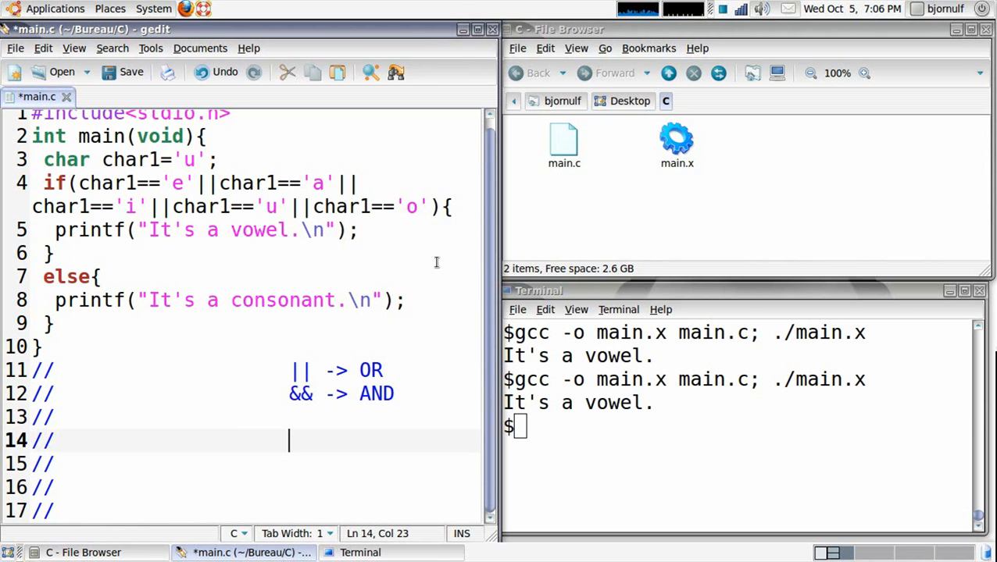
mouse_move(353, 447)
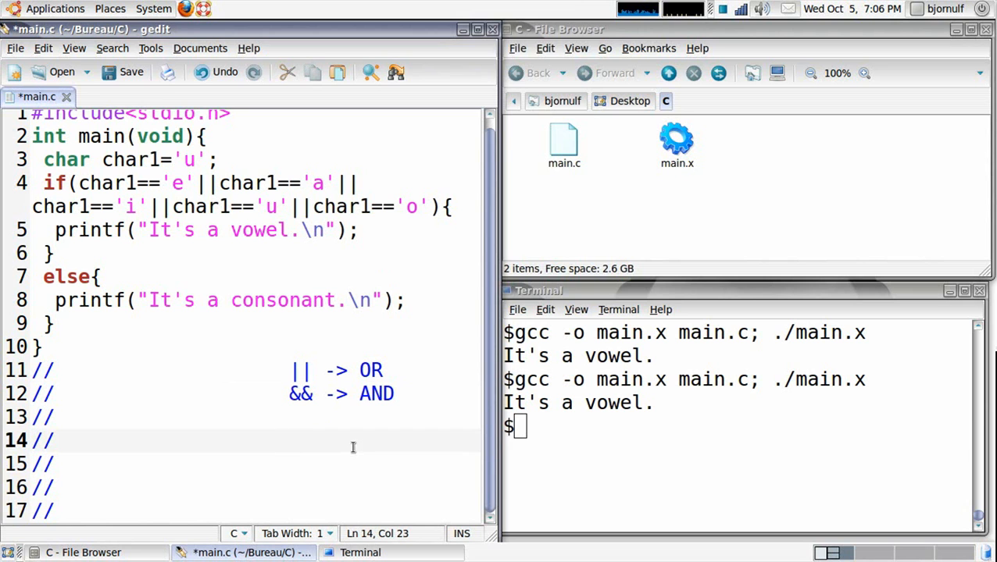
Add the 0||0 -> 0 comment row, rebuild and run in Terminal, then set char1 to 'z'
type("0")
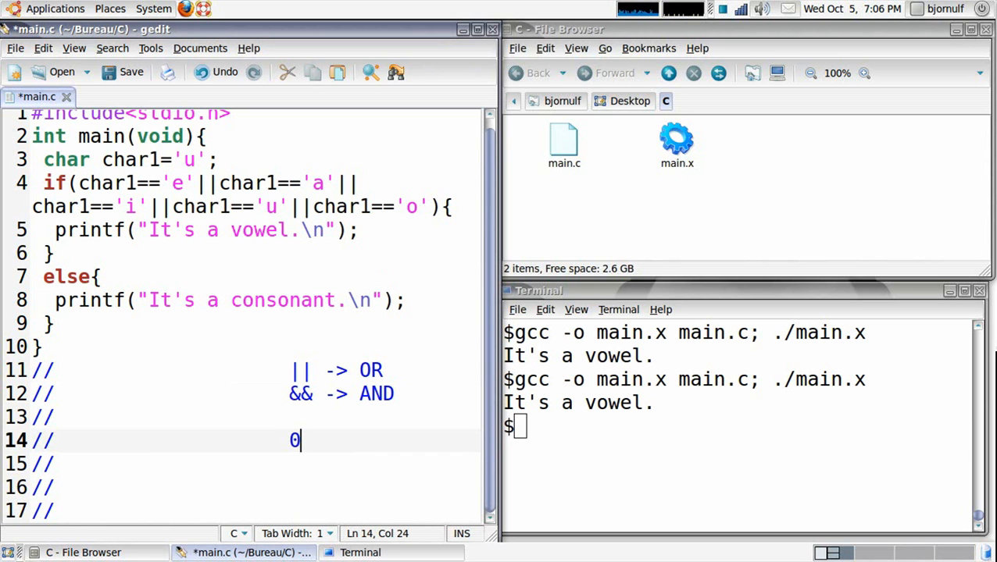
type("||0 -> 0")
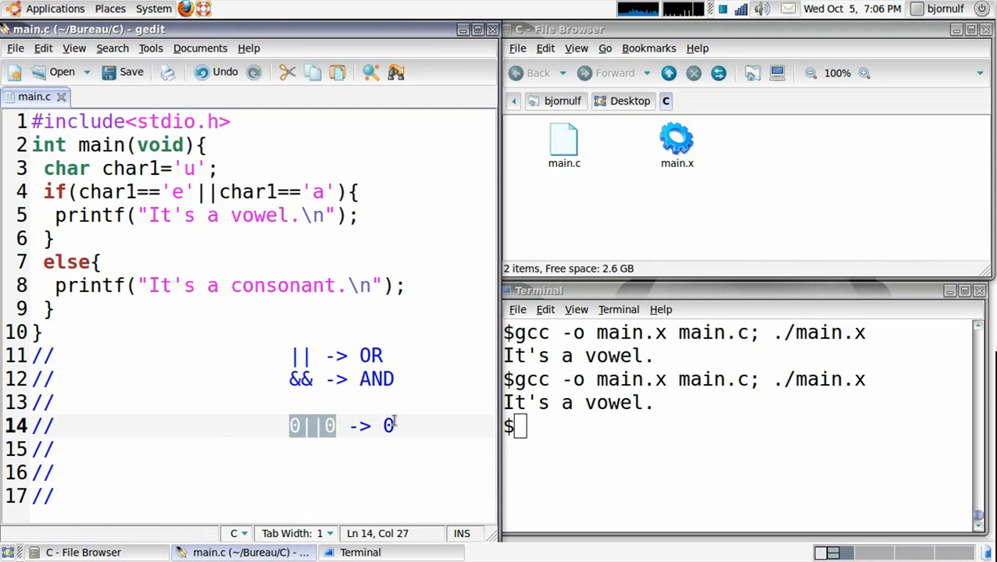
left_click(407, 425)
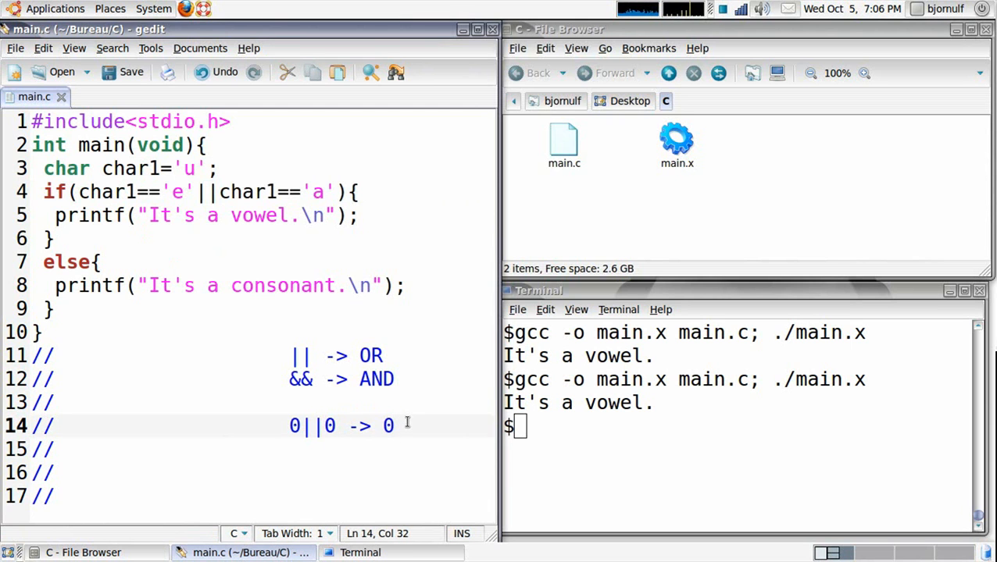
left_click(353, 216)
type("gcc -o main.x main.c; ./main.x")
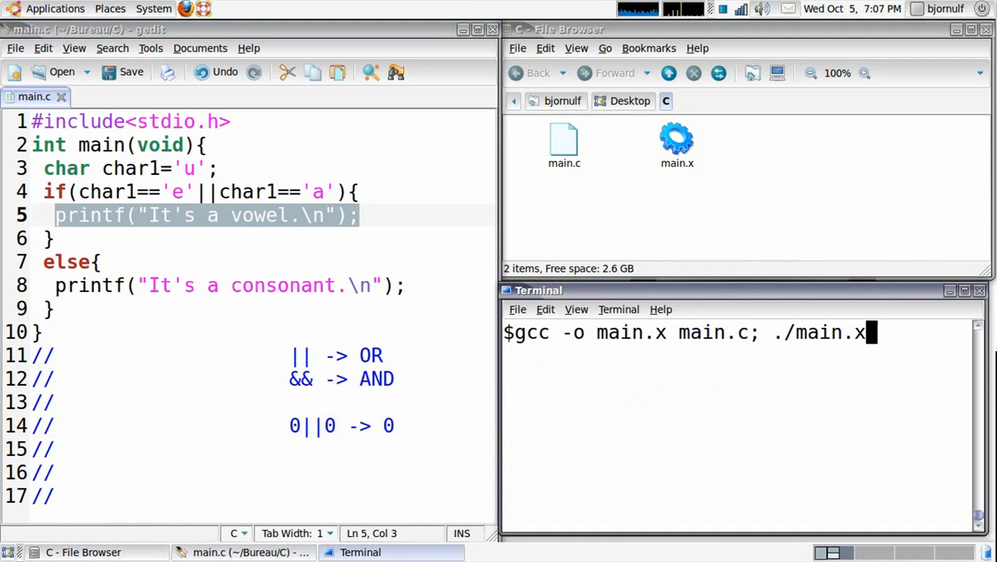
key("Return")
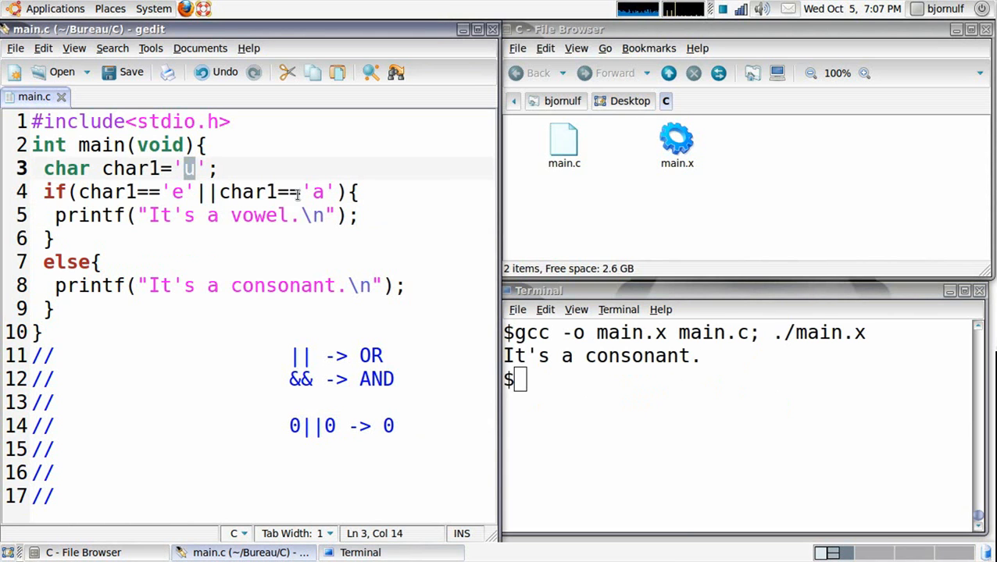
type("z")
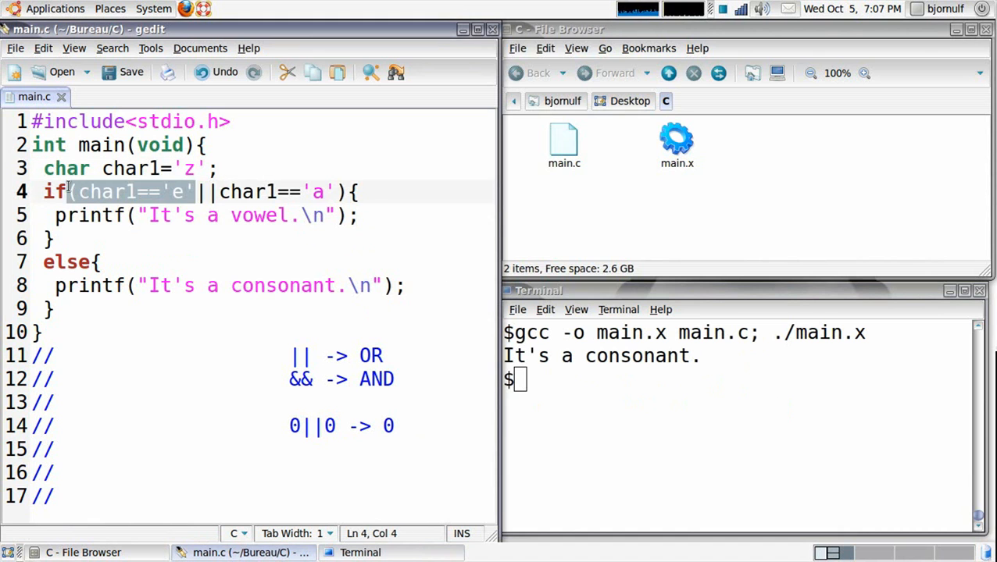
mouse_move(313, 435)
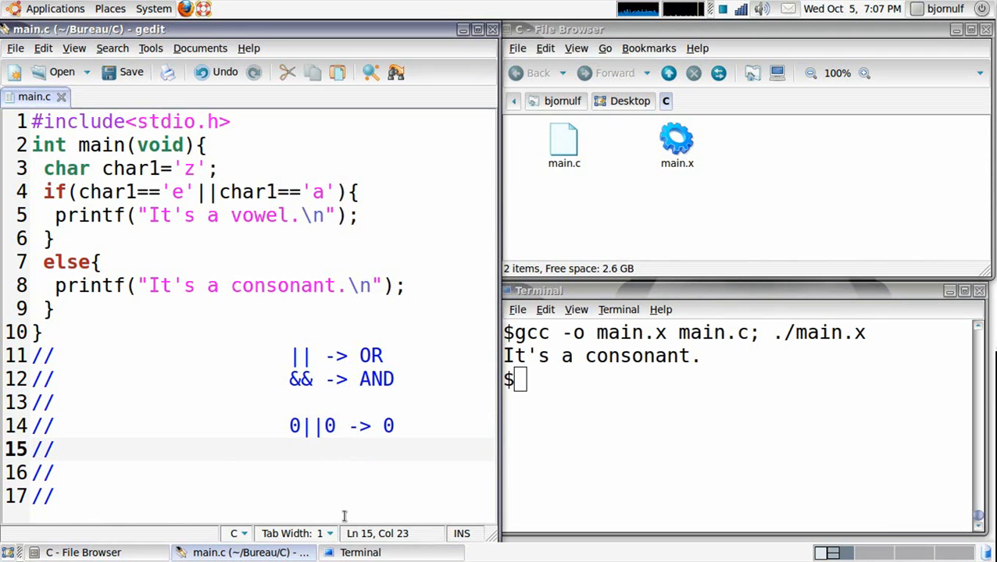
Add the OR truth-table comment row 1||0 -> 1
left_click(321, 192)
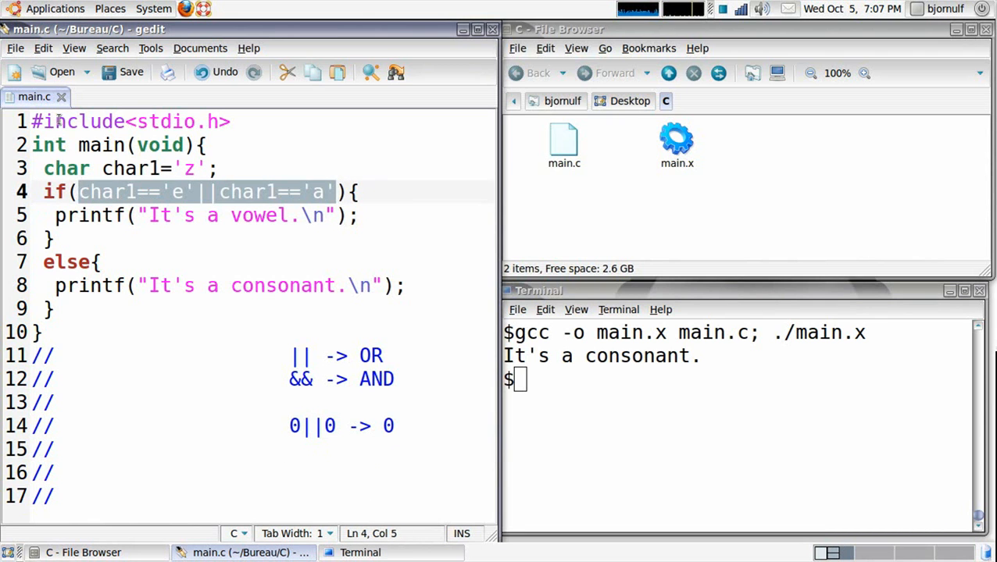
type("0")
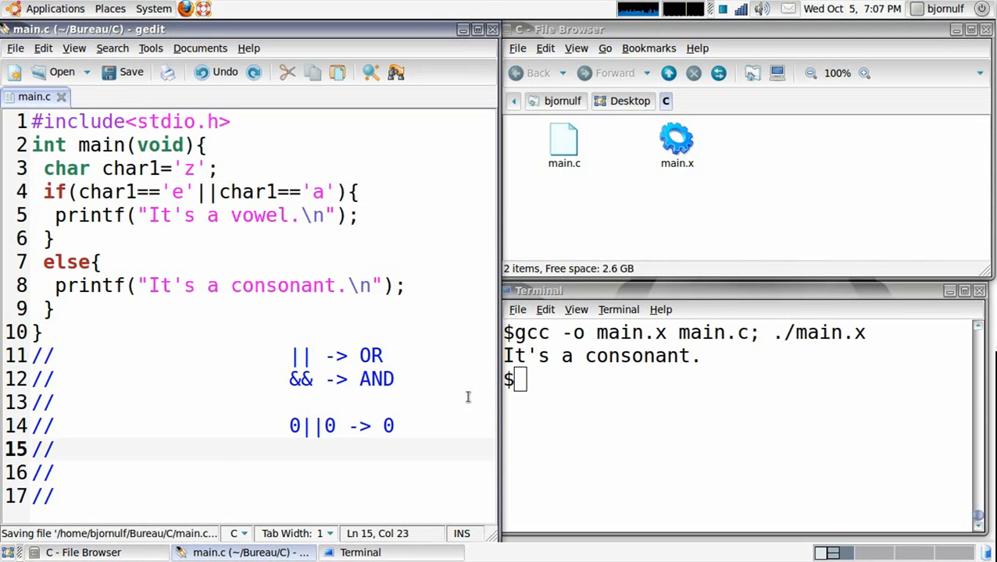
type("1")
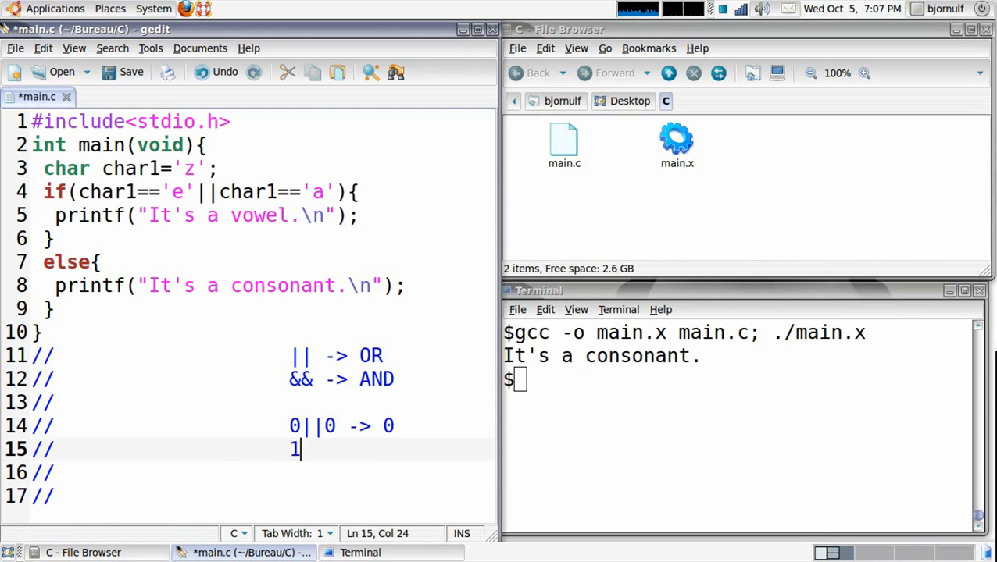
type("||")
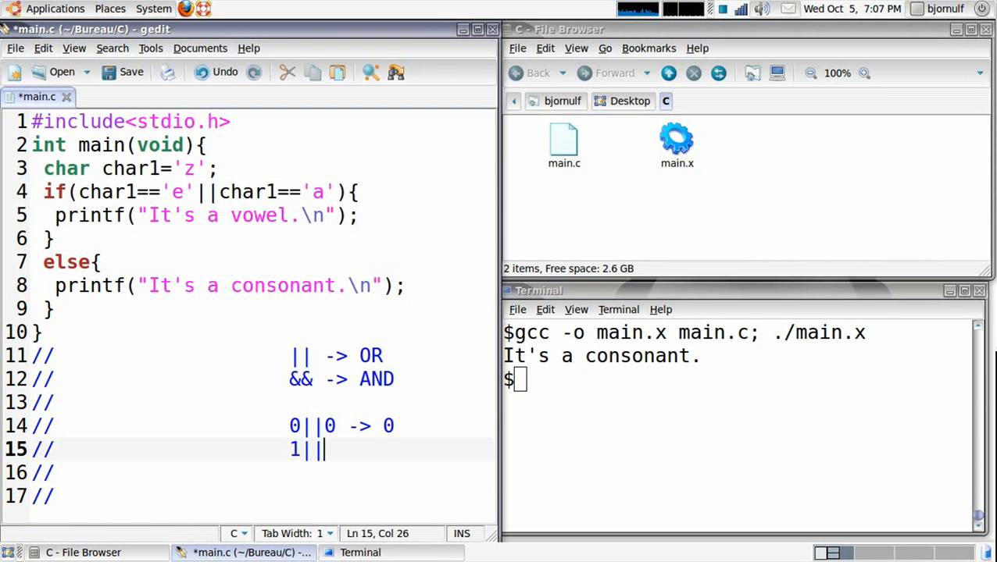
type("0 ->")
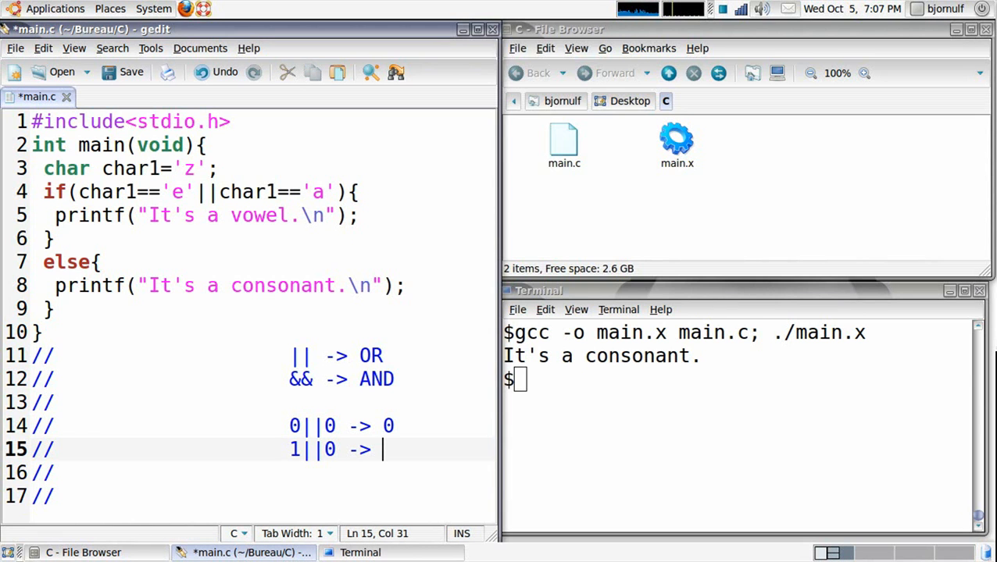
type("1")
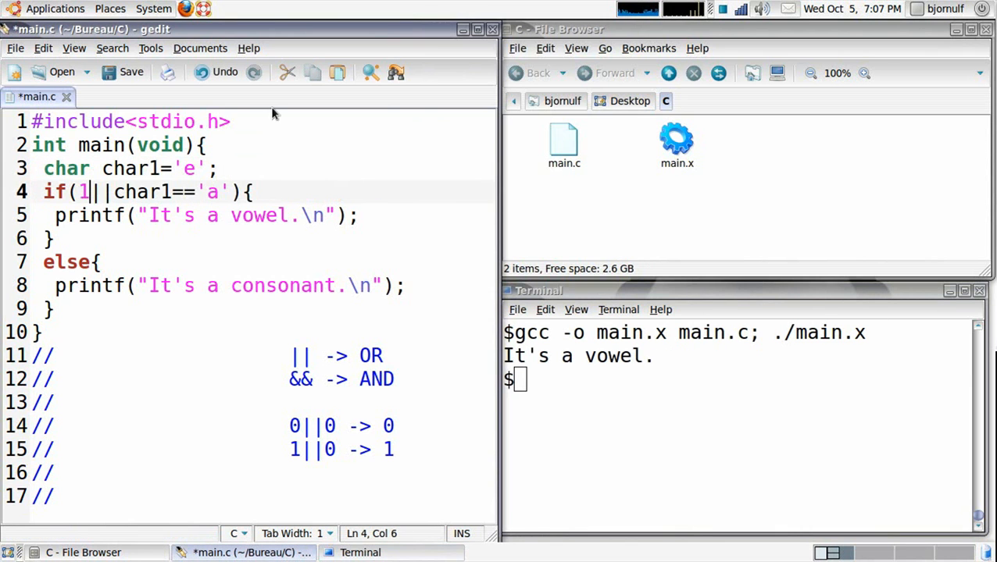
Try the condition as 1||0, then restore it to char1=='e'||char1=='a'
left_click_drag(114, 192, 228, 192)
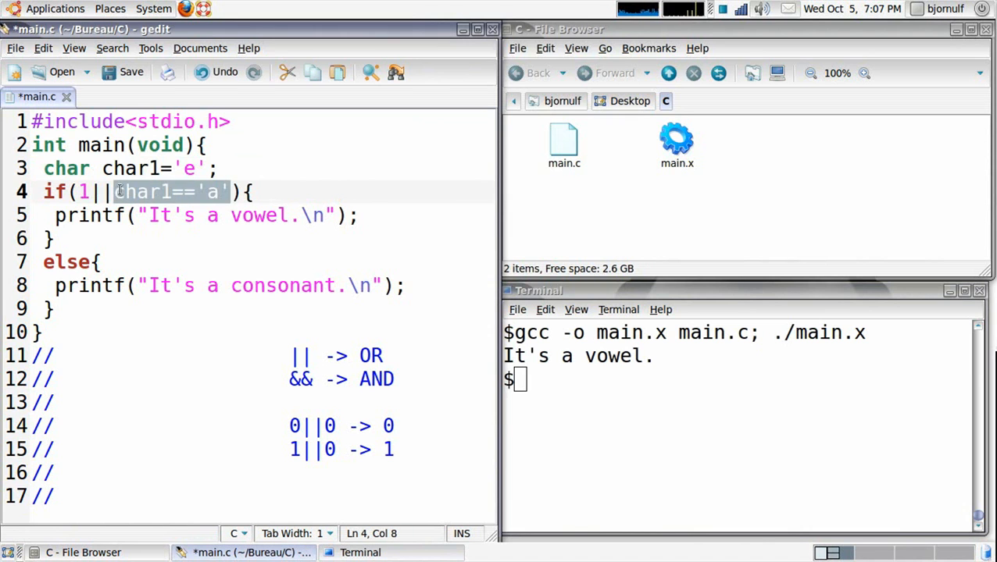
type("0){")
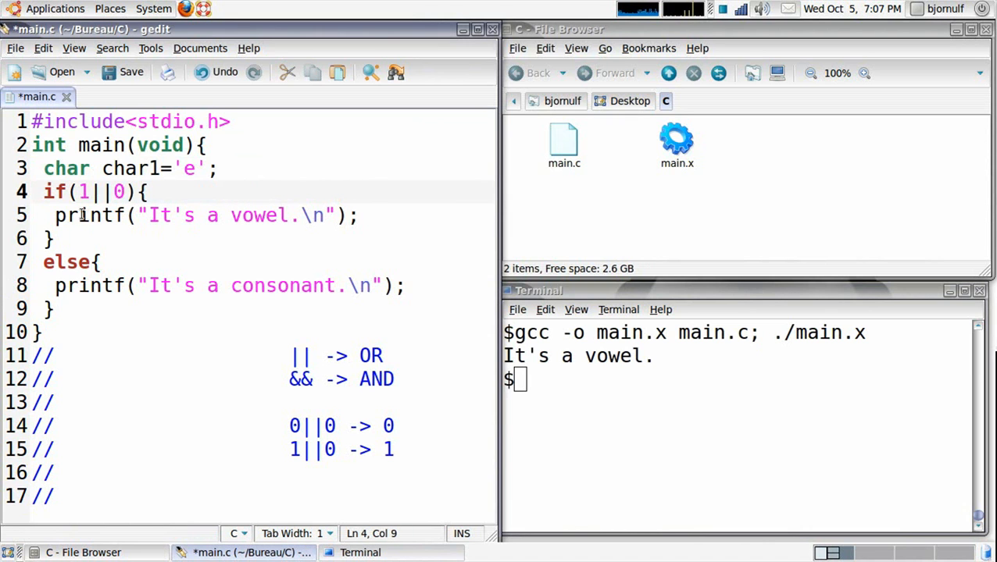
double_click(311, 450)
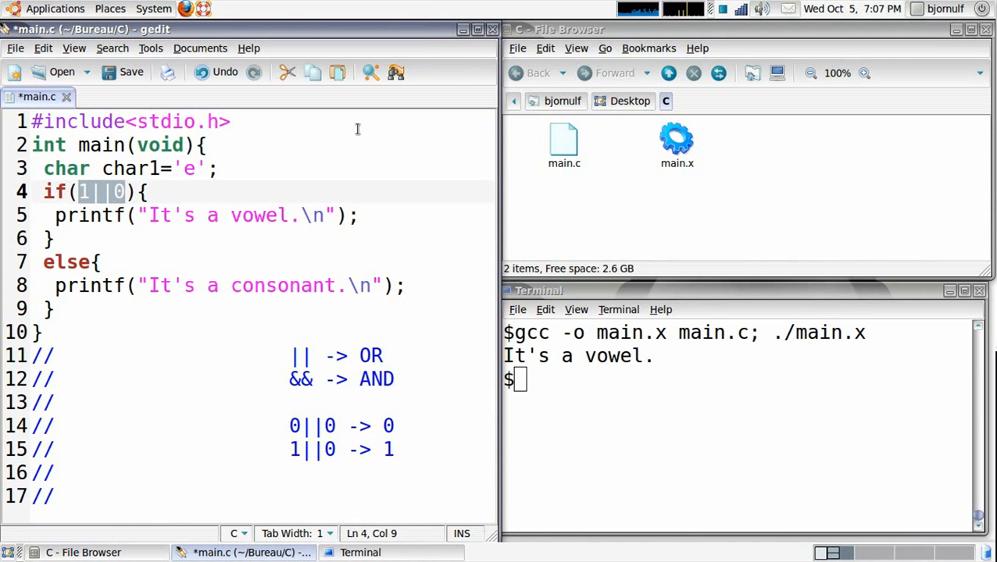
key("BackSpace")
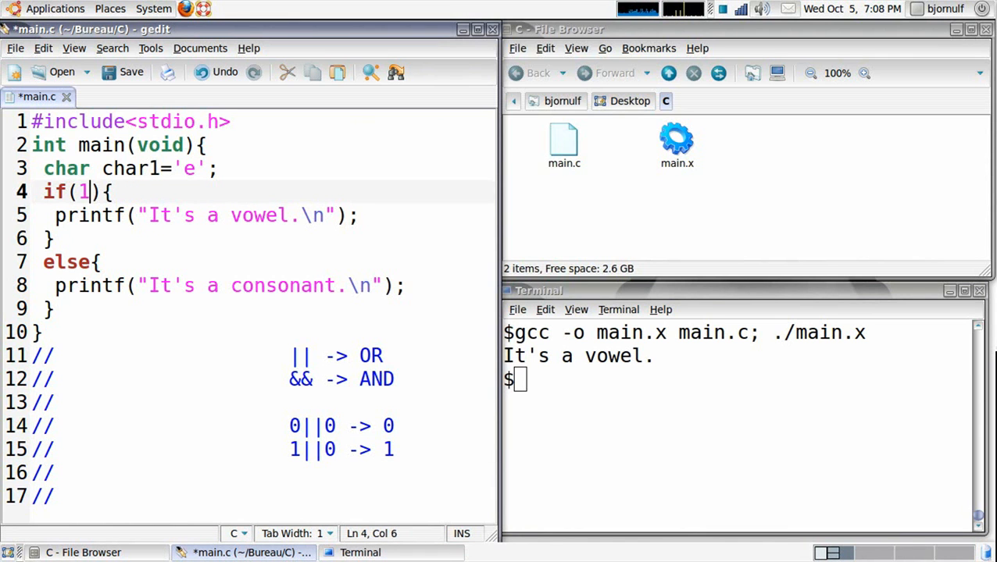
type("char1=='e'||char1=='a'")
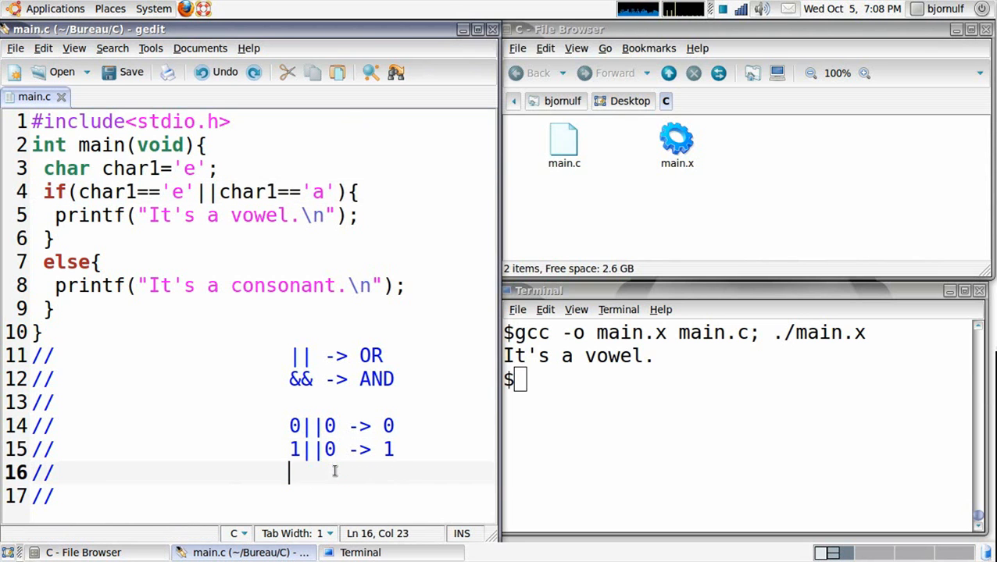
Add the row 0||1 -> 1 and change char1's value to 'a'
type("0")
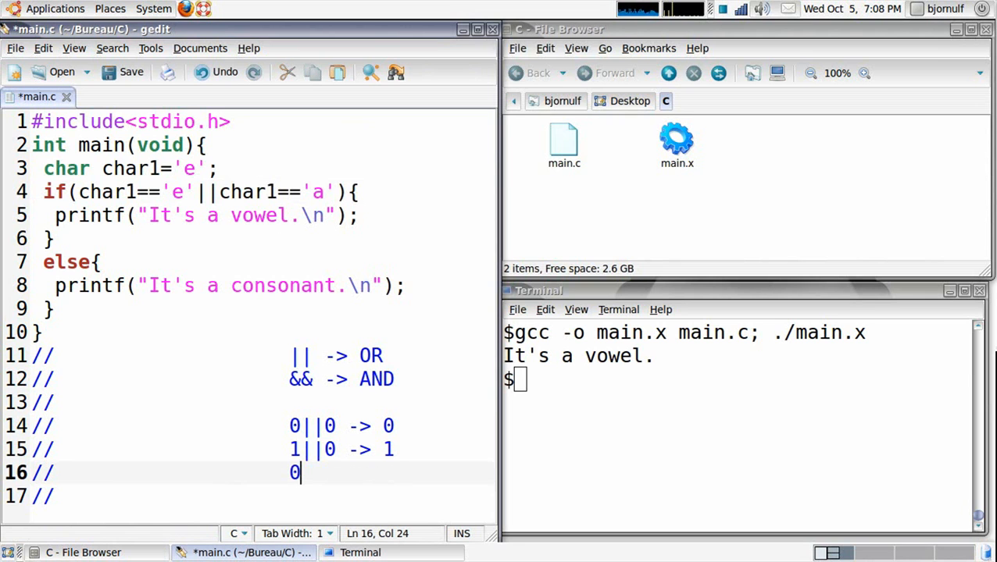
type("|1")
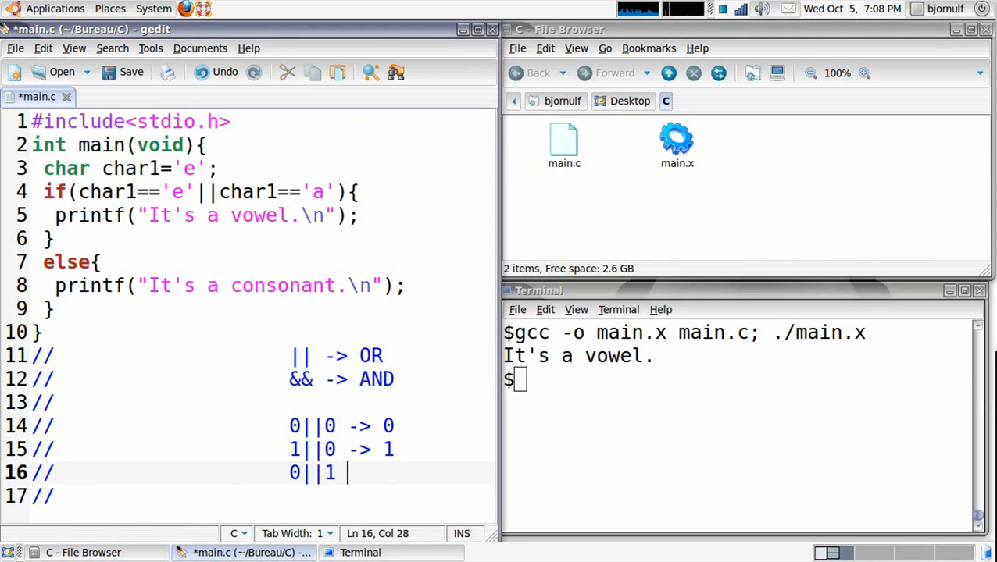
type("-> 1")
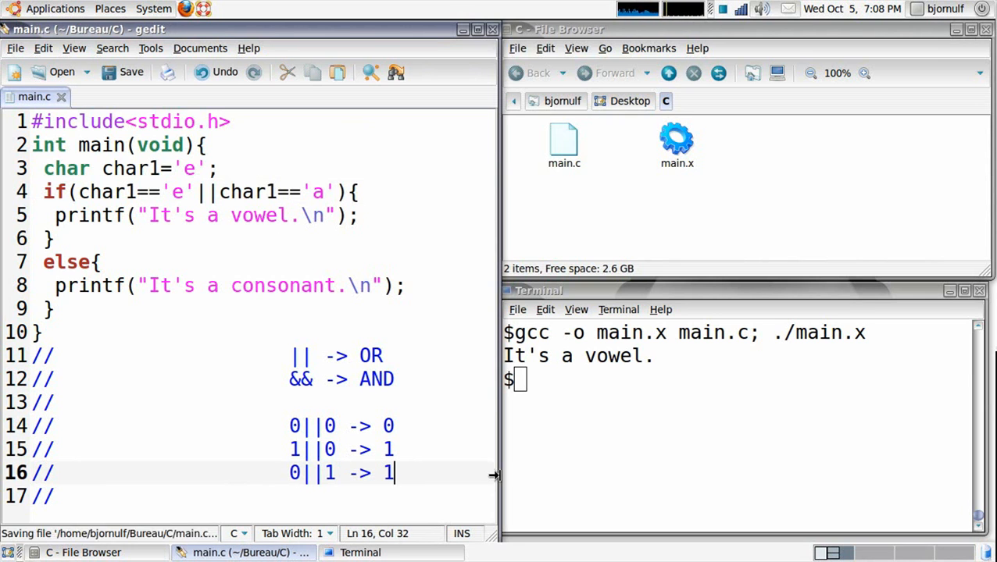
left_click(191, 169)
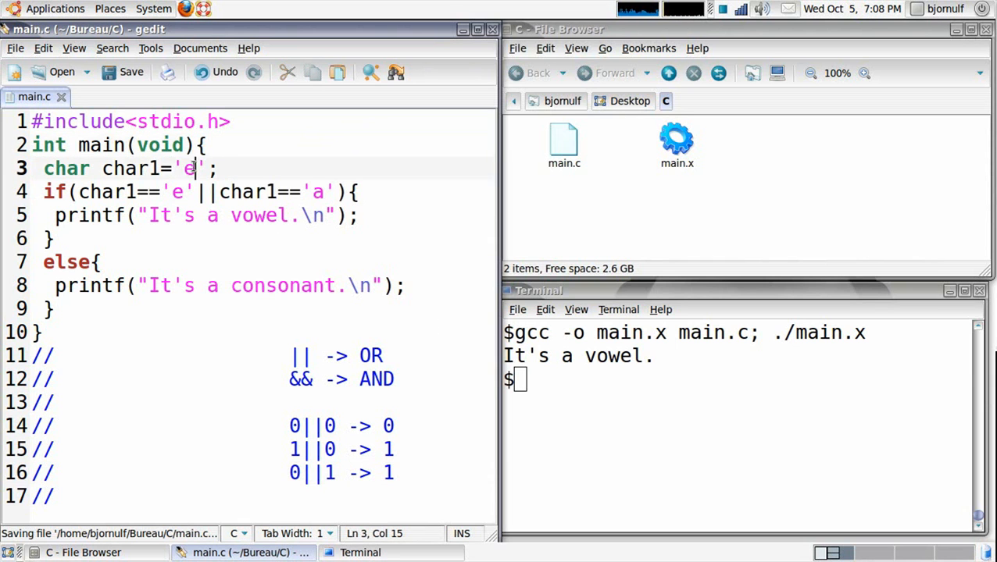
type("a")
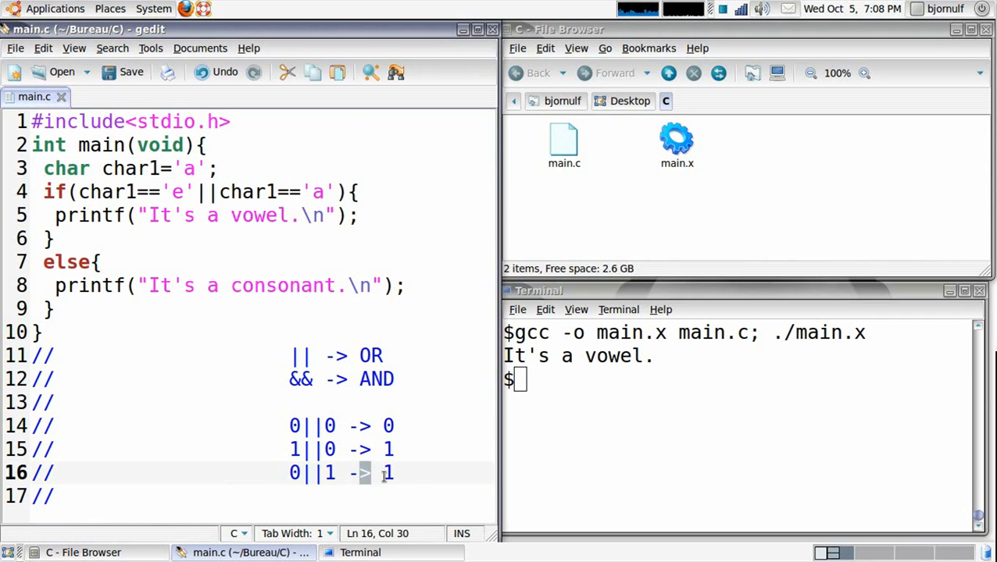
Start the final OR row 1||1 -> on line 17
type("1")
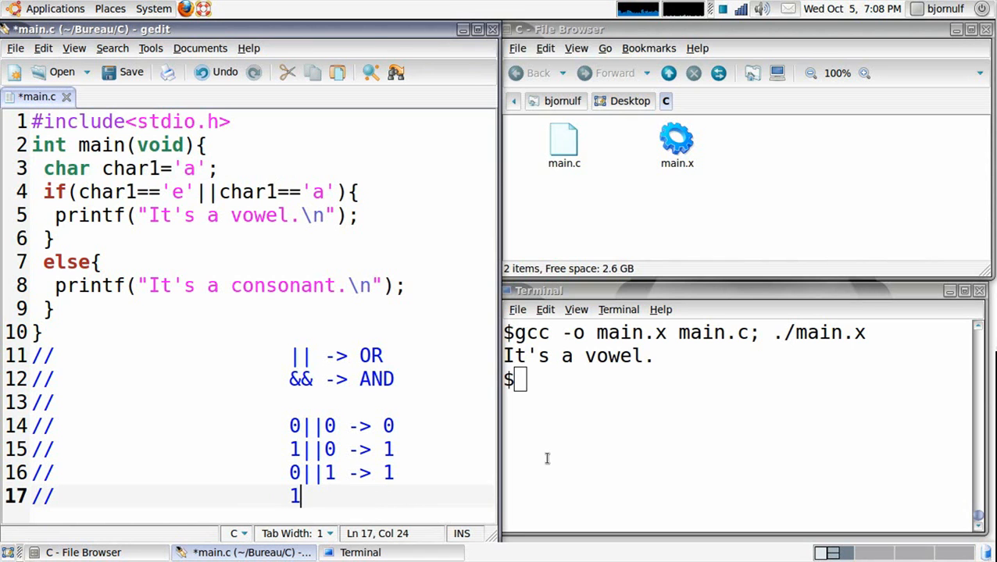
type("||1")
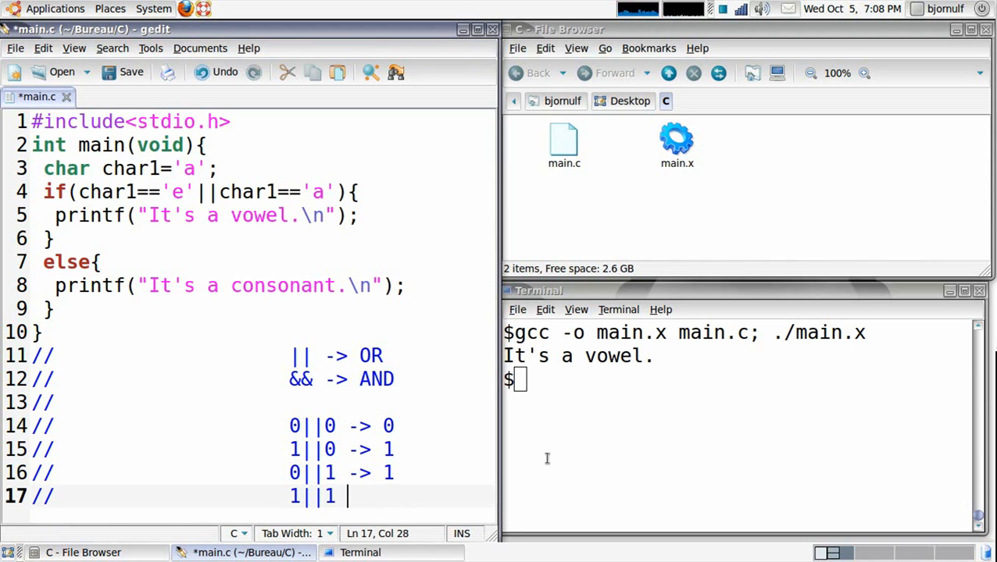
type("-> 1")
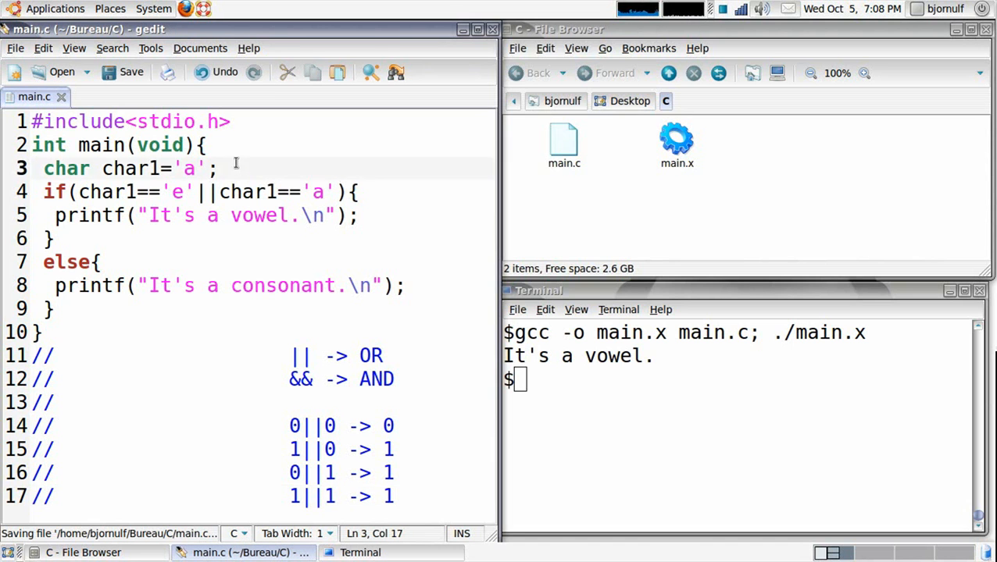
Declare a second char variable, save, and finish the last OR row with result 1
type("char char1='a';")
left_click(198, 192)
type("2")
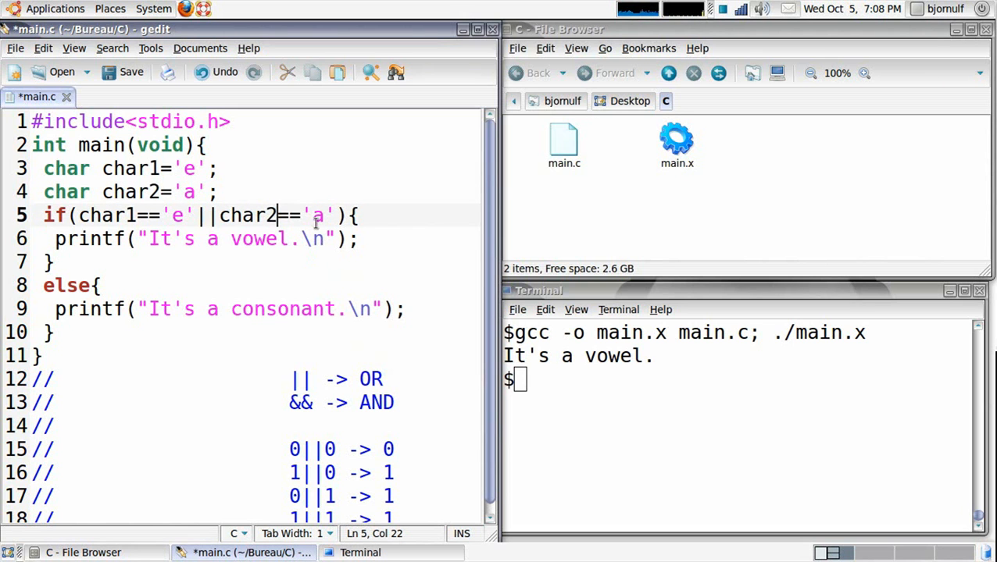
key("ctrl+s")
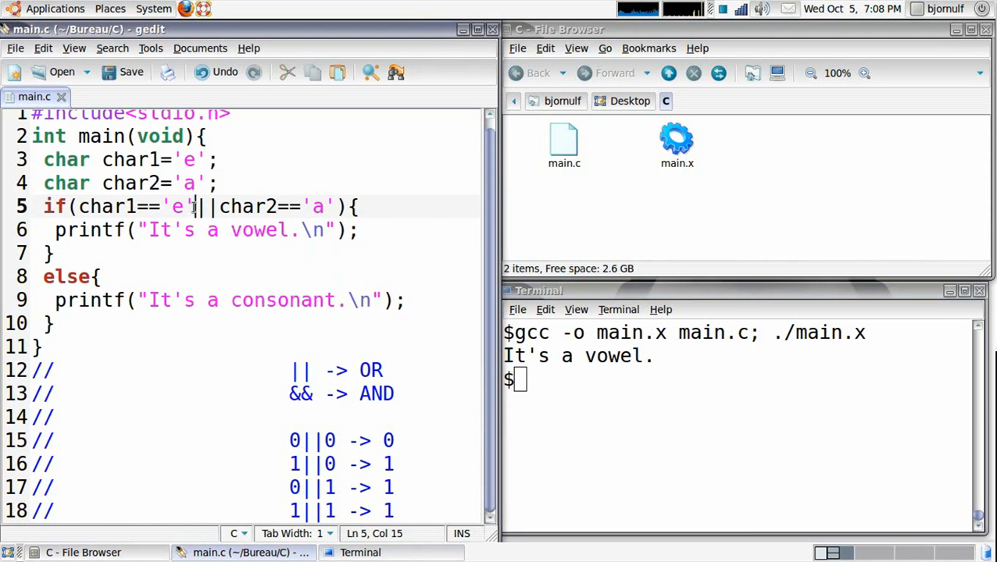
left_click_drag(194, 206, 78, 206)
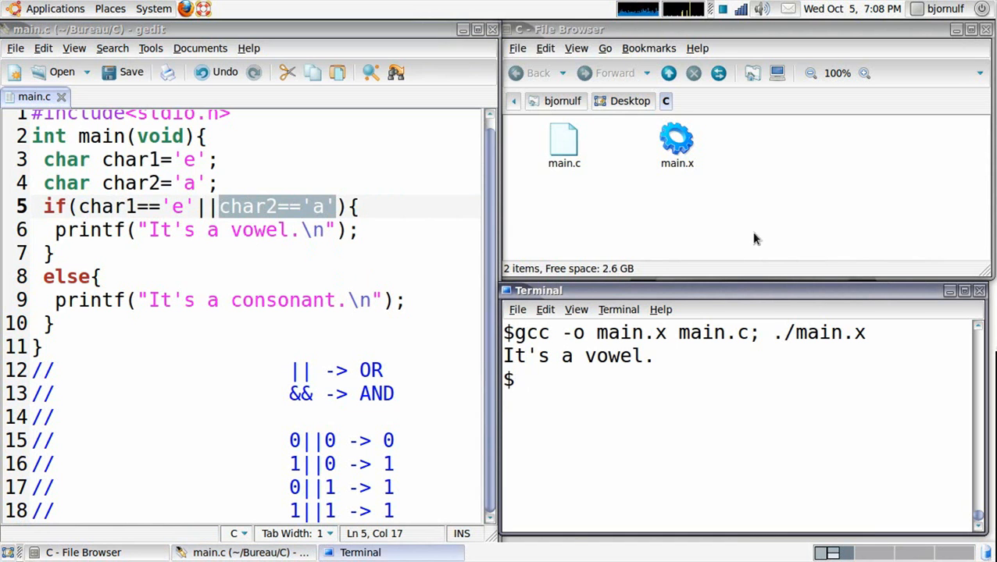
key("Return")
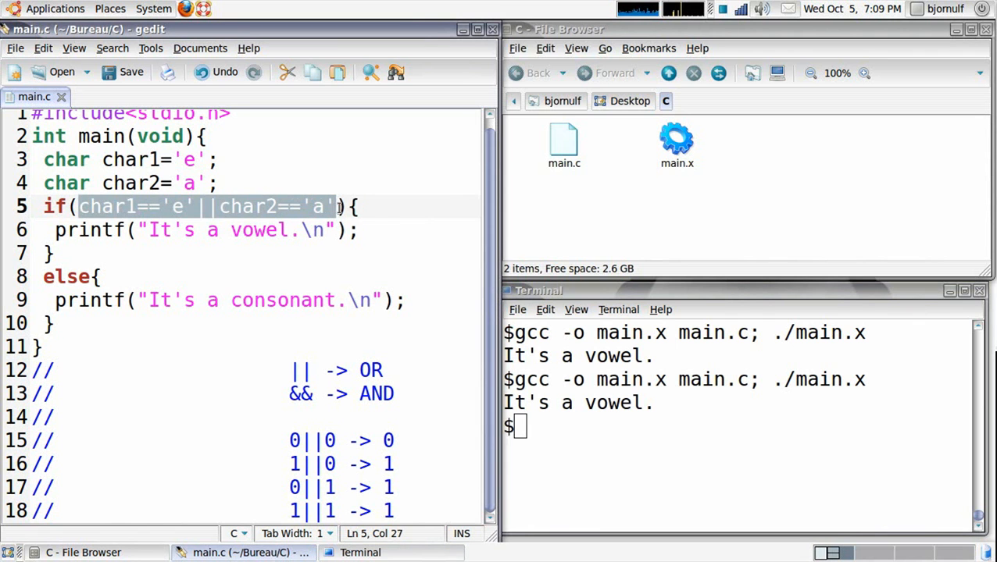
type("1||1 -> 1")
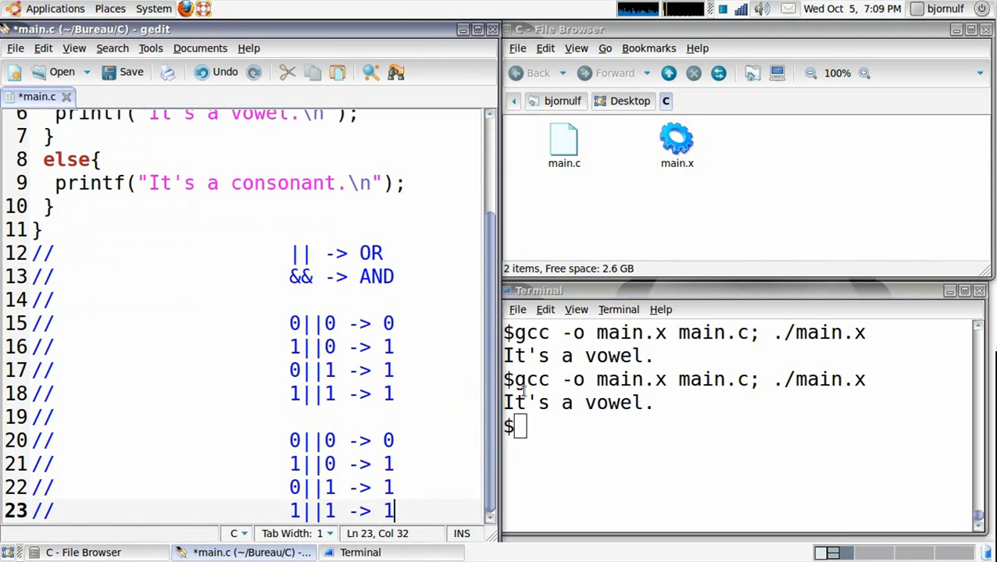
Edit the copied table rows into && rows without results and target the || operator in the condition
left_click(388, 441)
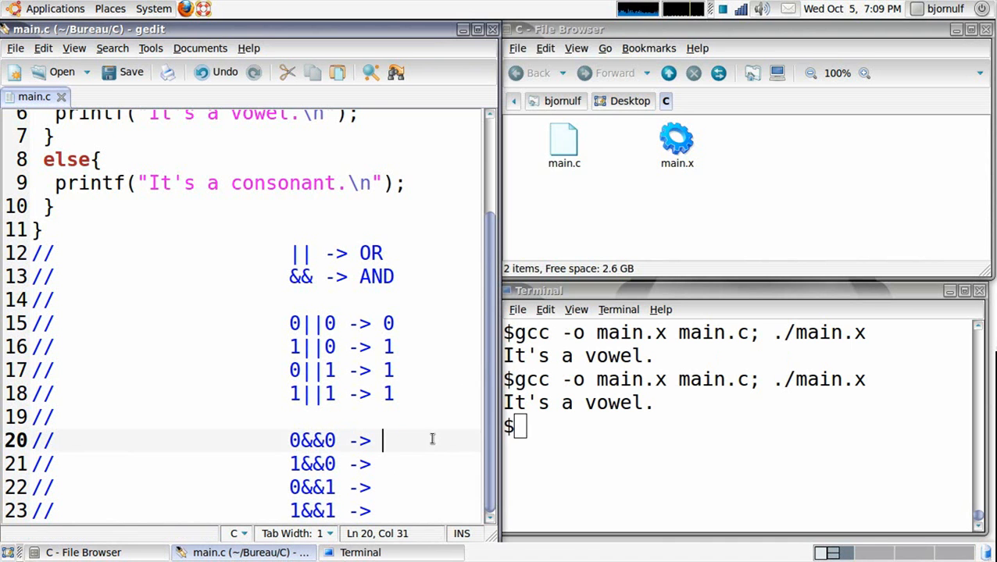
left_click(314, 441)
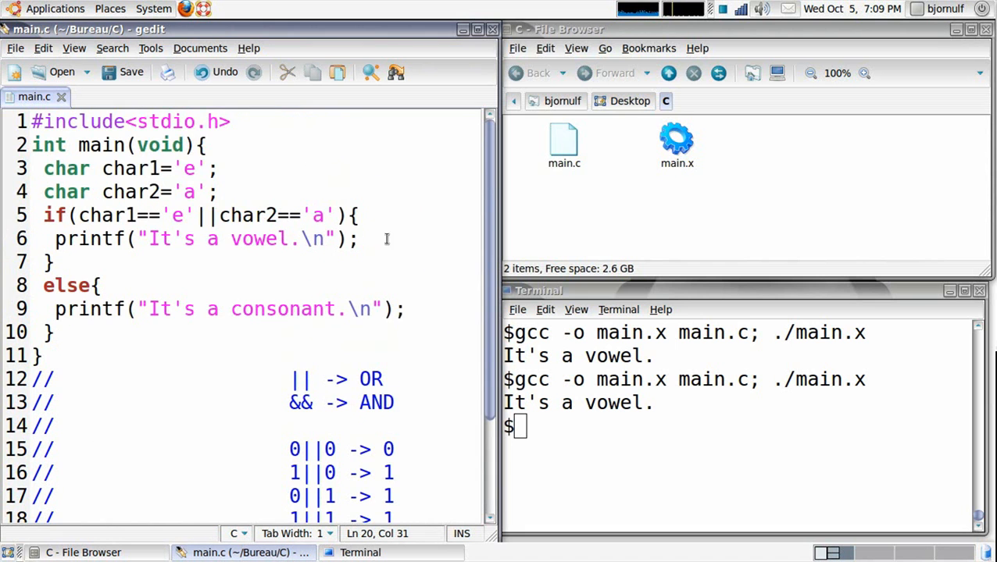
scroll("down", 3)
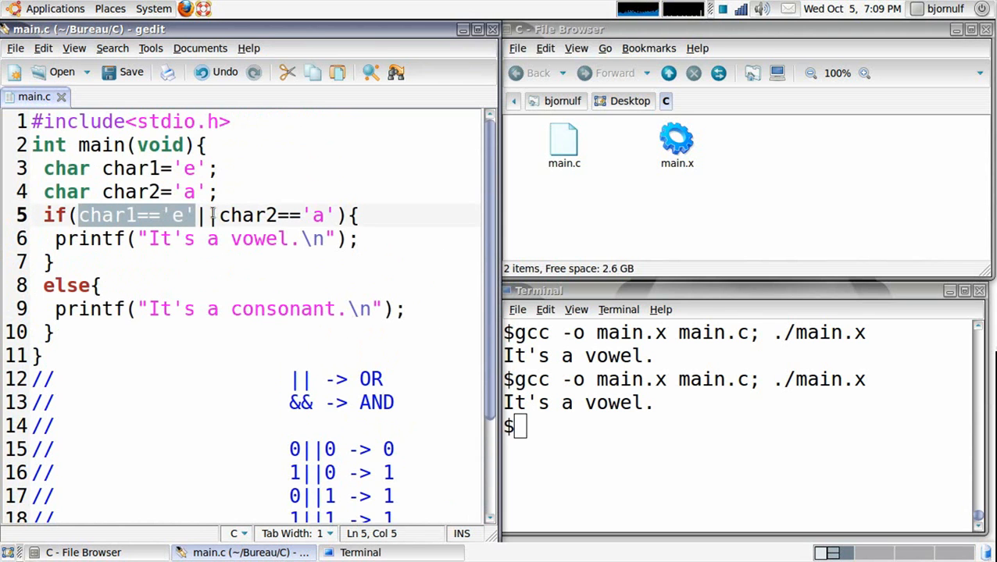
left_click(206, 216)
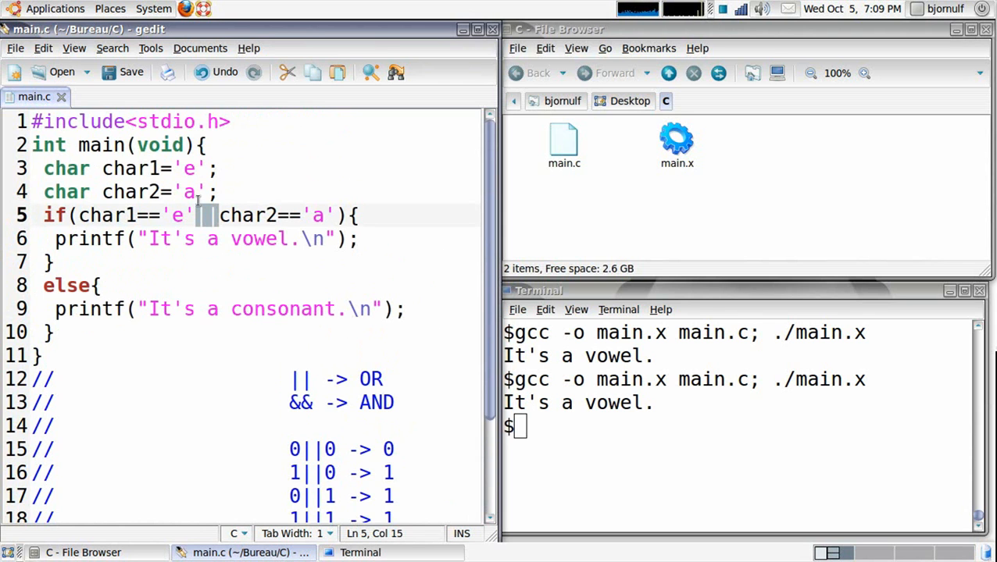
scroll("down", 3)
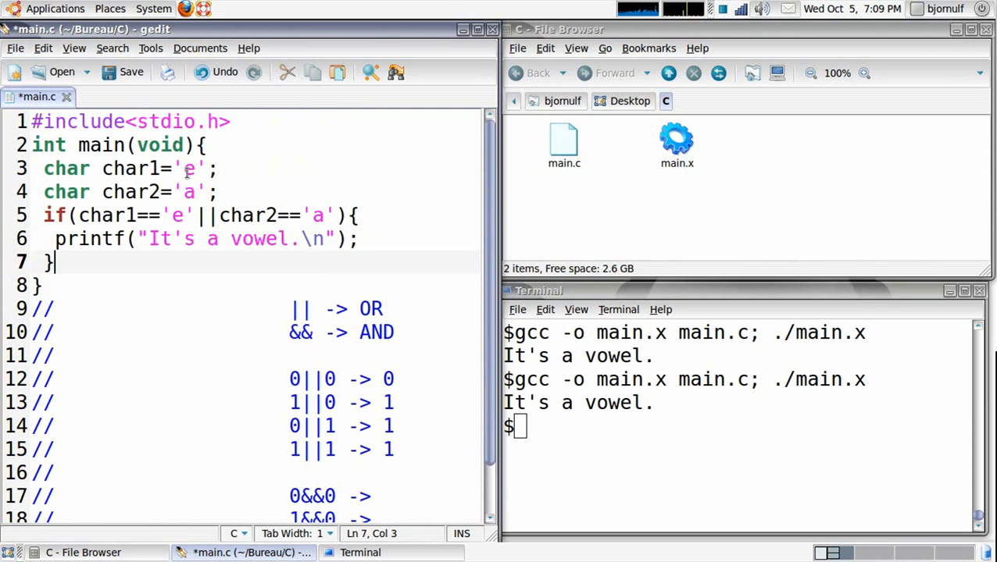
Set char1 to 'z', switch the condition to &&, and change the message to "It's in !!!"
type("z")
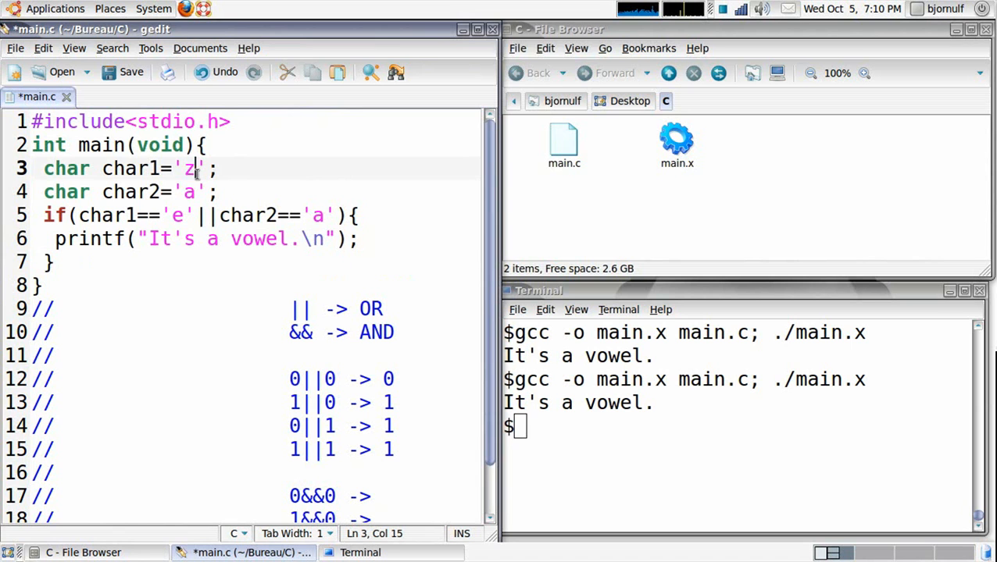
left_click(191, 193)
type("q")
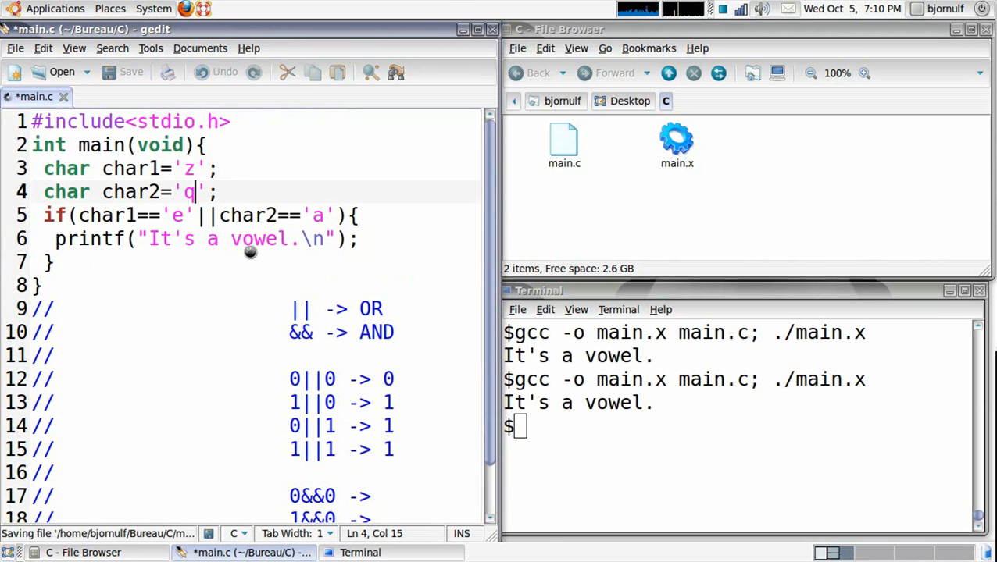
type("&&")
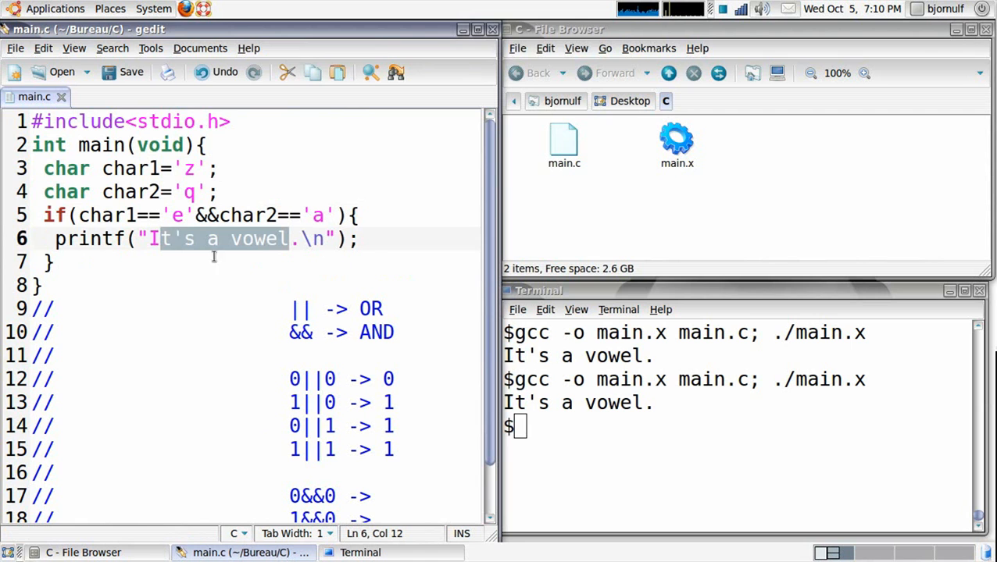
type("in")
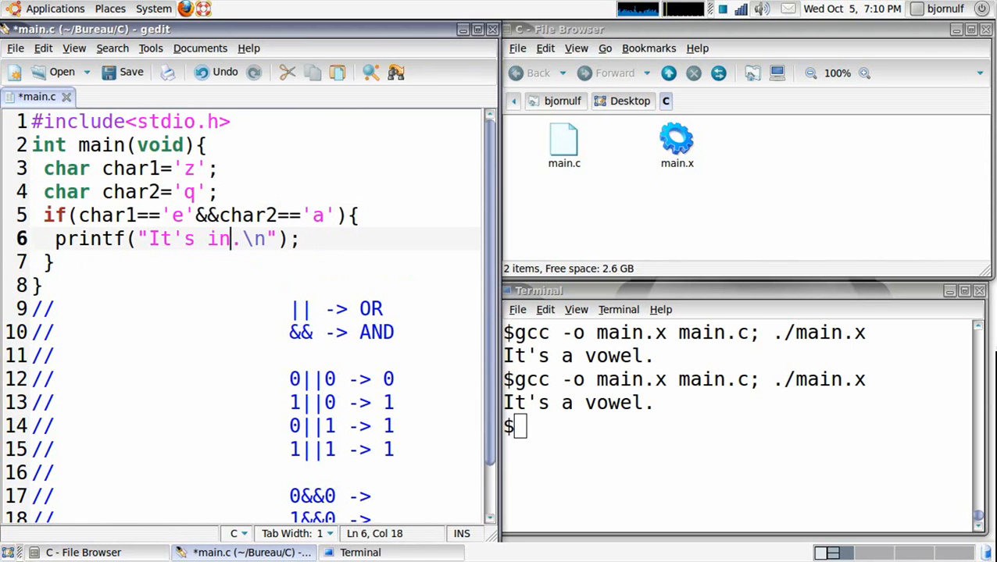
type("!!!")
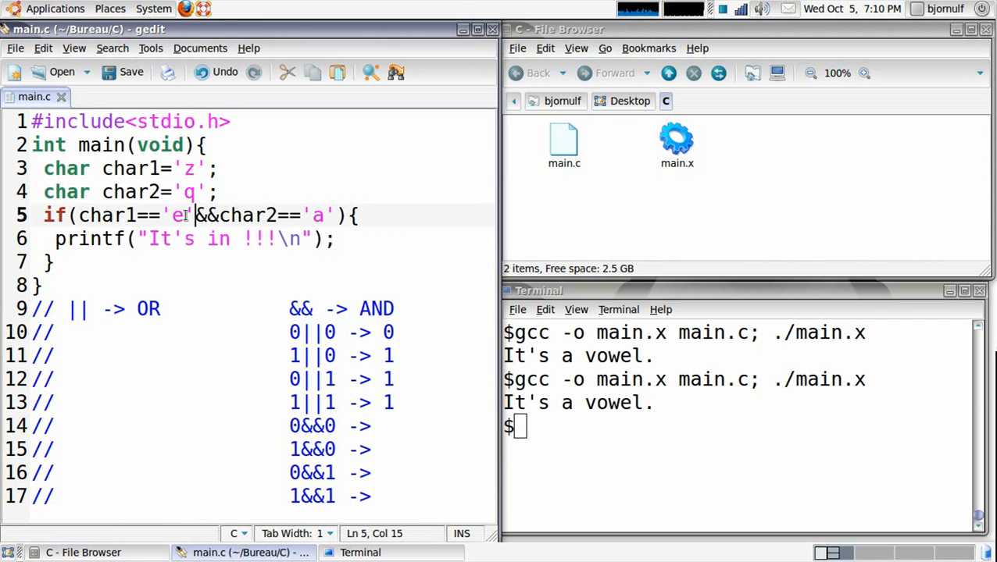
Enter result 0 for the first two AND table rows (0&&0, 1&&0)
left_click_drag(78, 216, 194, 216)
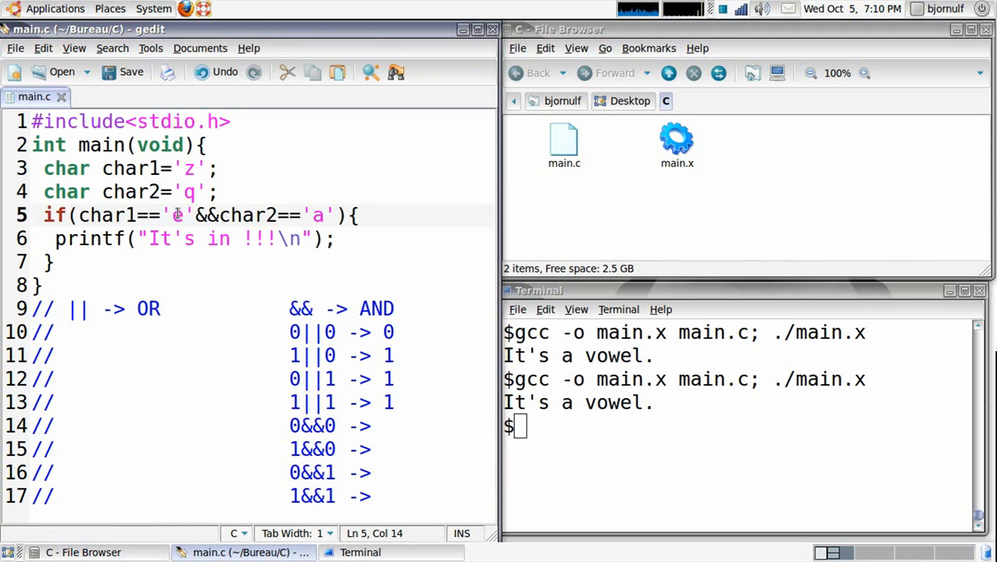
left_click(194, 169)
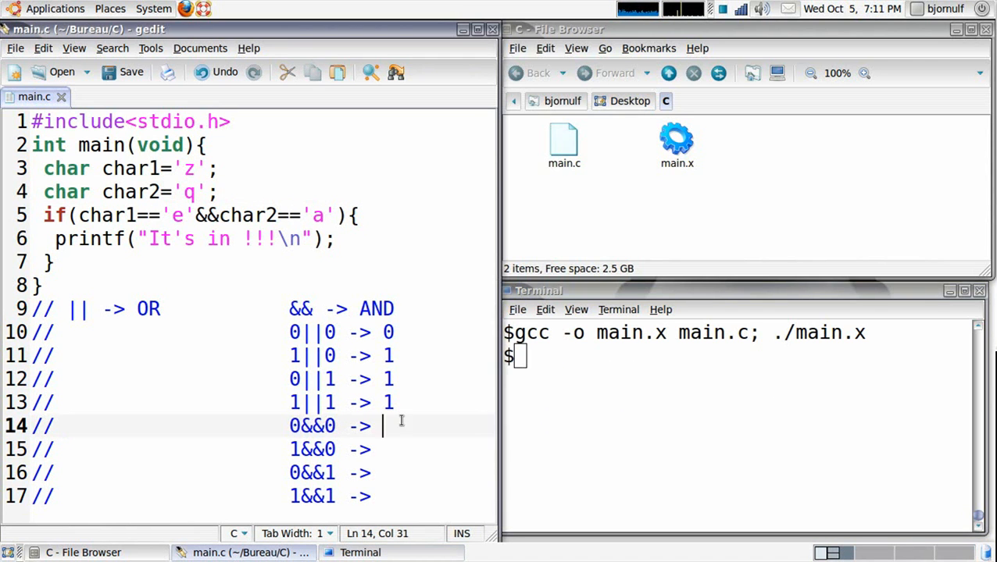
type("0")
left_click(128, 169)
type("e")
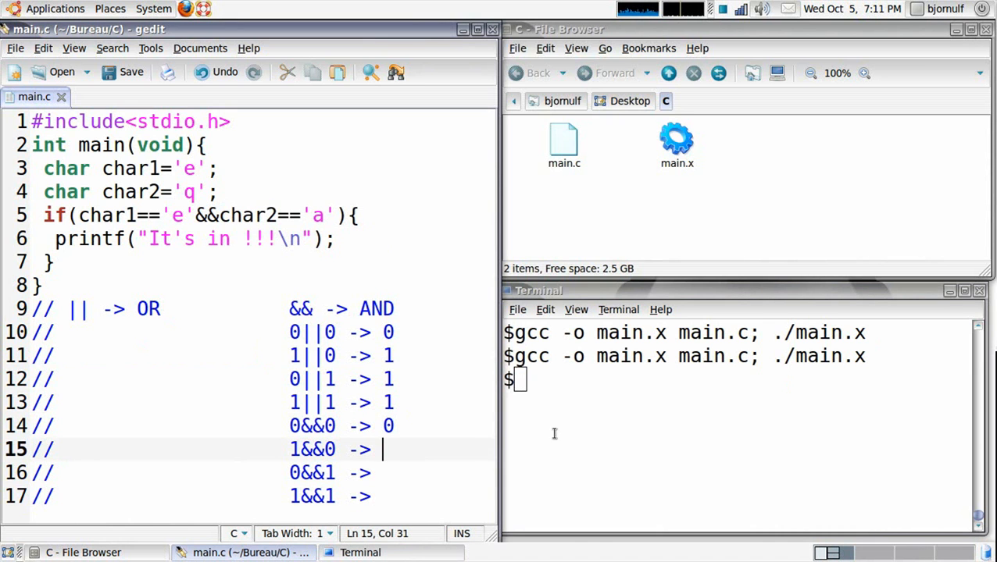
type("0")
left_click(248, 473)
type(" 0")
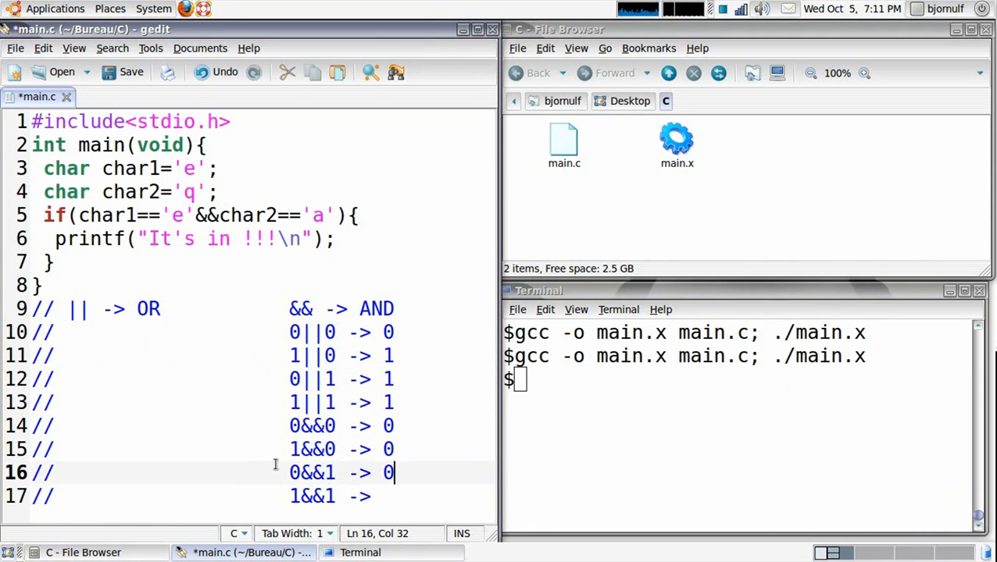
Complete the AND table with 0 and 1 for the remaining rows and save main.c
double_click(313, 450)
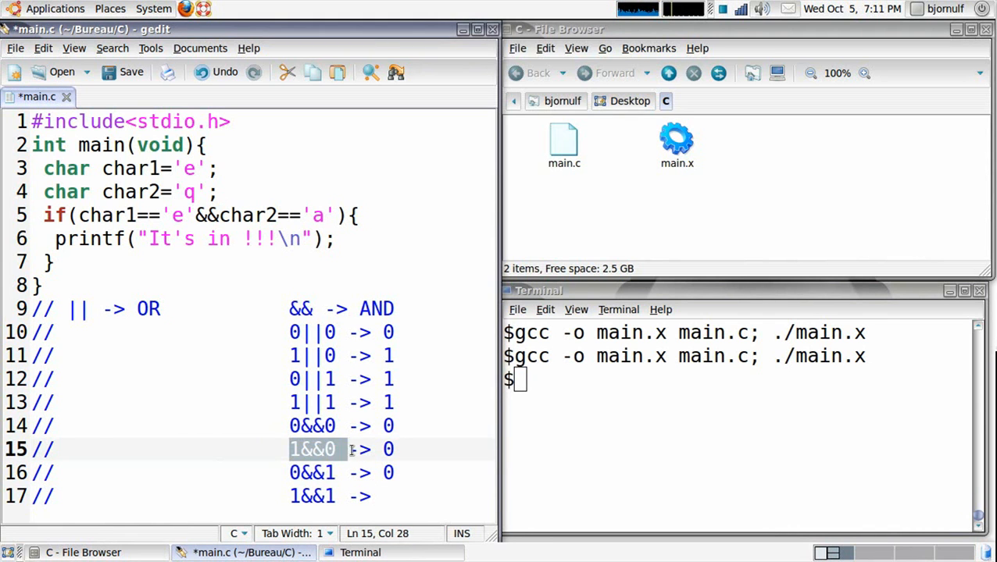
left_click(312, 472)
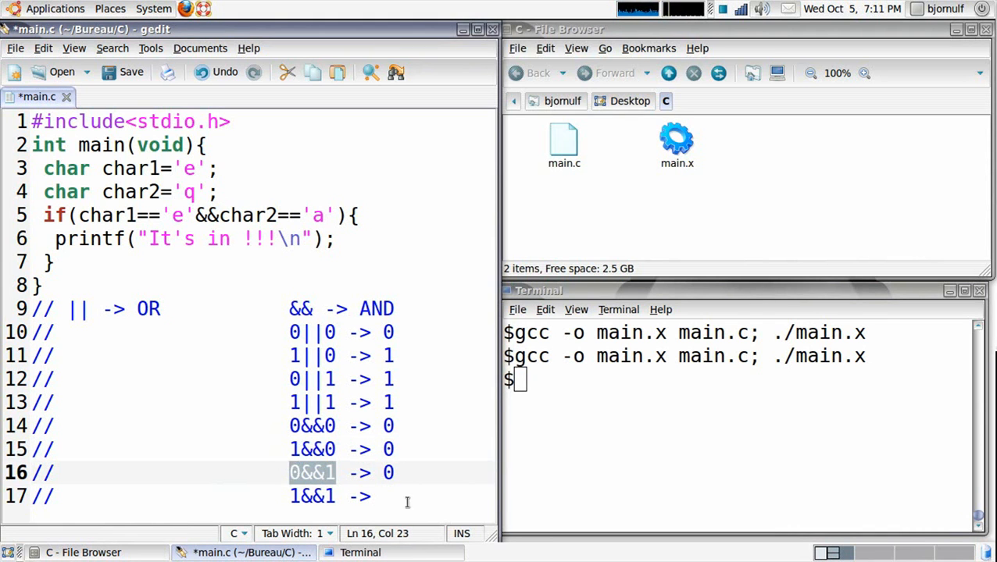
type("1")
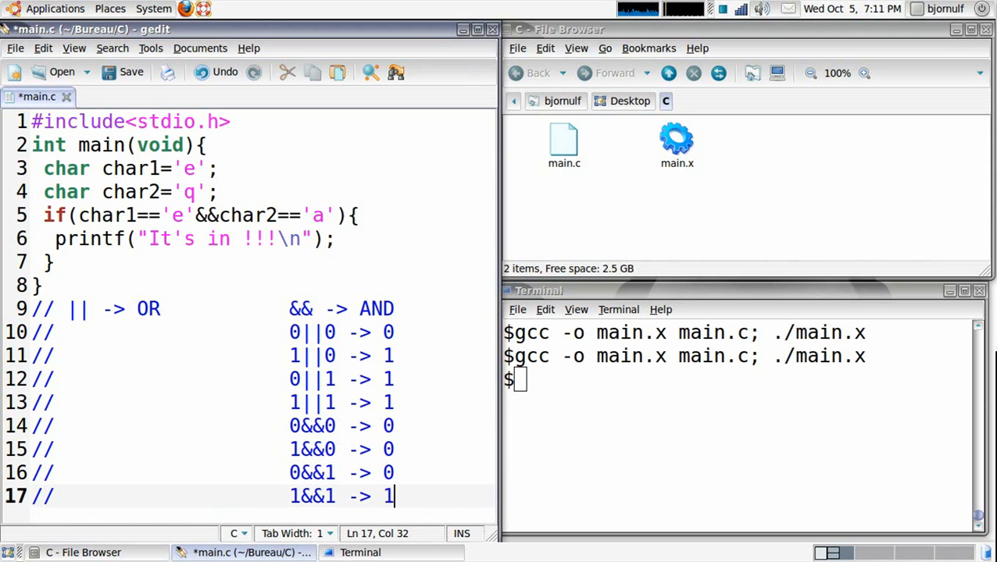
key("ctrl+s")
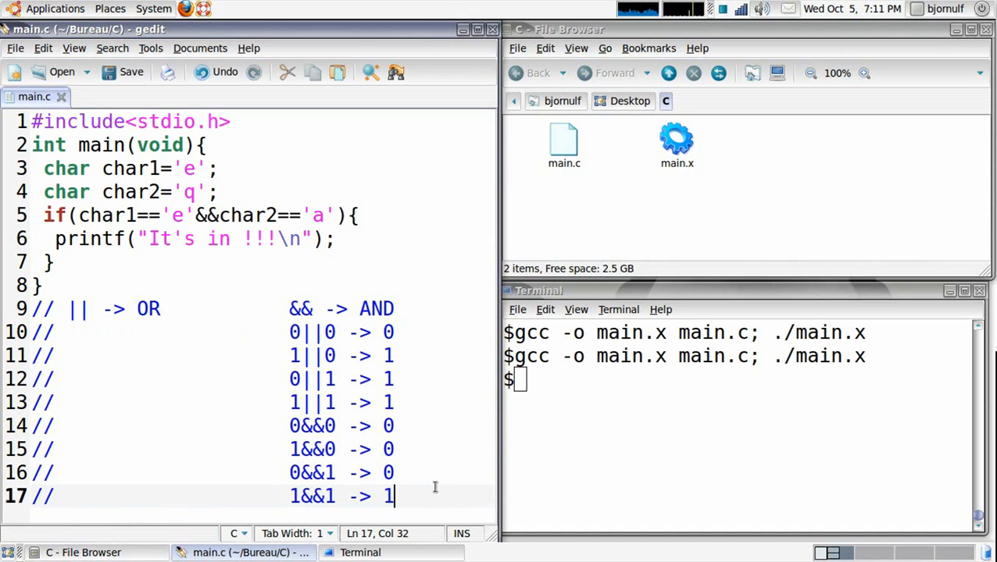
mouse_move(409, 447)
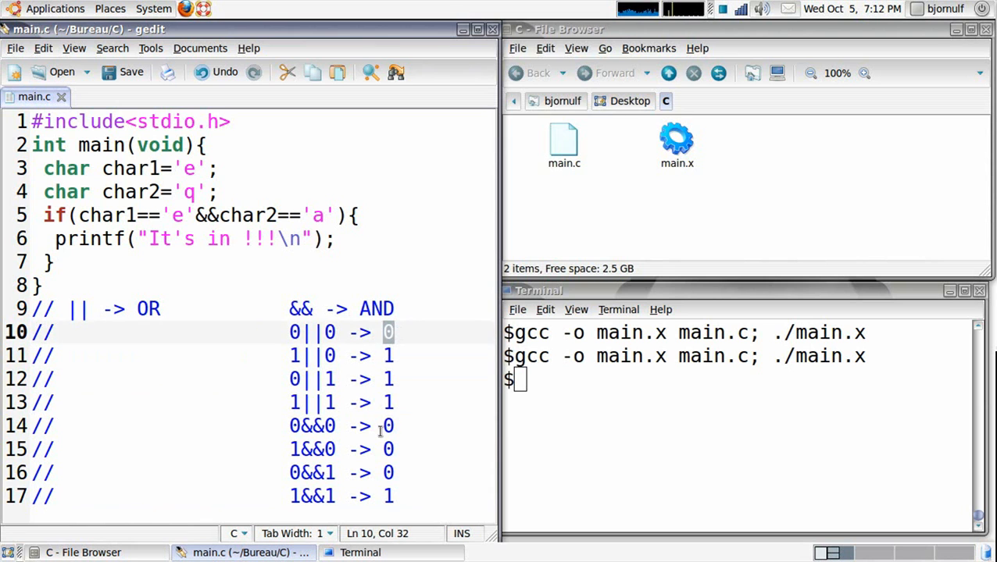
left_click(33, 425)
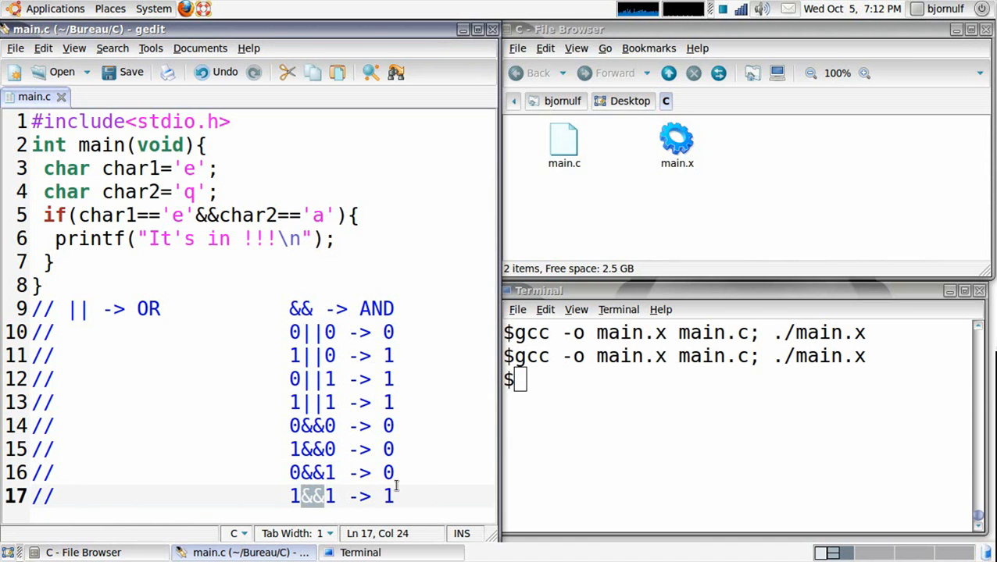
mouse_move(552, 467)
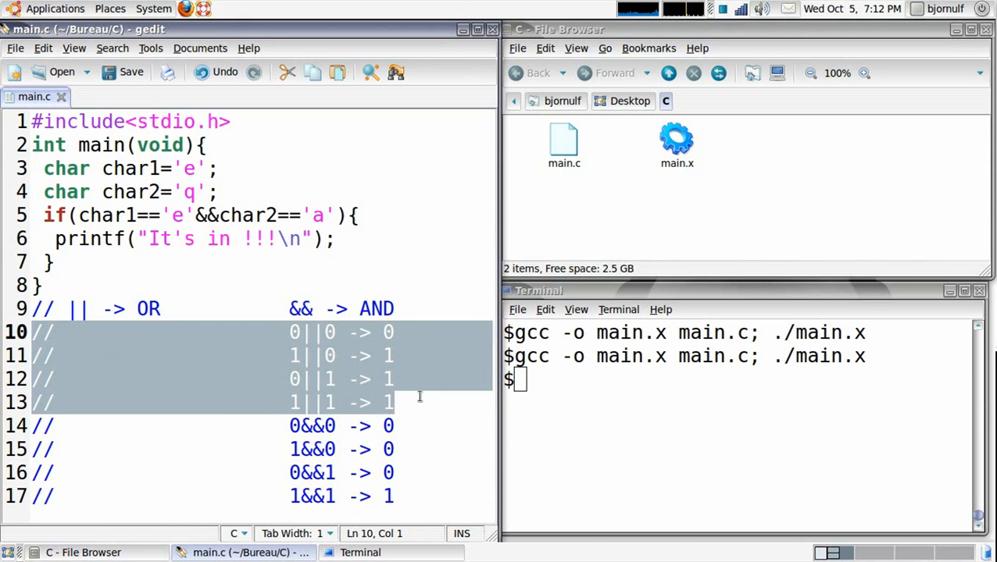
left_click(425, 403)
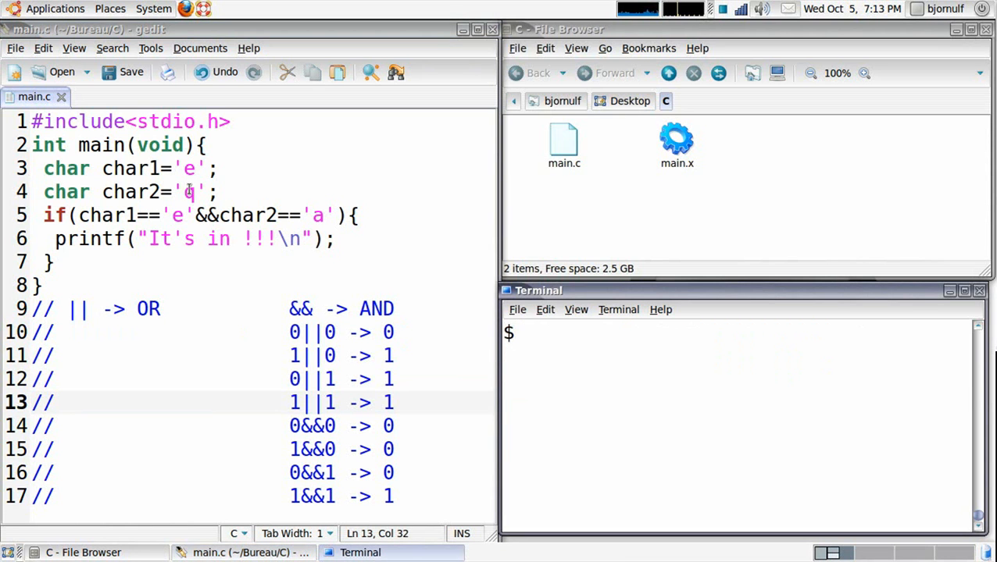
Set char2 to 'a', rebuild with gcc -o main.x main.c and run ./main.x to print "It's in !!!"
type("a")
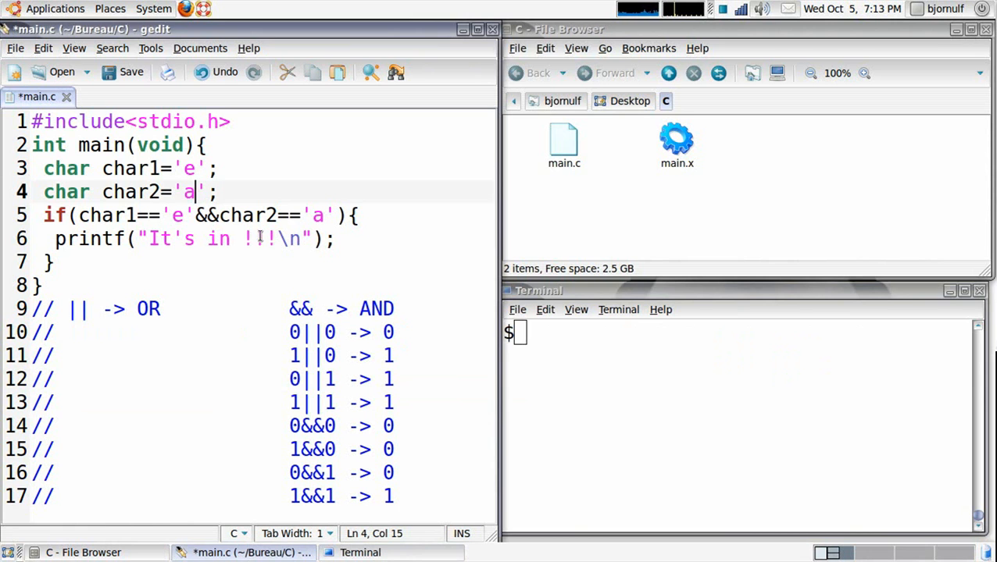
type("gcc -o main.x main.c; ./main.x")
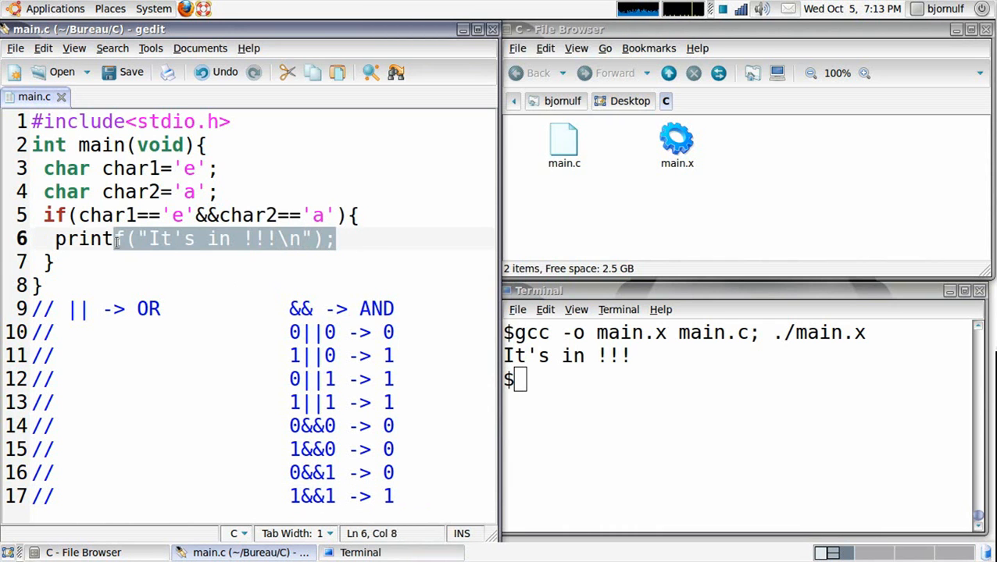
left_click(408, 244)
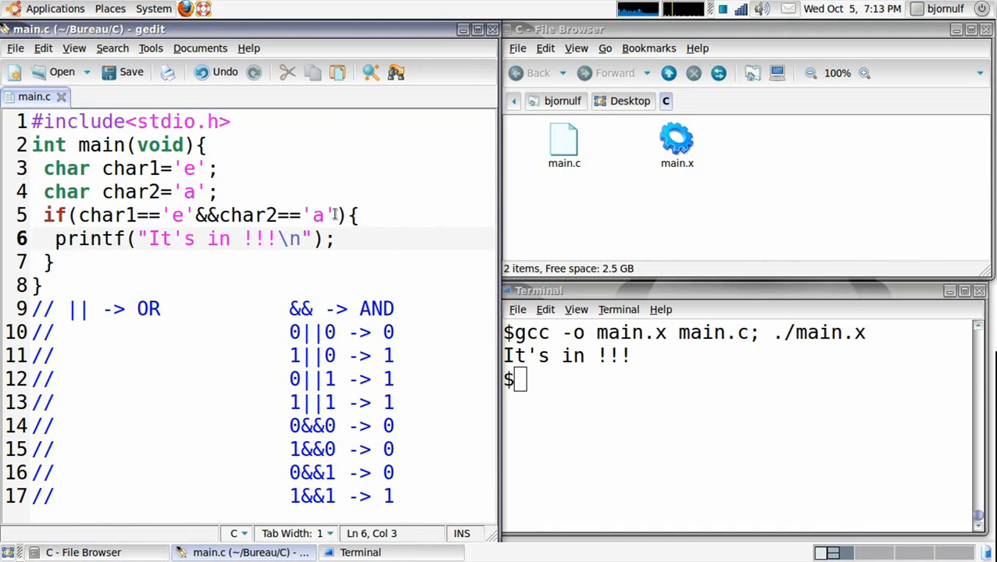
left_click_drag(77, 216, 335, 216)
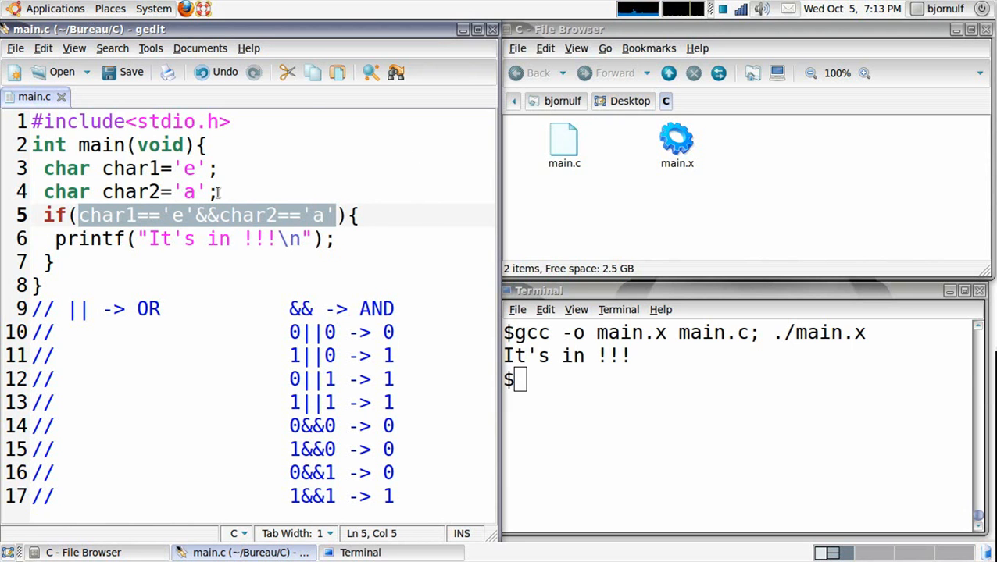
left_click(336, 238)
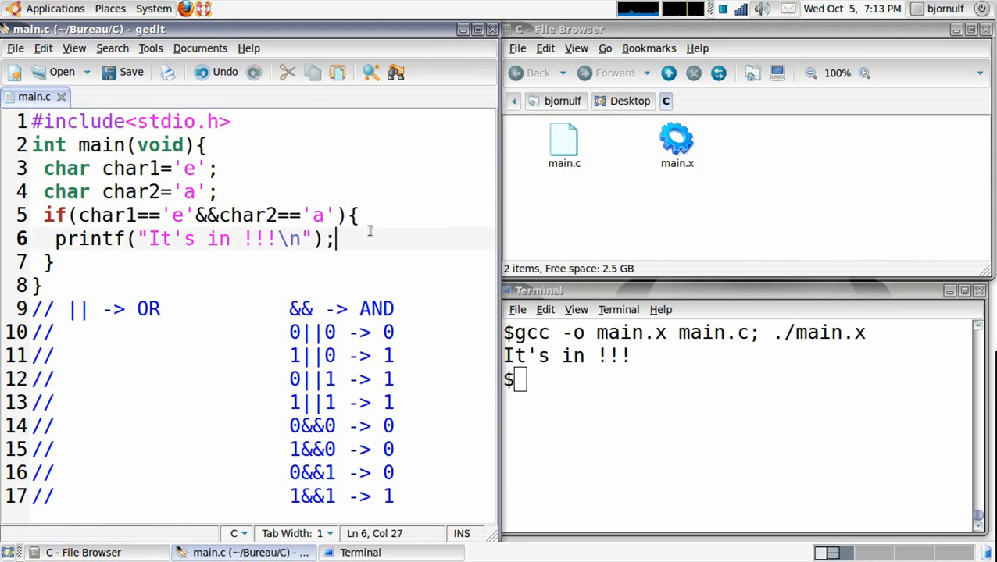